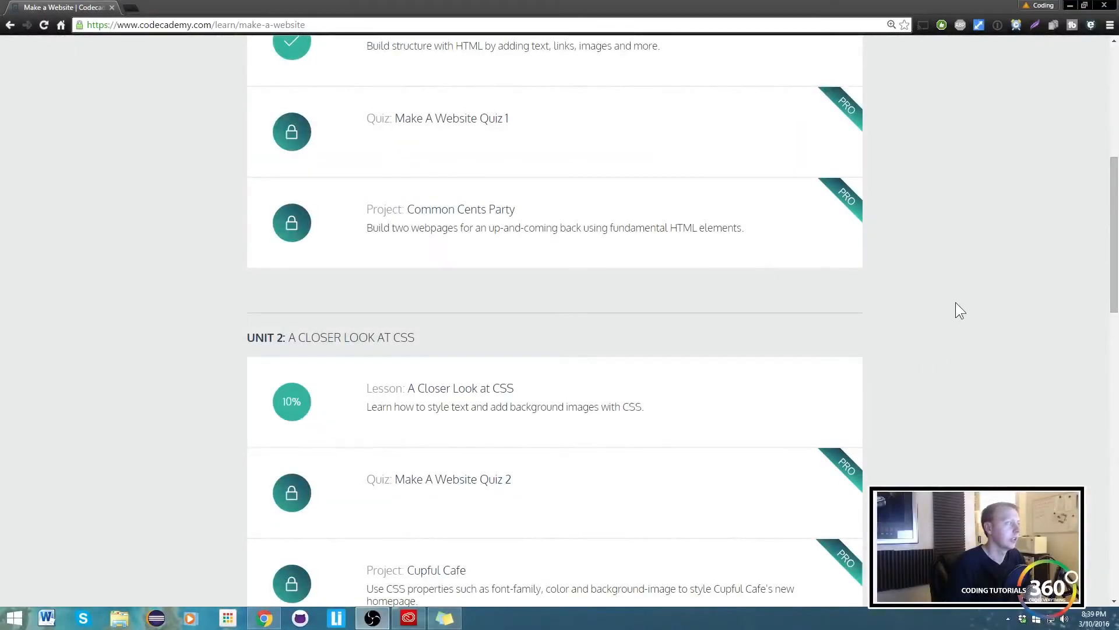
# Step: Go full screen and scroll the Make a Website course page to the A Closer Look at CSS lesson
pyautogui.press('F11')
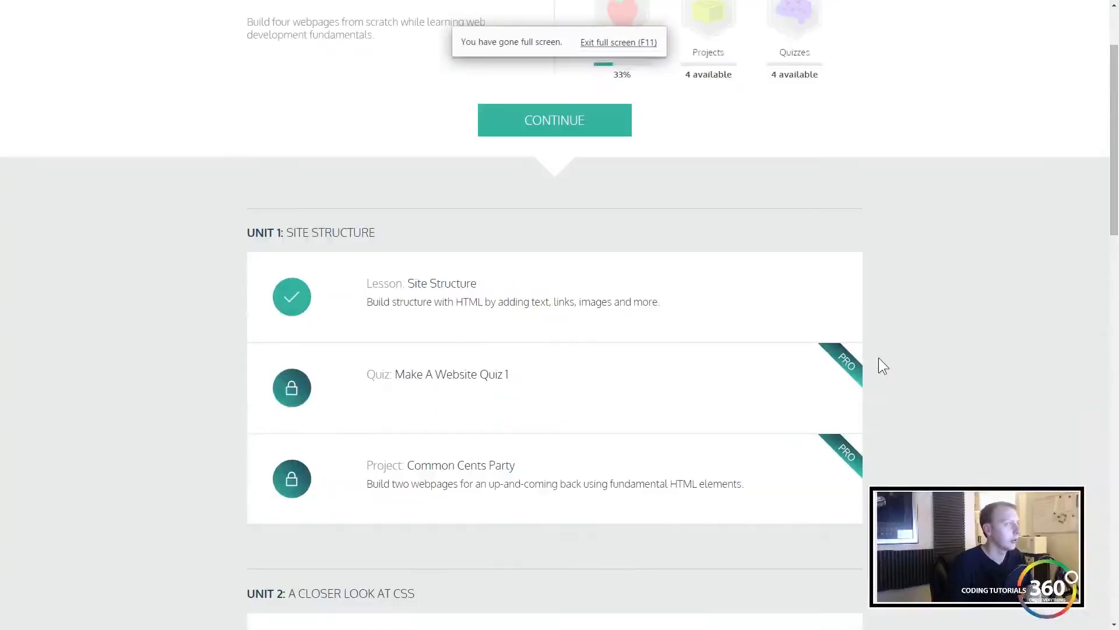
pyautogui.scroll(-3)
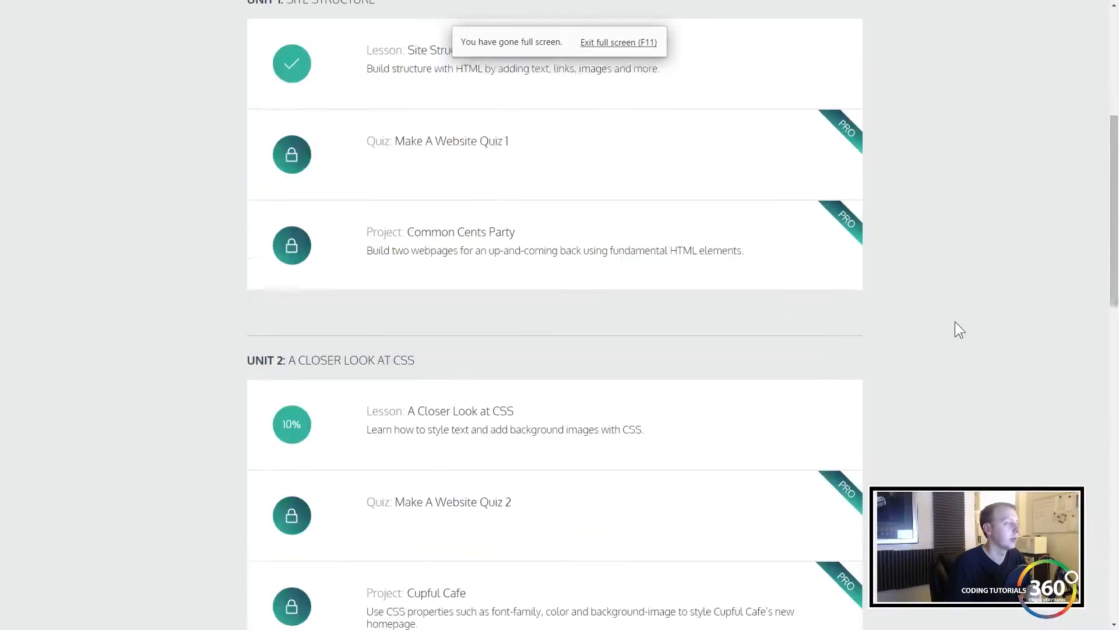
pyautogui.scroll(-3)
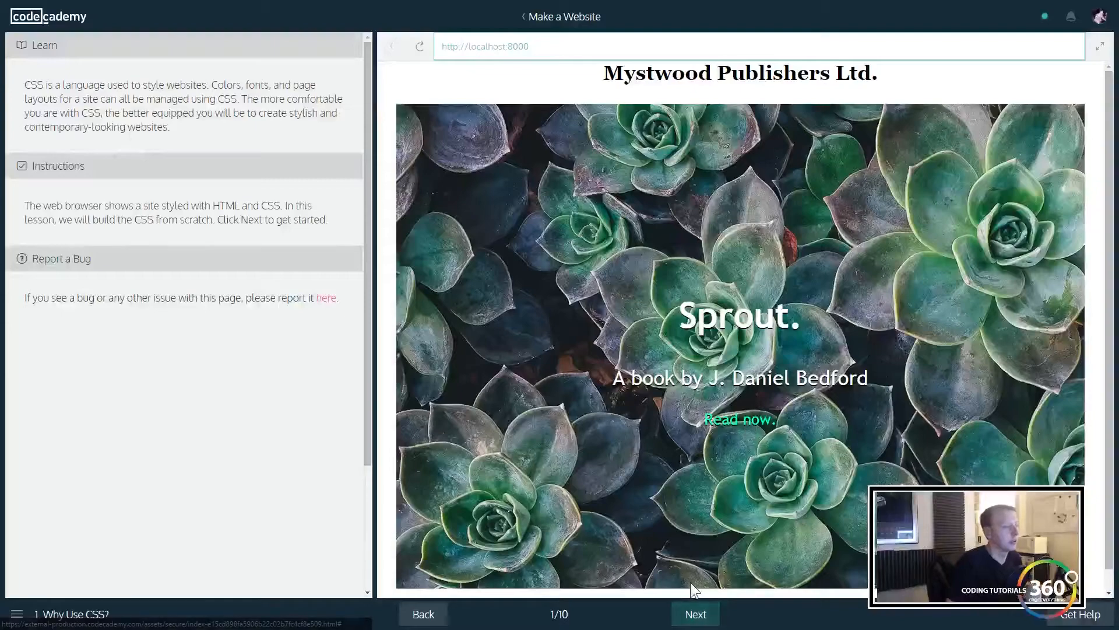
# Step: Advance to Link to a Stylesheet and open index.html, whose head links main.css
pyautogui.click(694, 613)
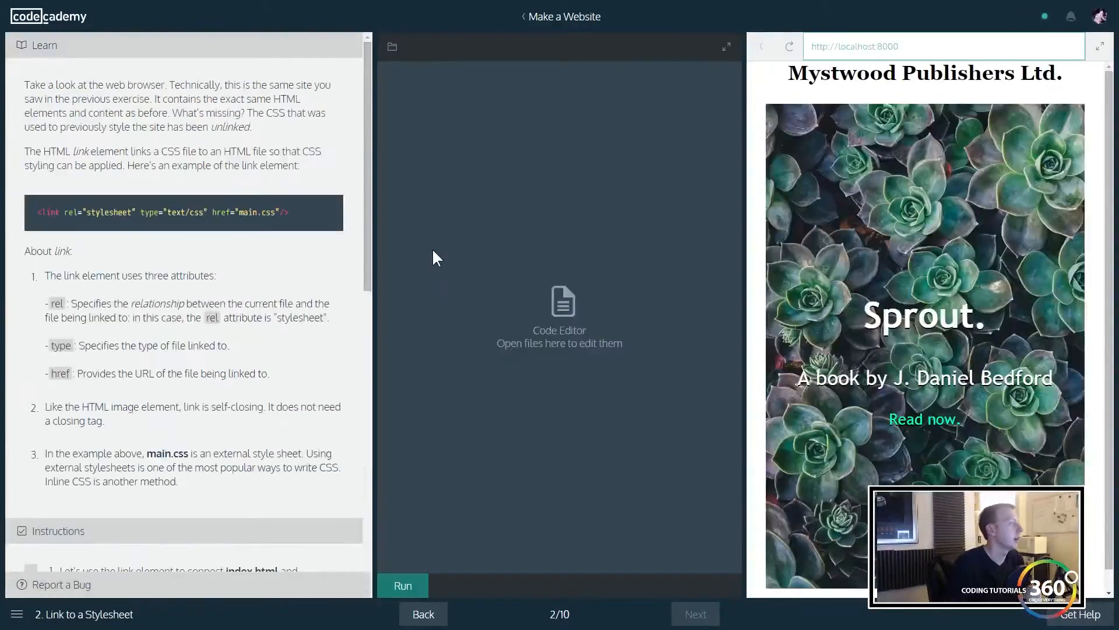
pyautogui.scroll(-3)
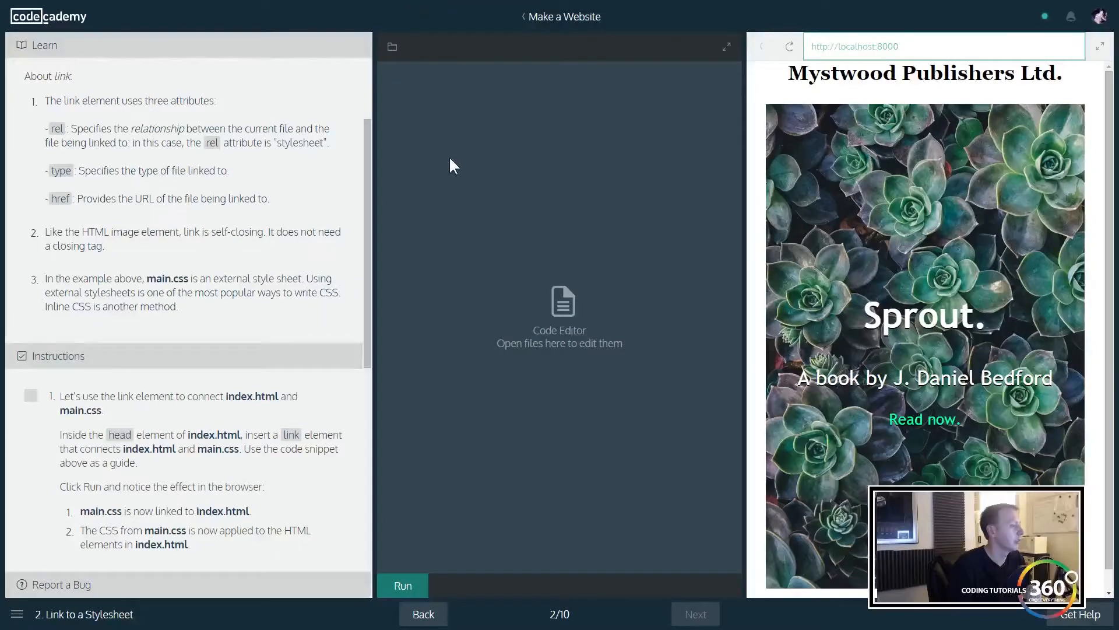
pyautogui.moveTo(450, 186)
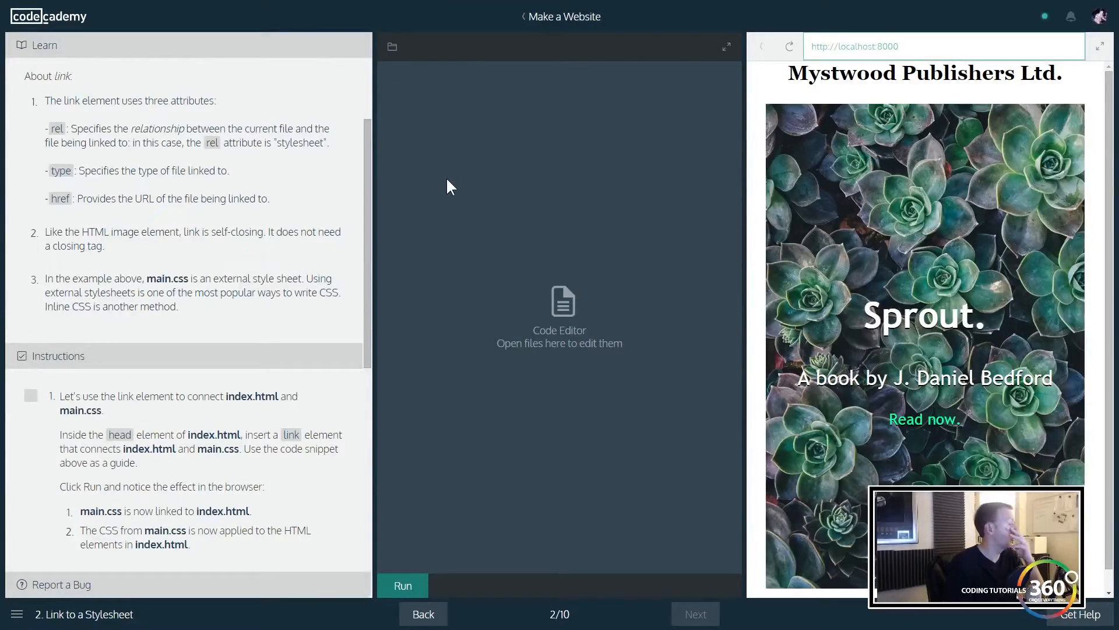
pyautogui.click(391, 46)
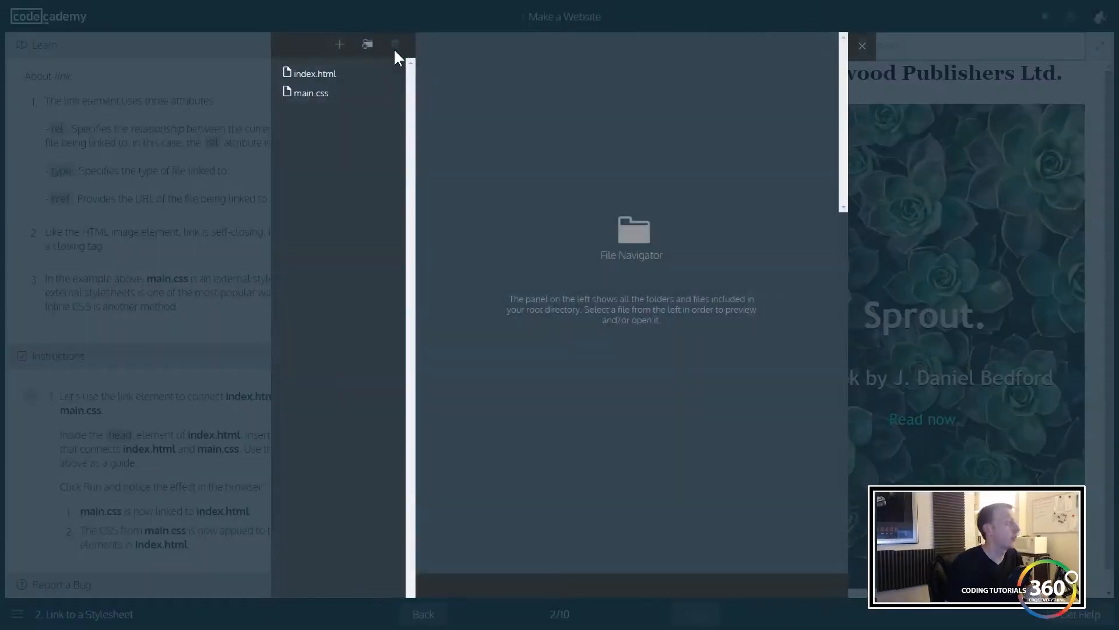
pyautogui.click(314, 73)
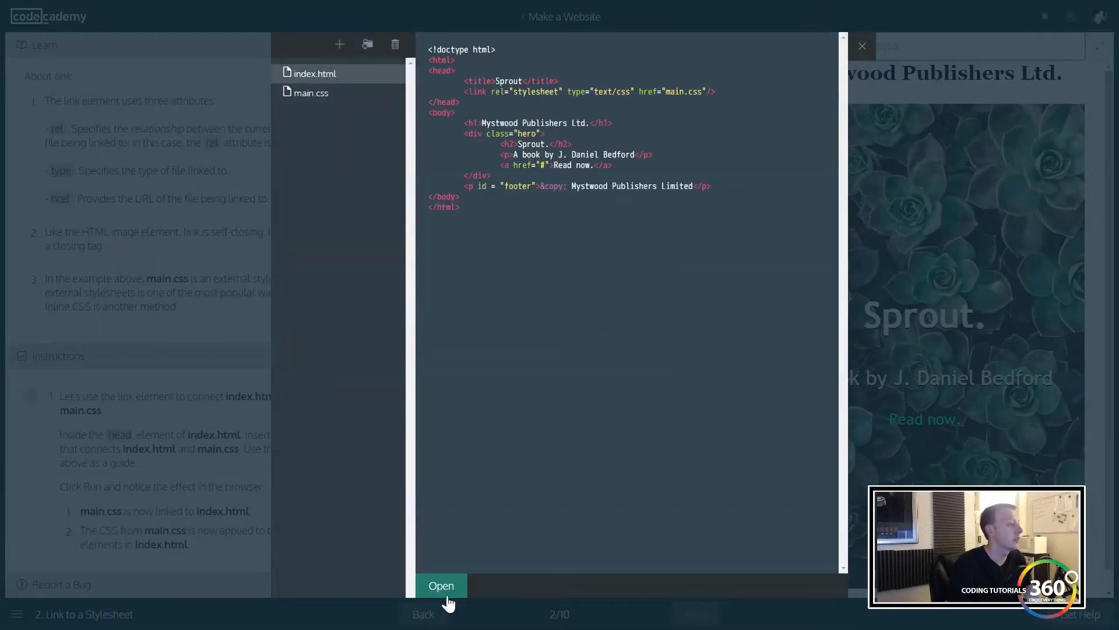
pyautogui.click(441, 586)
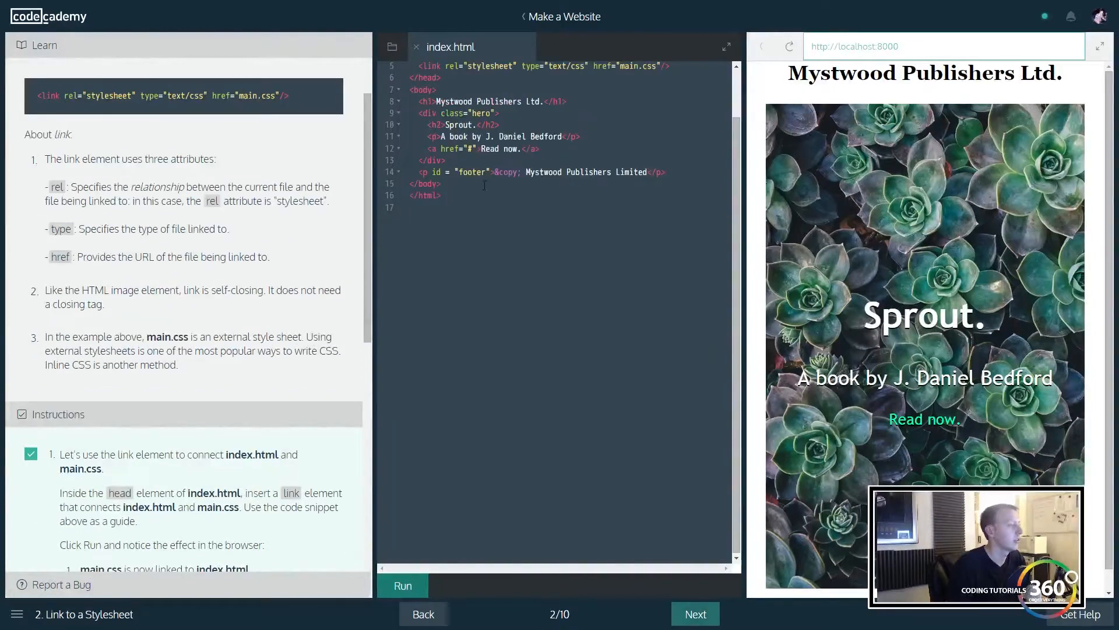
pyautogui.scroll(-3)
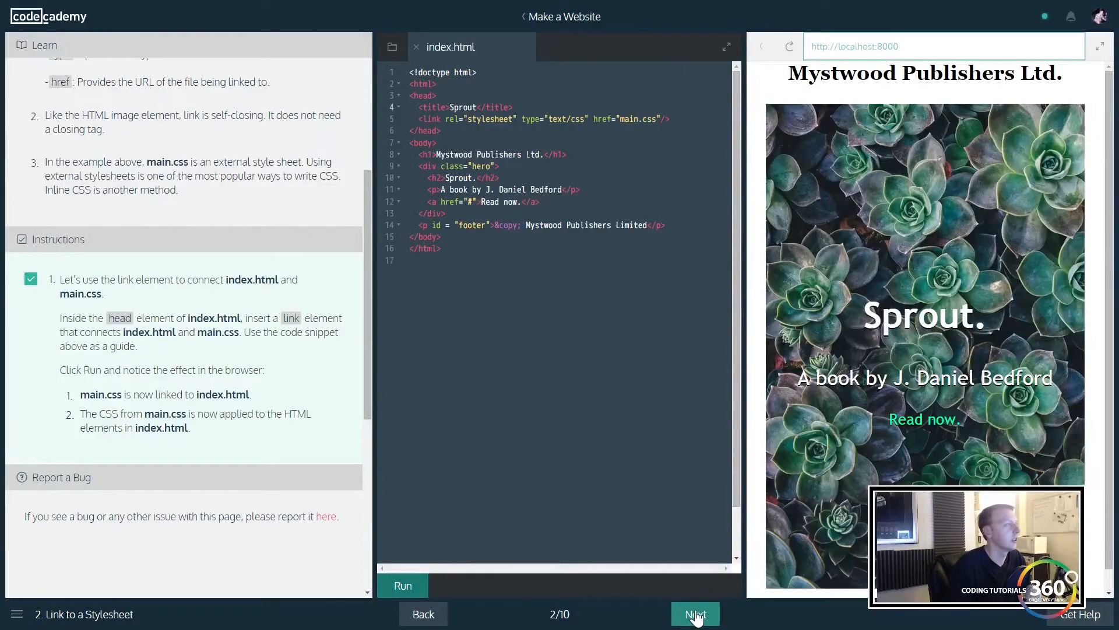
# Step: Advance to exercise 3, Anatomy of a CSS Rule, with its selector, property and value diagram
pyautogui.click(694, 614)
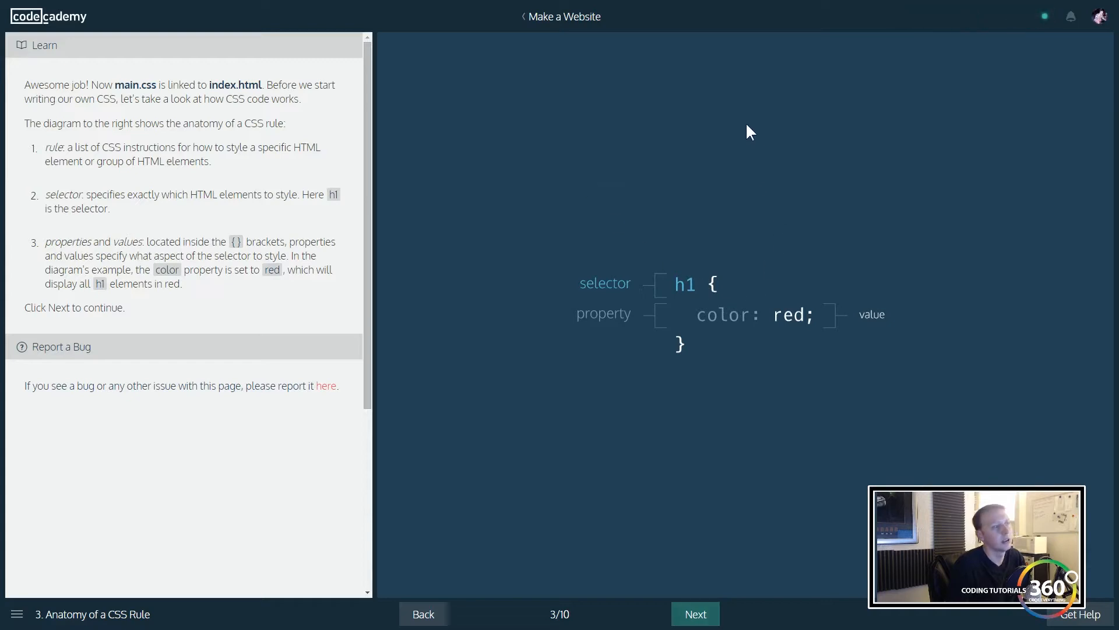
pyautogui.moveTo(601, 266)
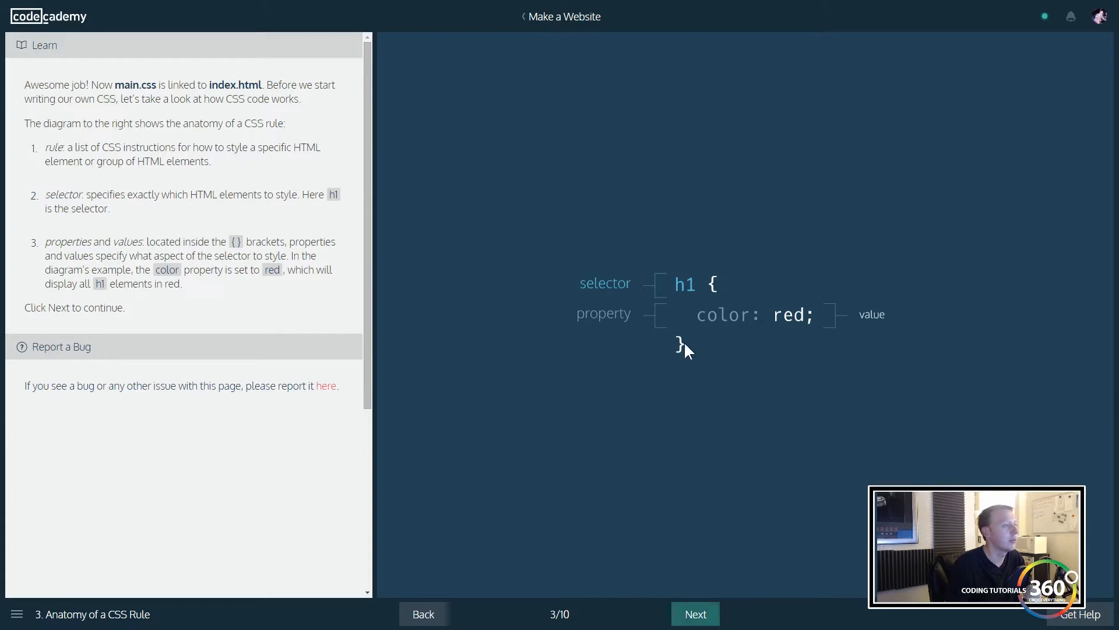
pyautogui.moveTo(684, 323)
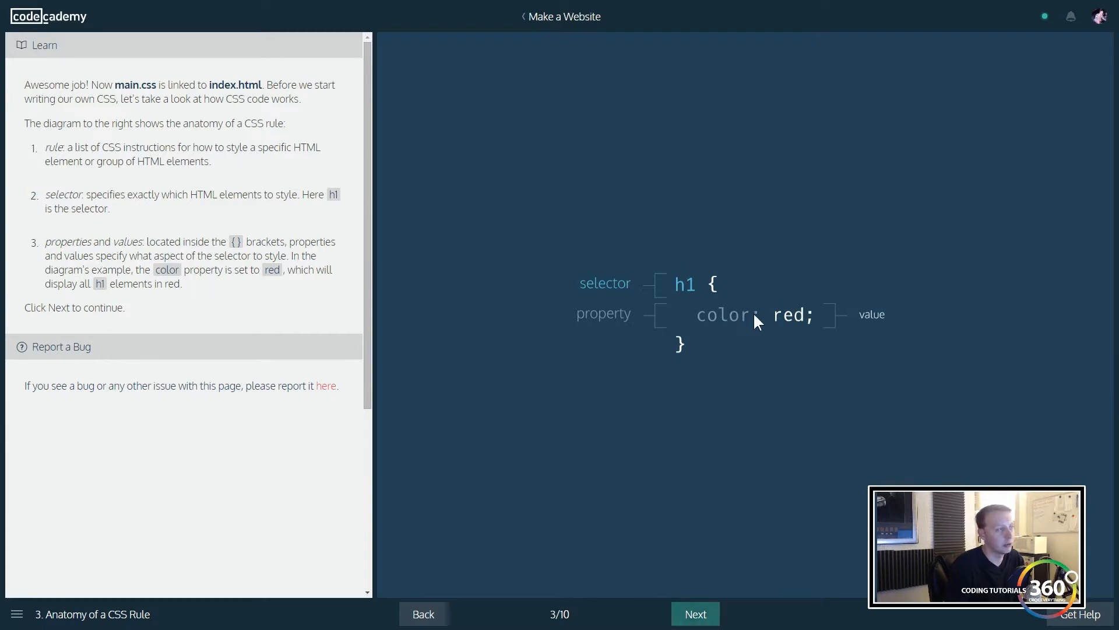
pyautogui.moveTo(817, 325)
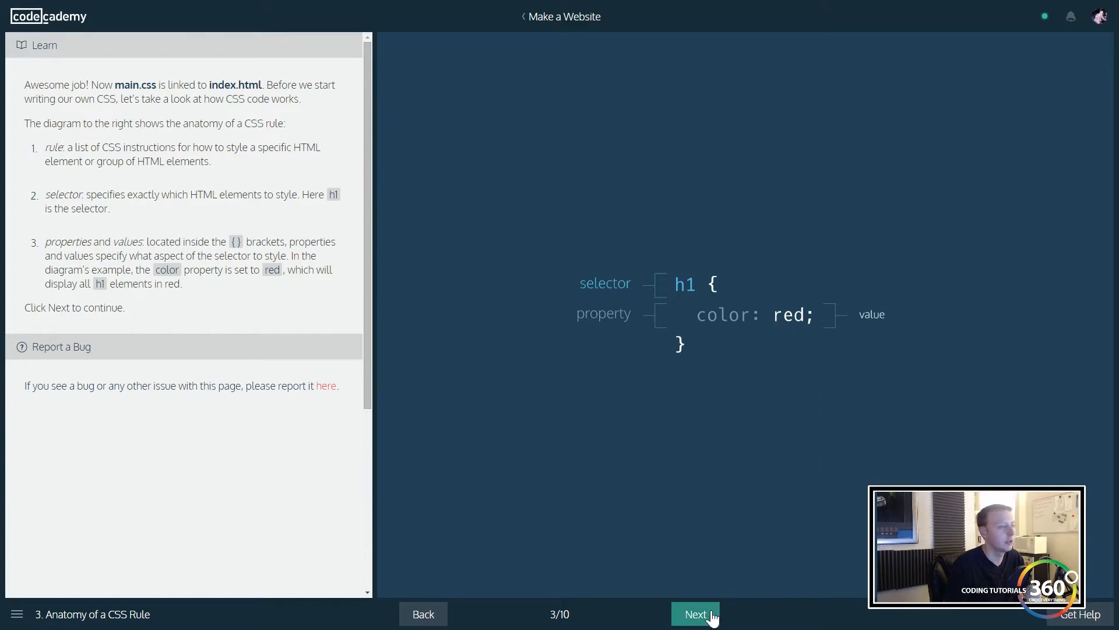
# Step: Advance to the font-family exercise and begin a font-family declaration in the h1 rule
pyautogui.click(693, 613)
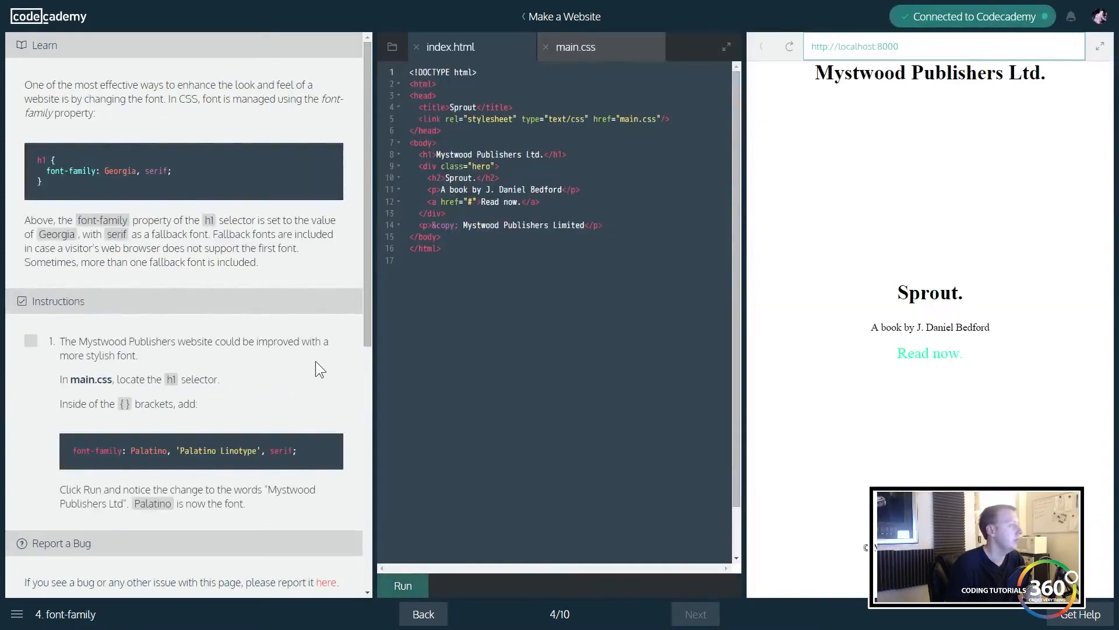
pyautogui.press('F11')
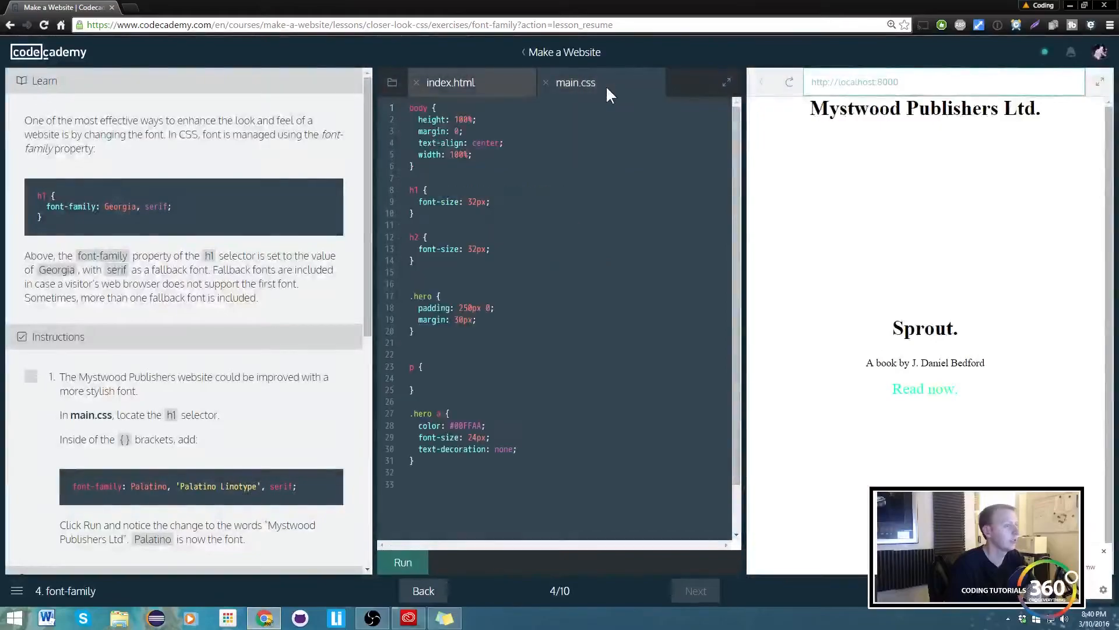
pyautogui.press('F11')
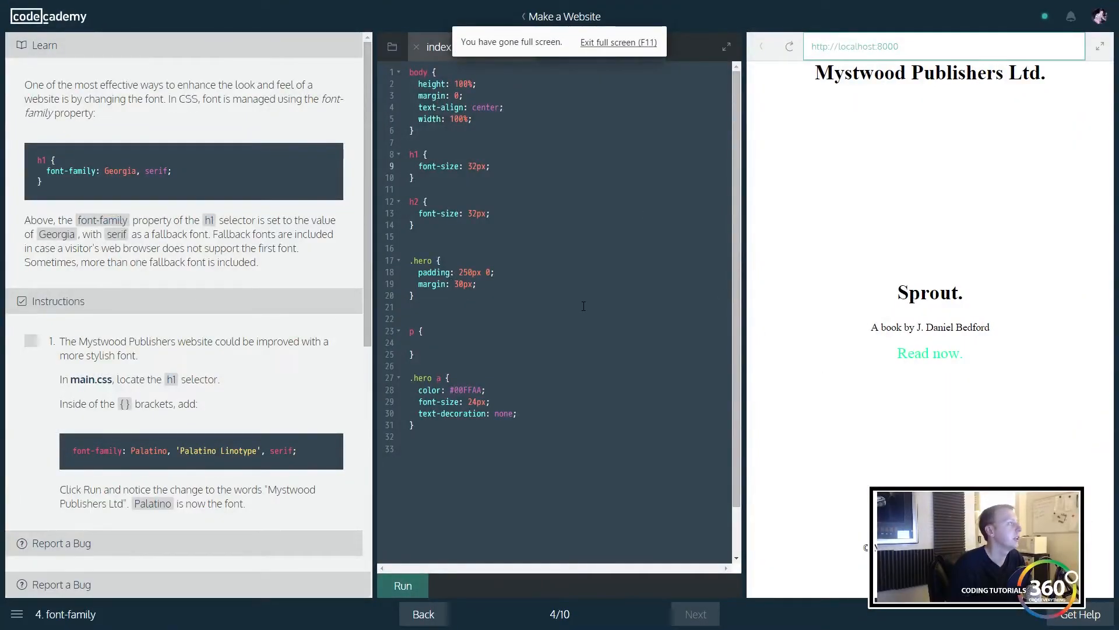
pyautogui.click(576, 47)
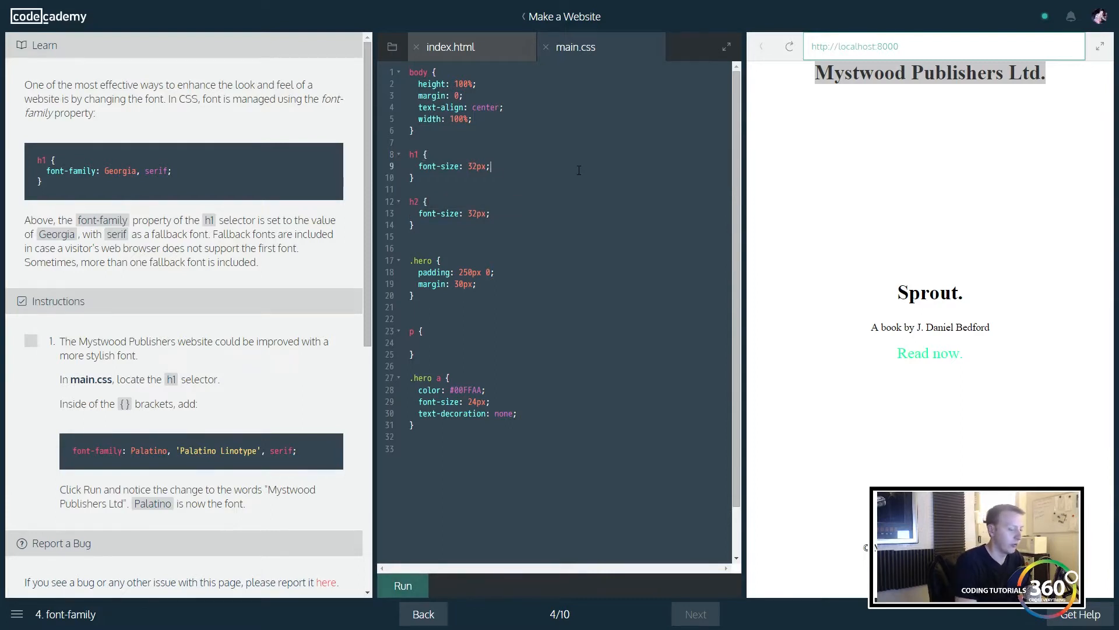
pyautogui.write('font-')
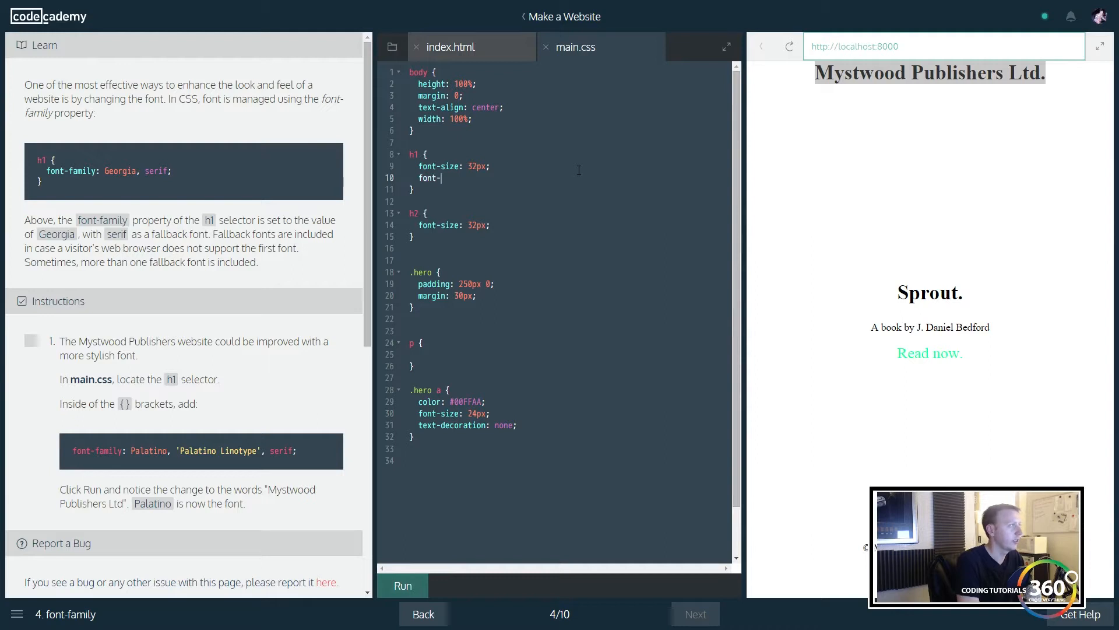
pyautogui.write('family')
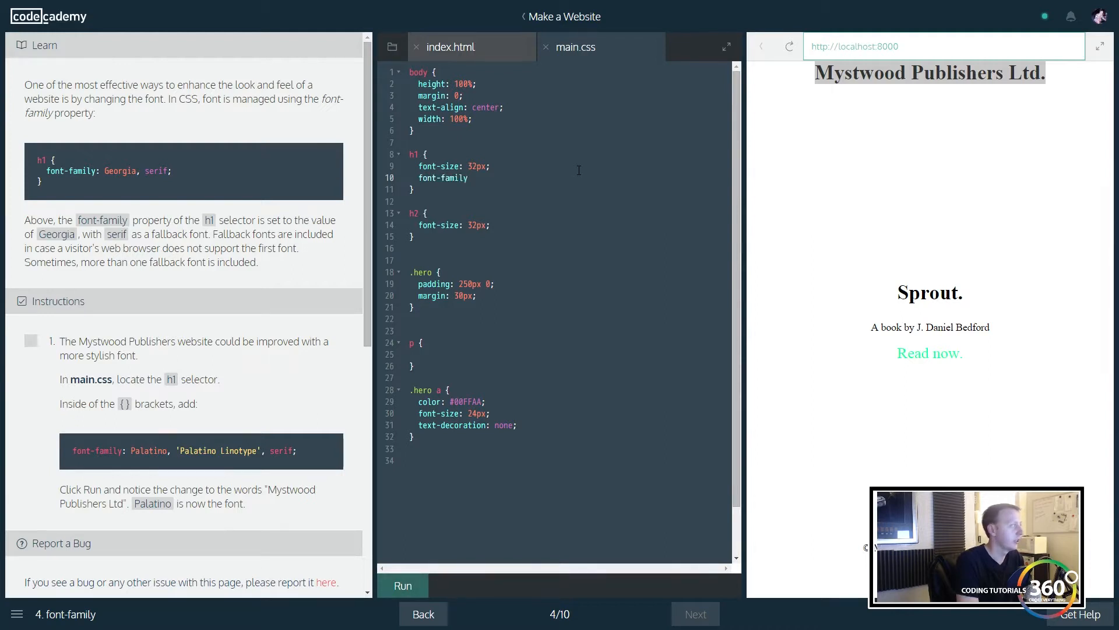
pyautogui.write('P')
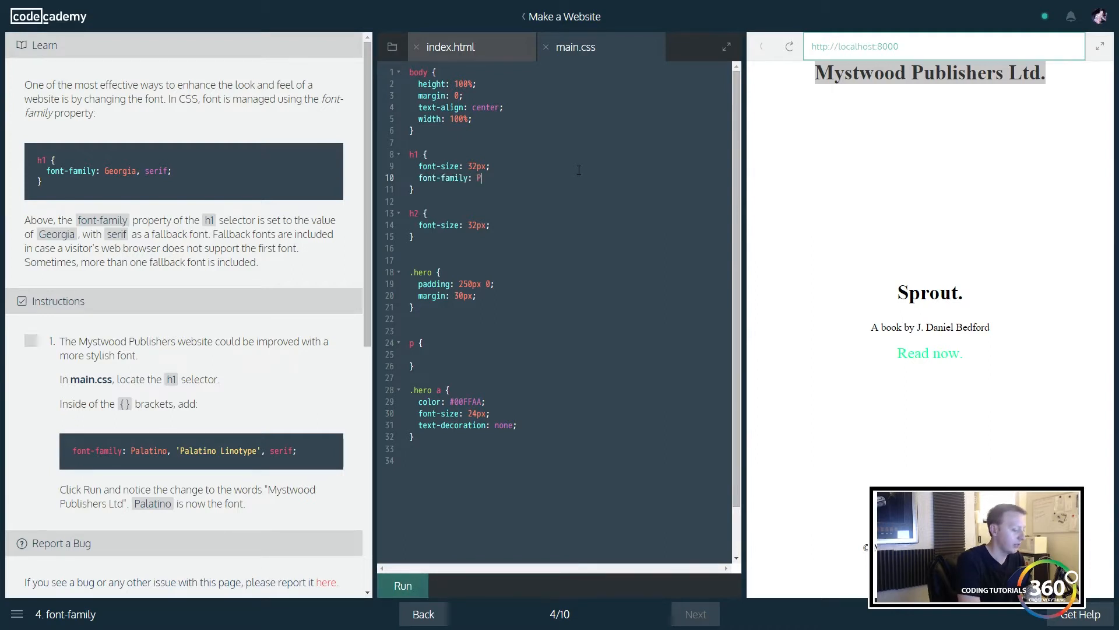
pyautogui.write('alatino,')
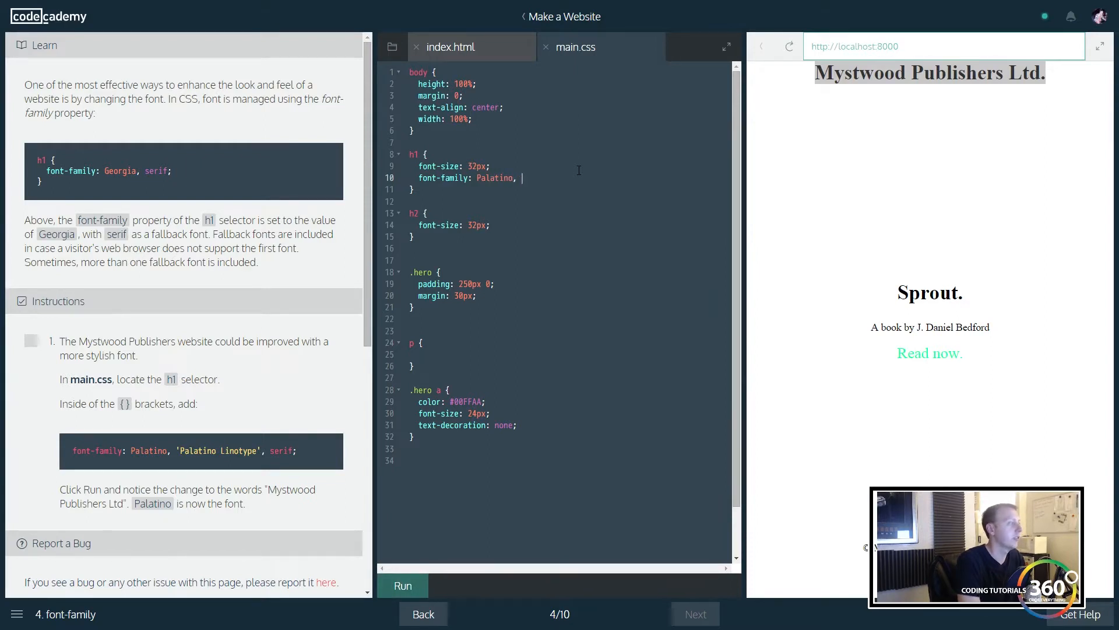
pyautogui.press('enter')
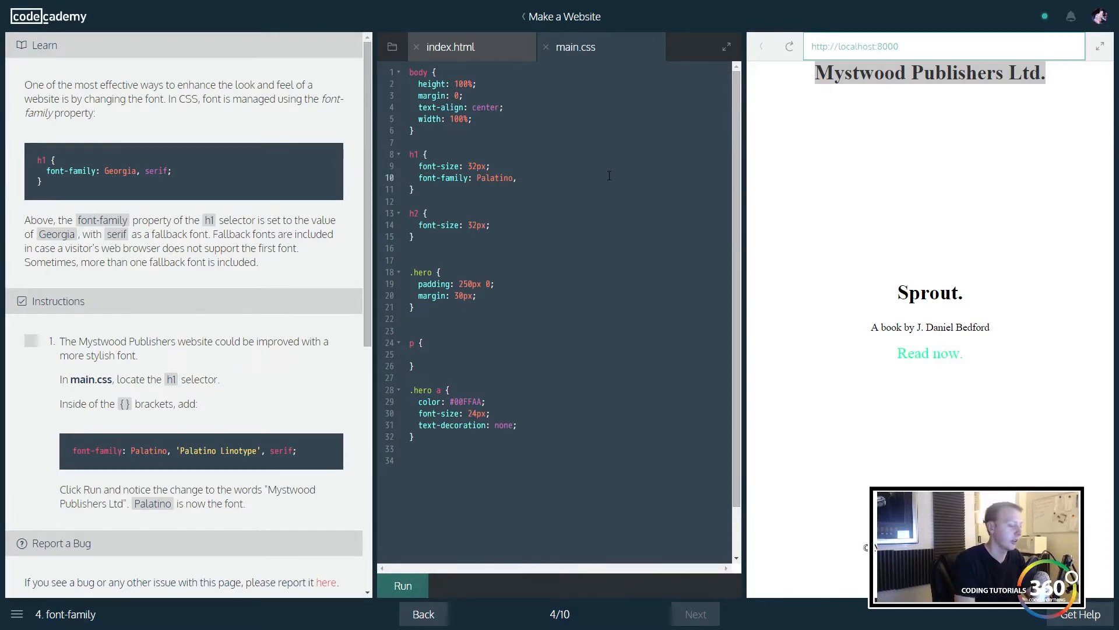
# Step: Complete h1 font-family: Palatino, 'Palatino Linotype', serif; and run to apply it
pyautogui.write("'P")
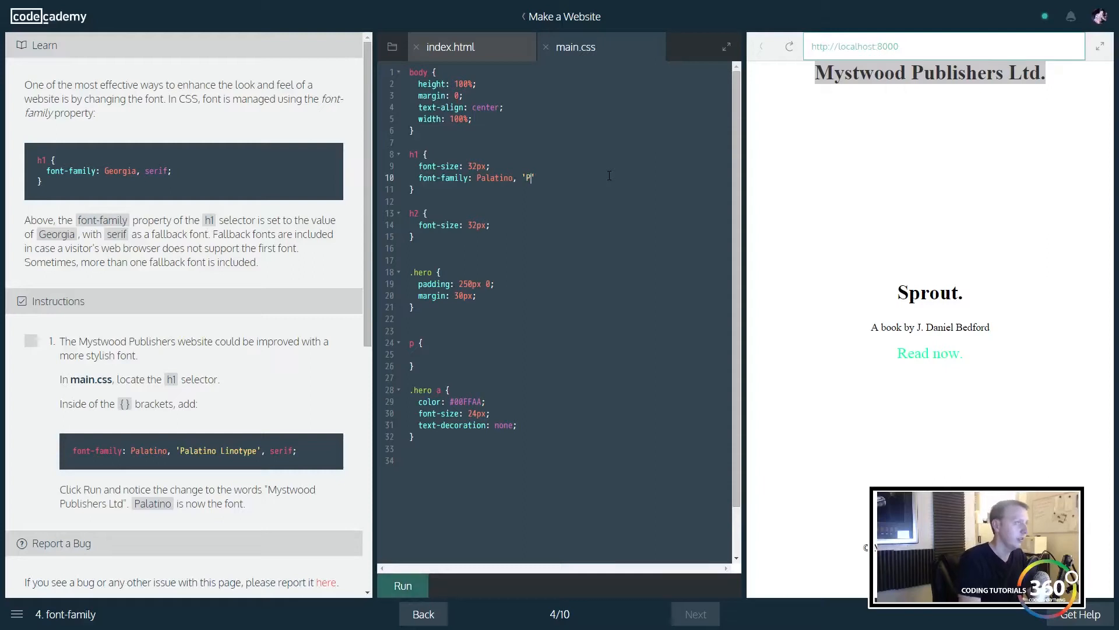
pyautogui.write('ala')
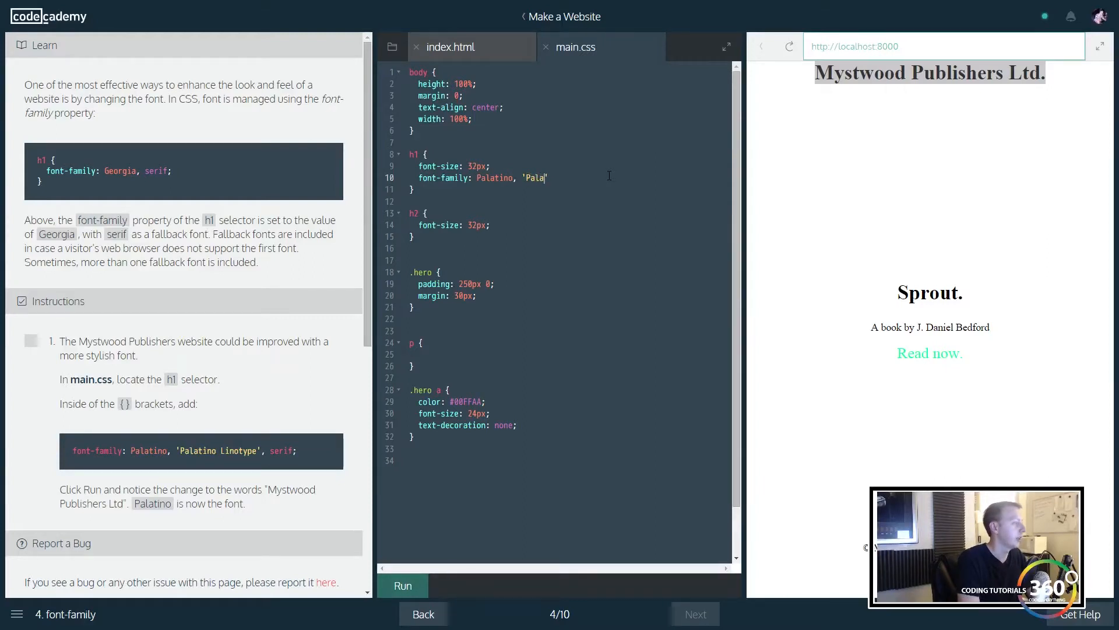
pyautogui.write('tino')
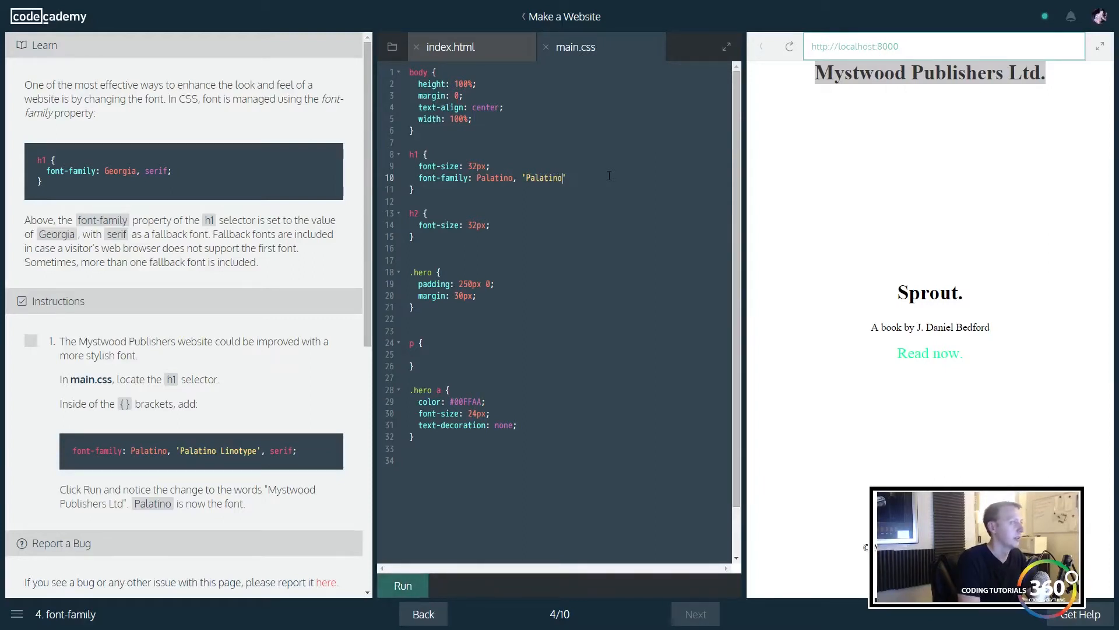
pyautogui.write('Lino')
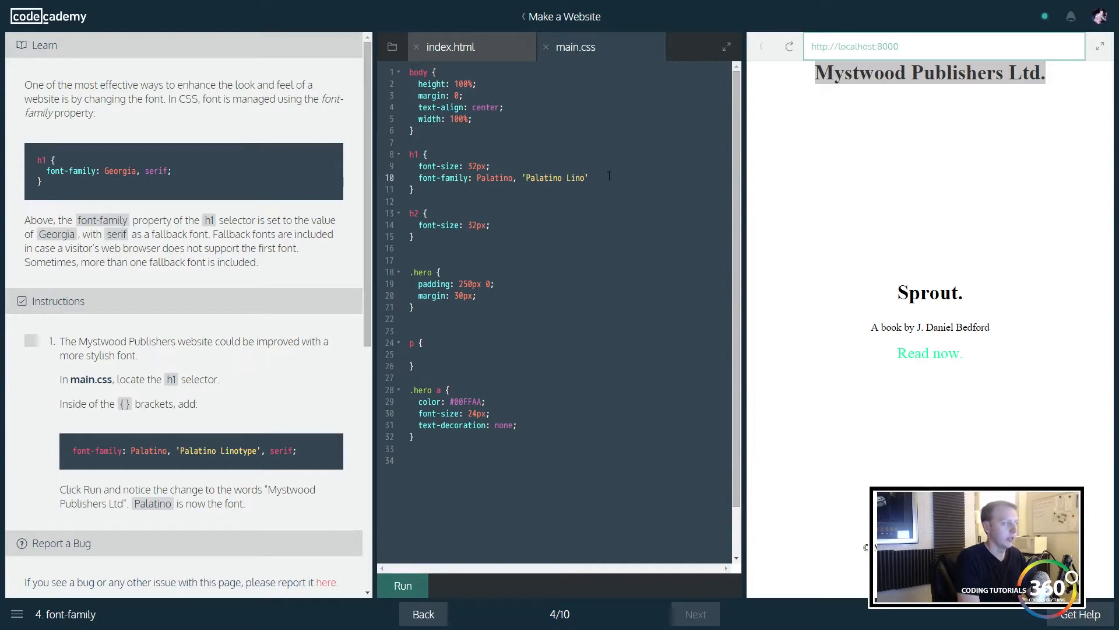
pyautogui.write('type')
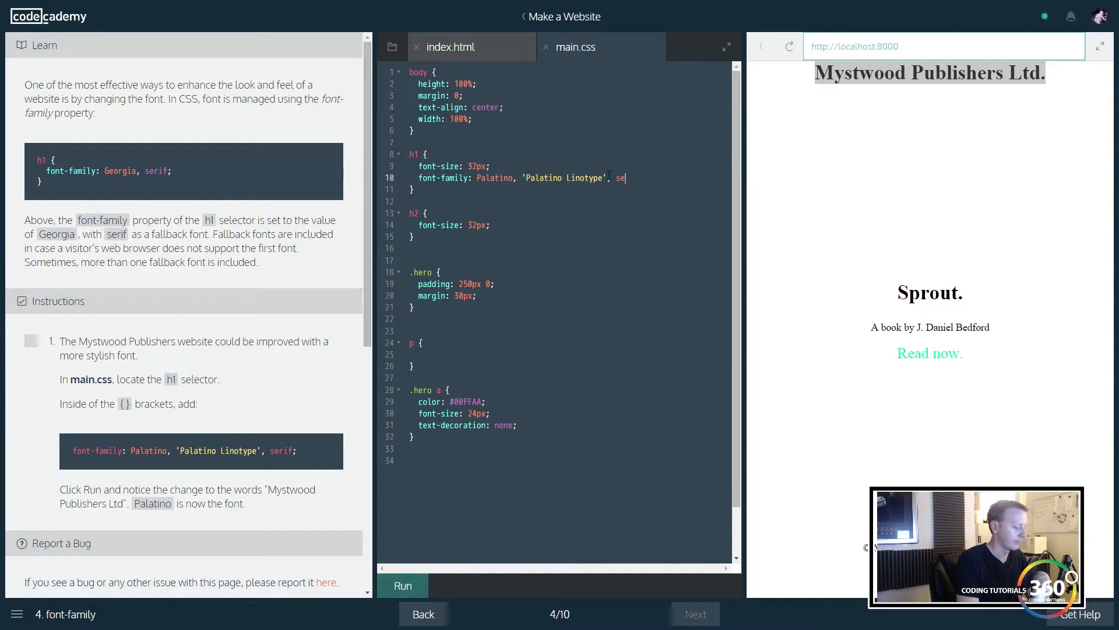
pyautogui.write('rif;')
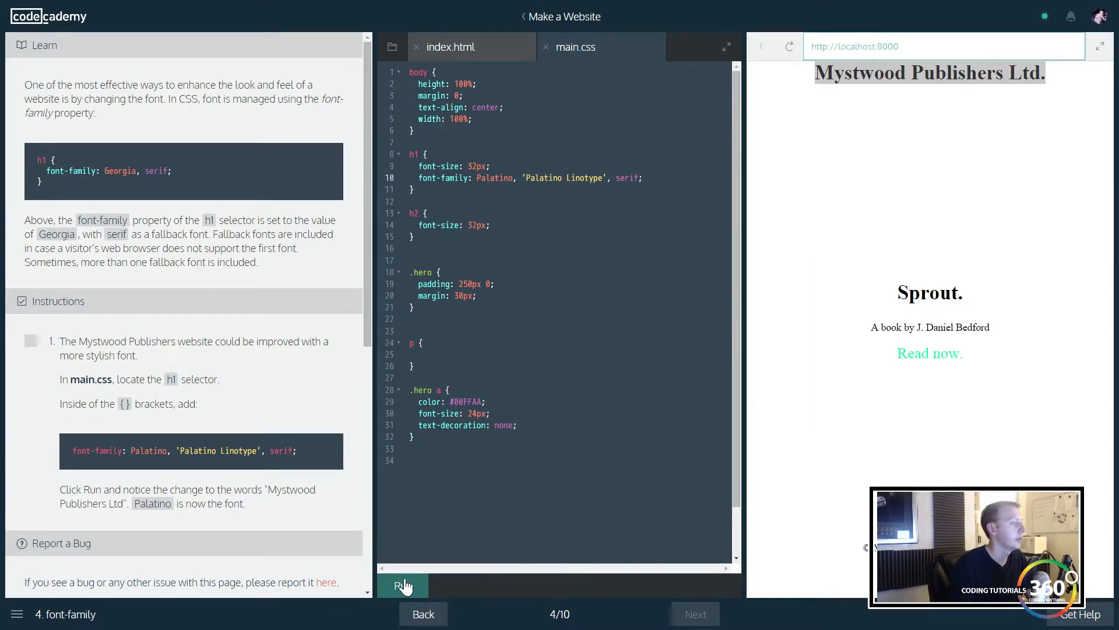
pyautogui.click(402, 586)
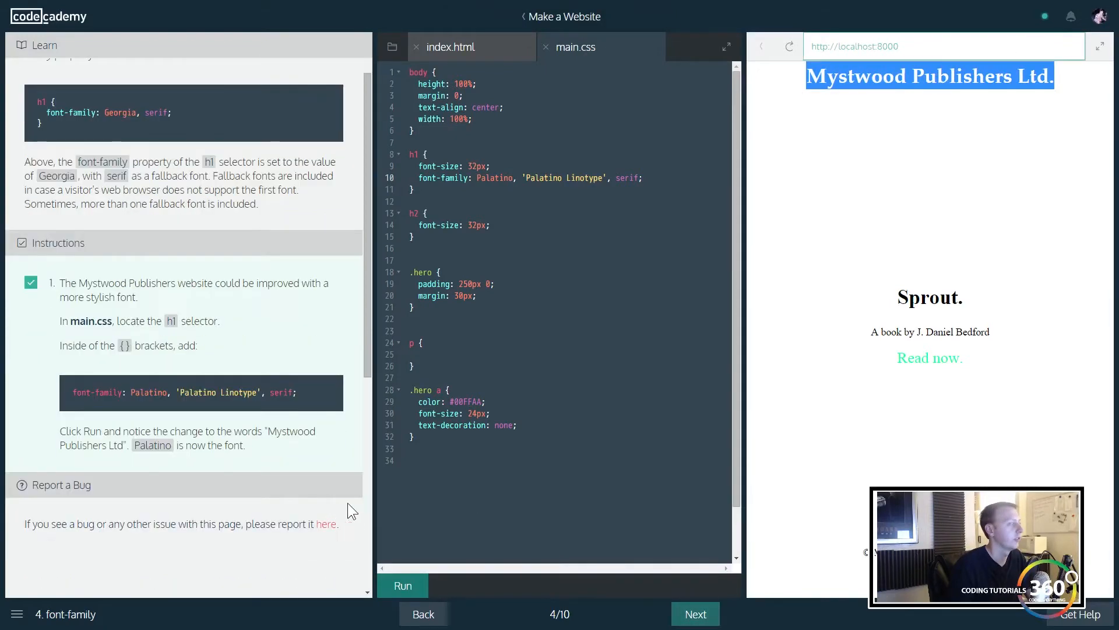
# Step: Advance to the color lesson, add color:red; to the h1 rule and run it
pyautogui.click(693, 613)
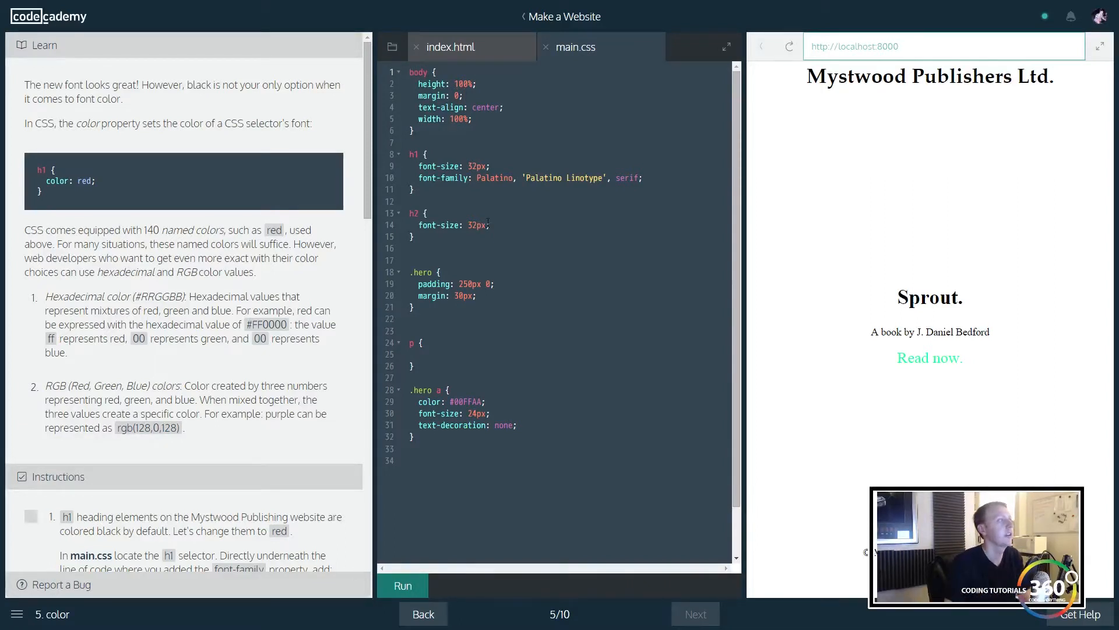
pyautogui.click(411, 201)
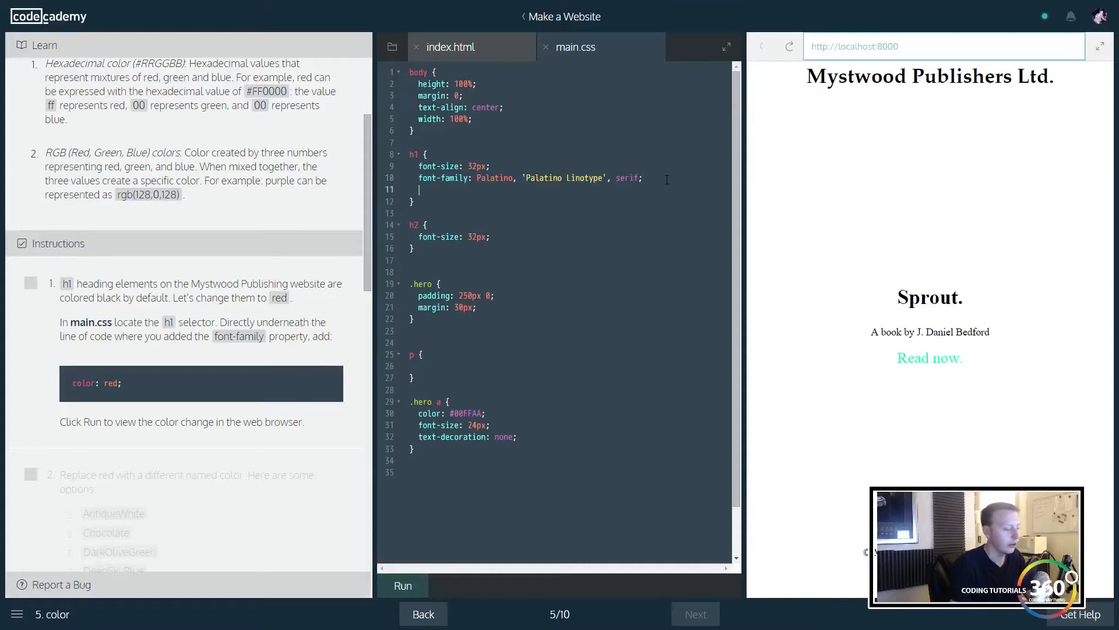
pyautogui.write('color:red')
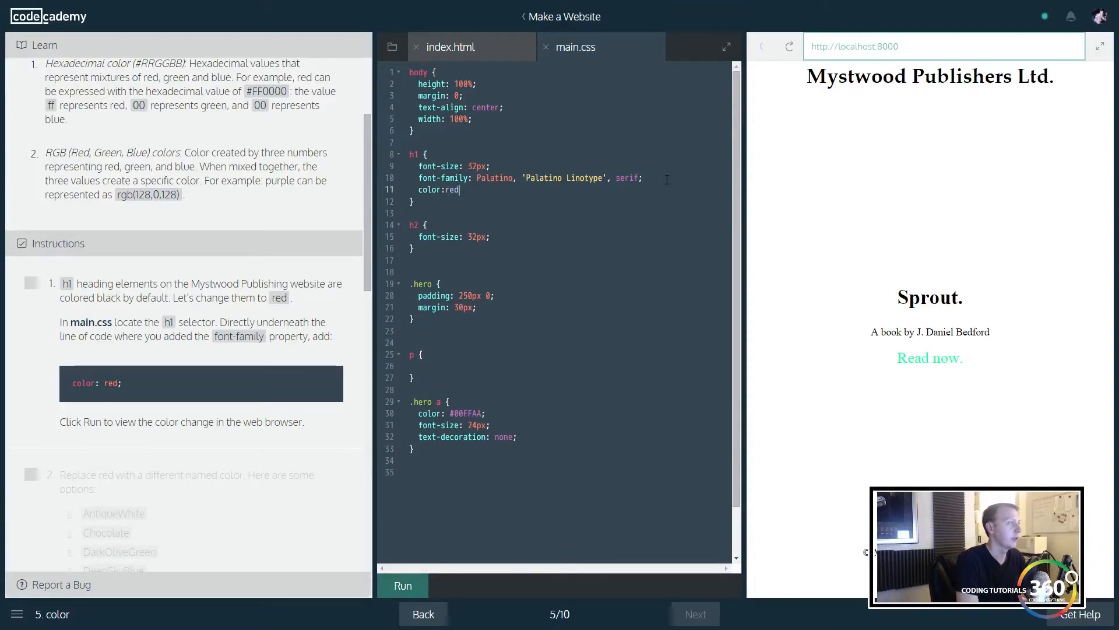
pyautogui.write(';')
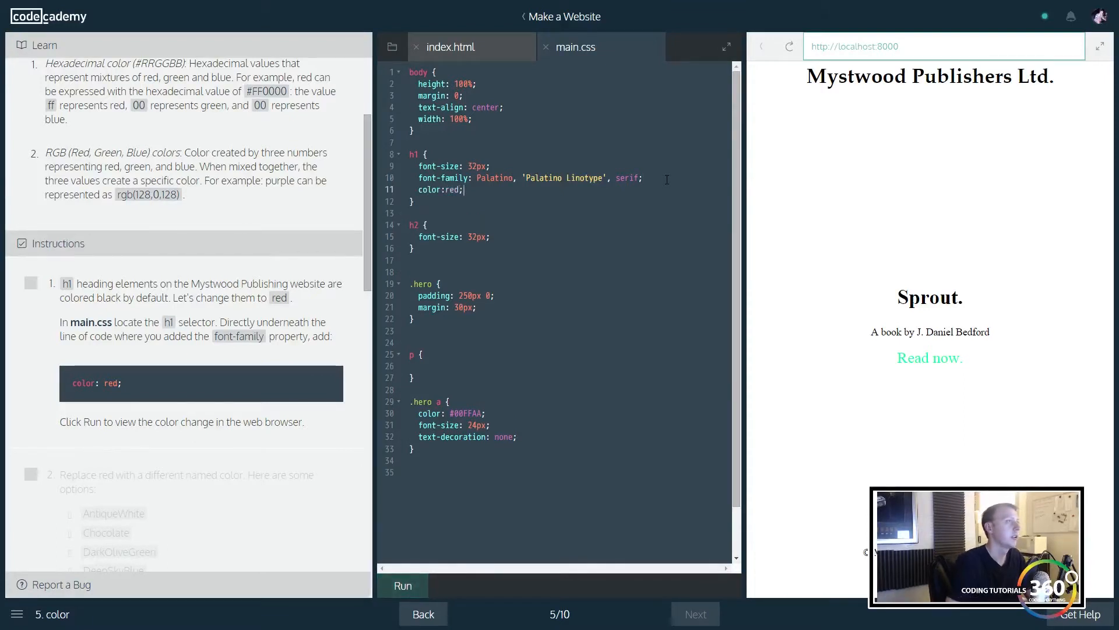
pyautogui.click(451, 47)
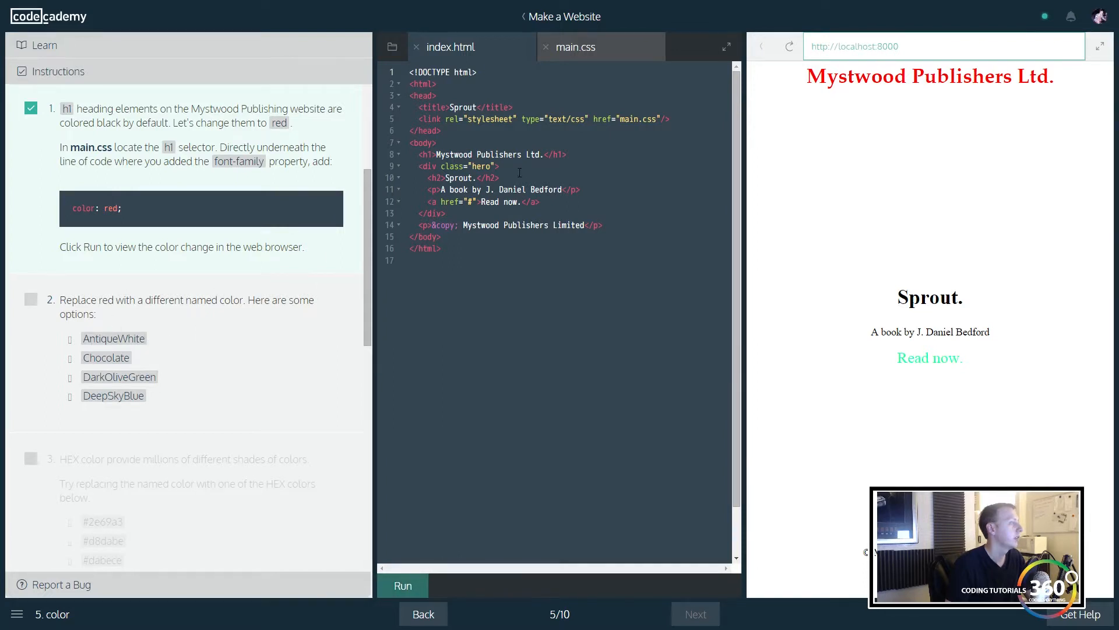
pyautogui.moveTo(159, 346)
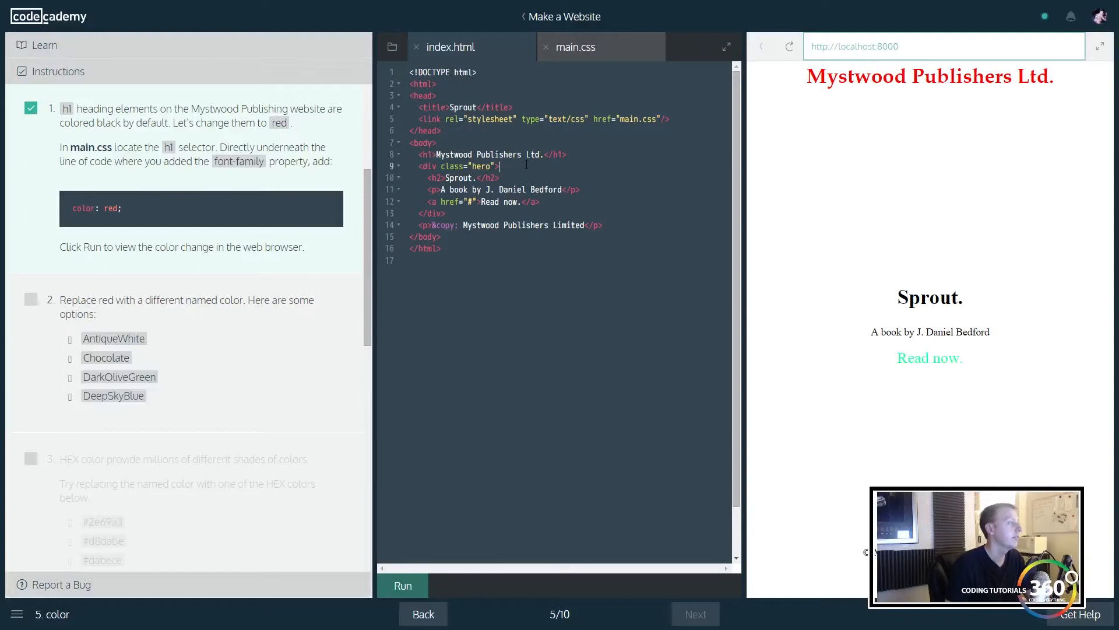
# Step: Change the h1 color to DeepSkyBlue in main.css and run it
pyautogui.click(574, 47)
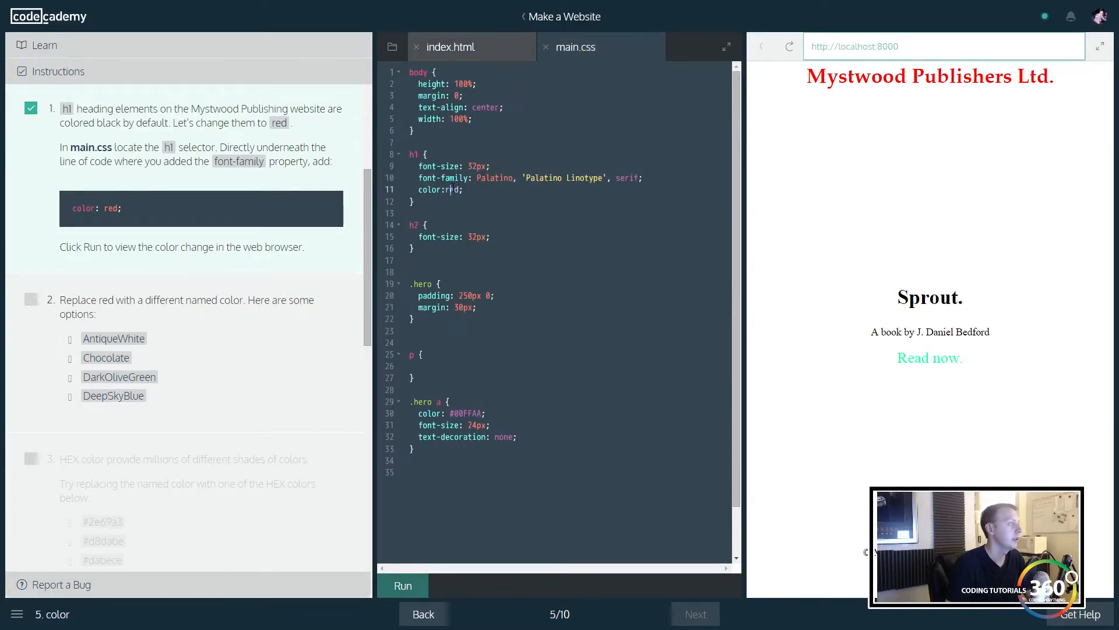
pyautogui.write('DeepSky')
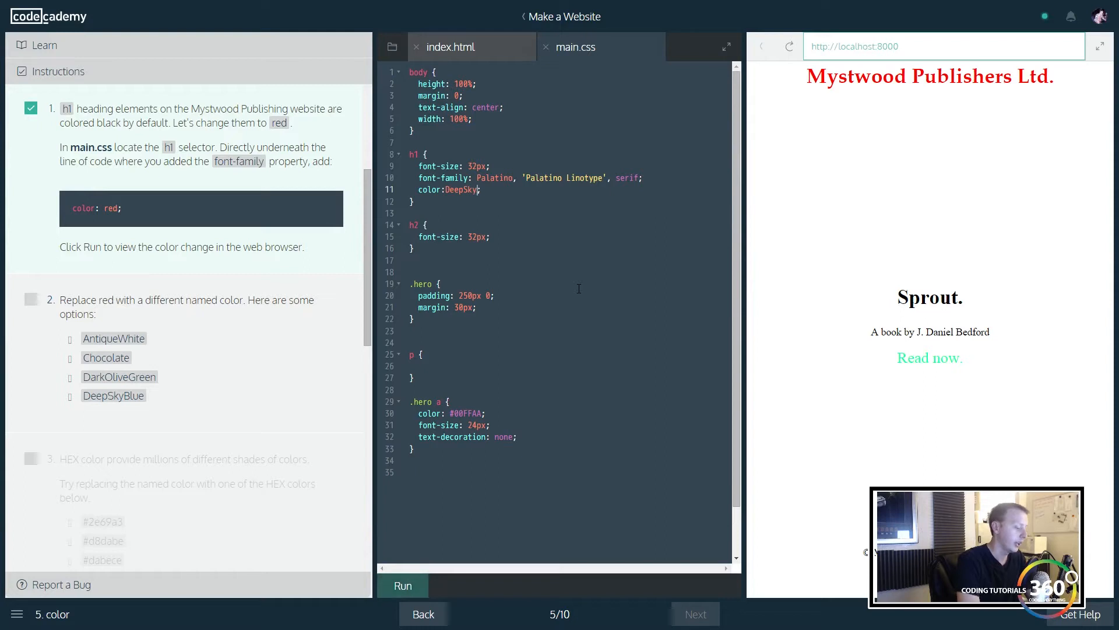
pyautogui.write('Blue')
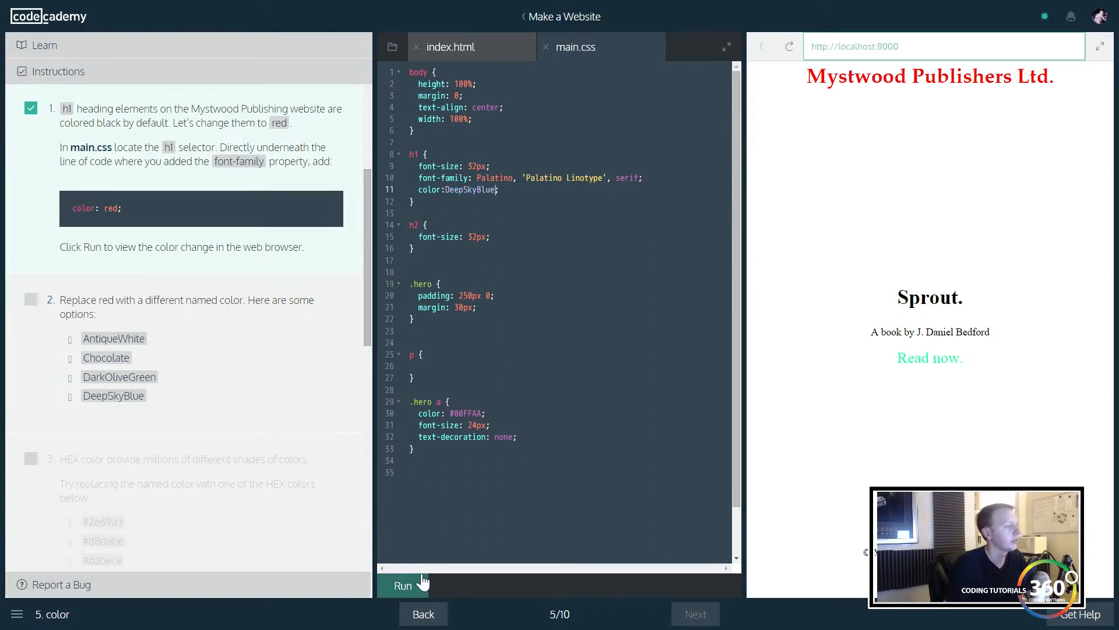
pyautogui.click(402, 585)
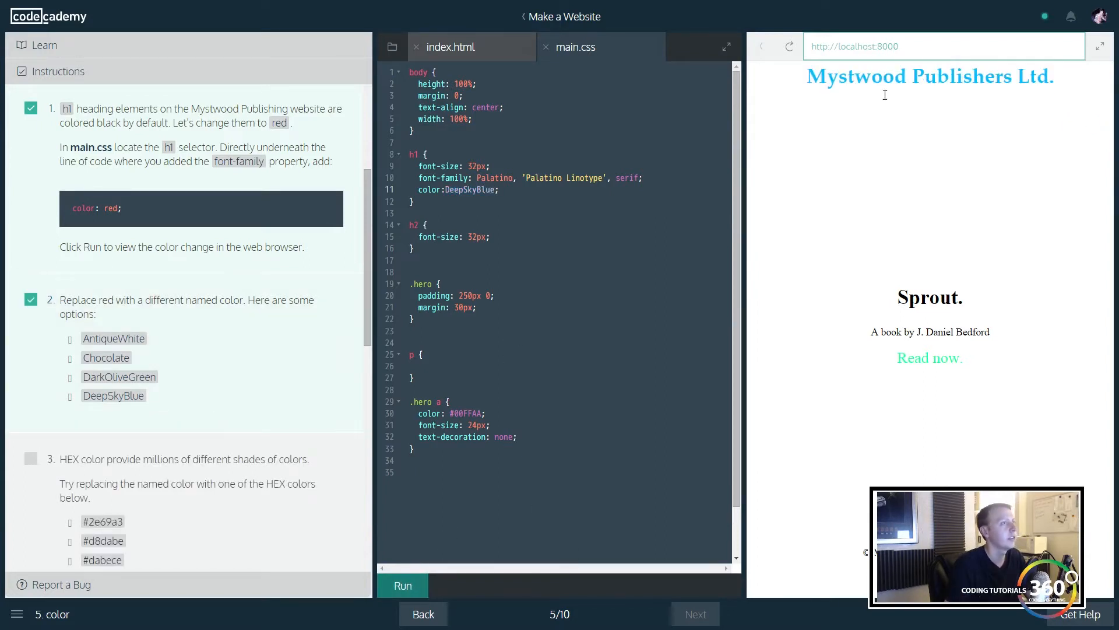
pyautogui.scroll(-3)
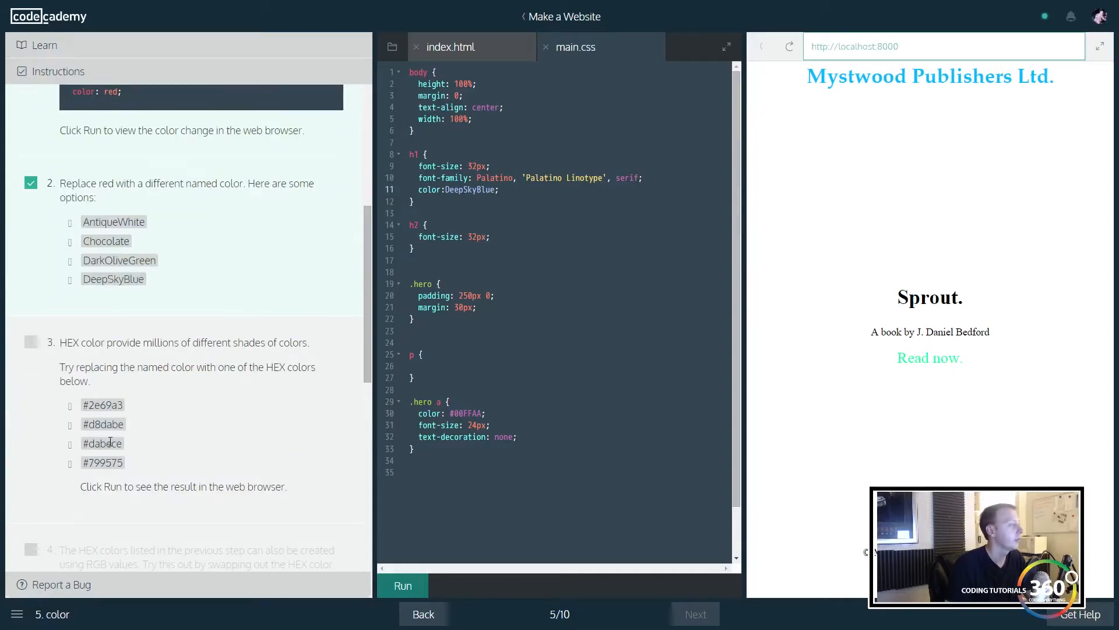
# Step: Recolour h1 with hex #799575, then rgb(218,190,206), and advance to CSS Class Selectors
pyautogui.doubleClick(102, 461)
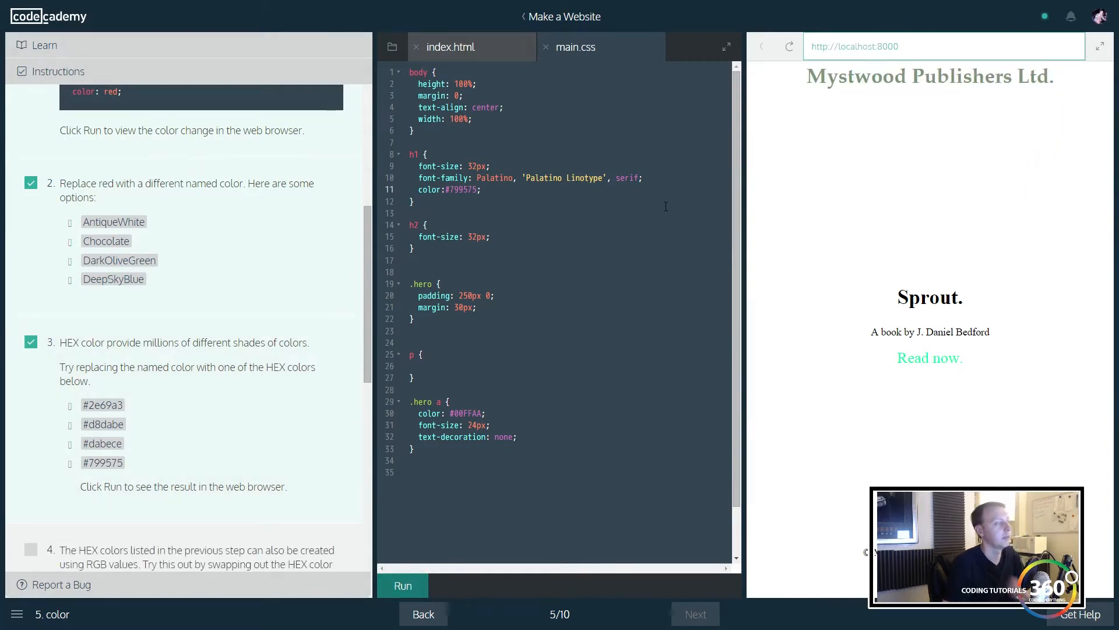
pyautogui.scroll(-3)
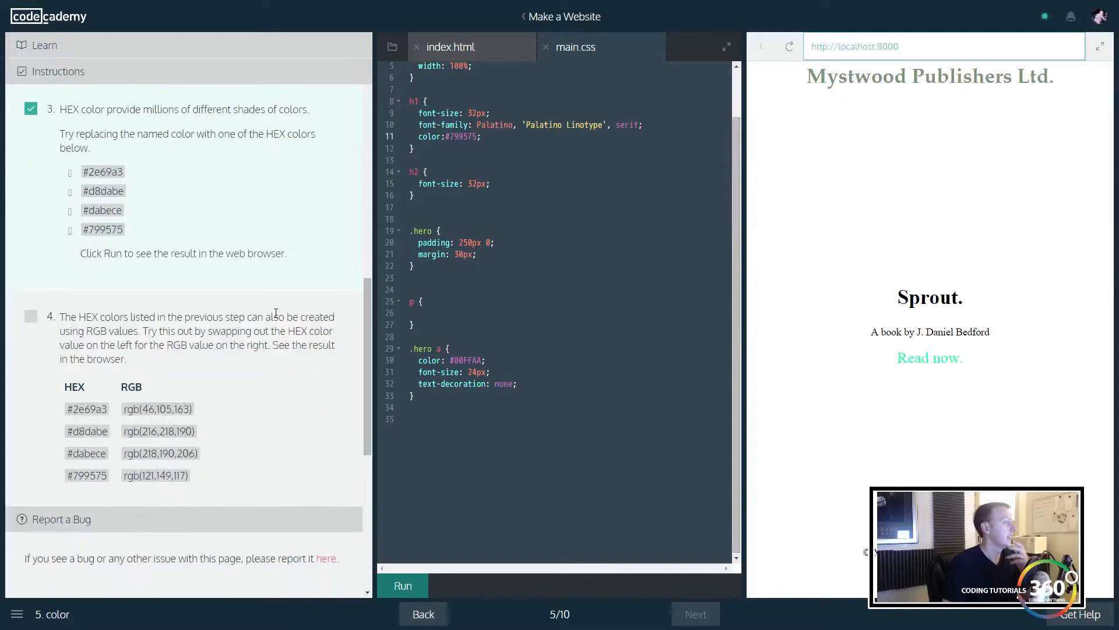
pyautogui.moveTo(123, 412)
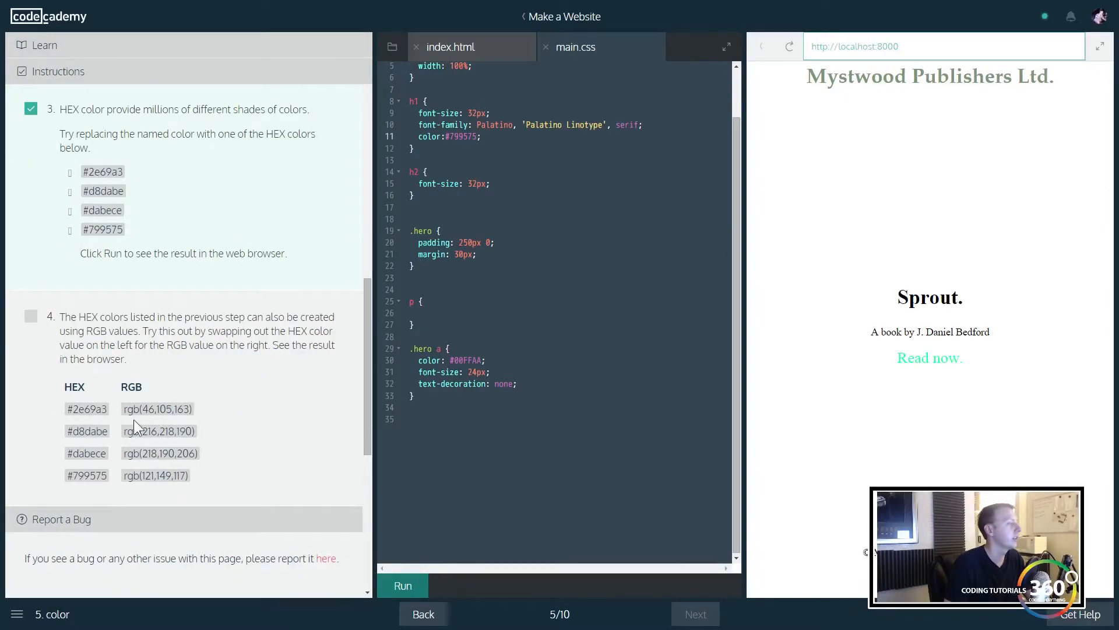
pyautogui.doubleClick(160, 453)
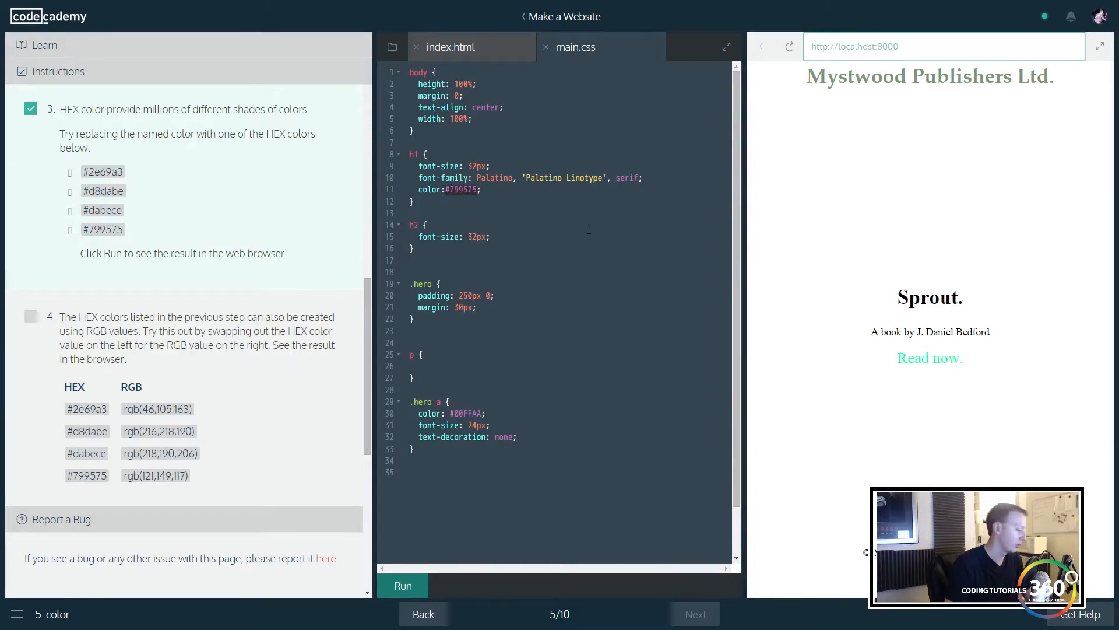
pyautogui.write('rgb(218,190,206)')
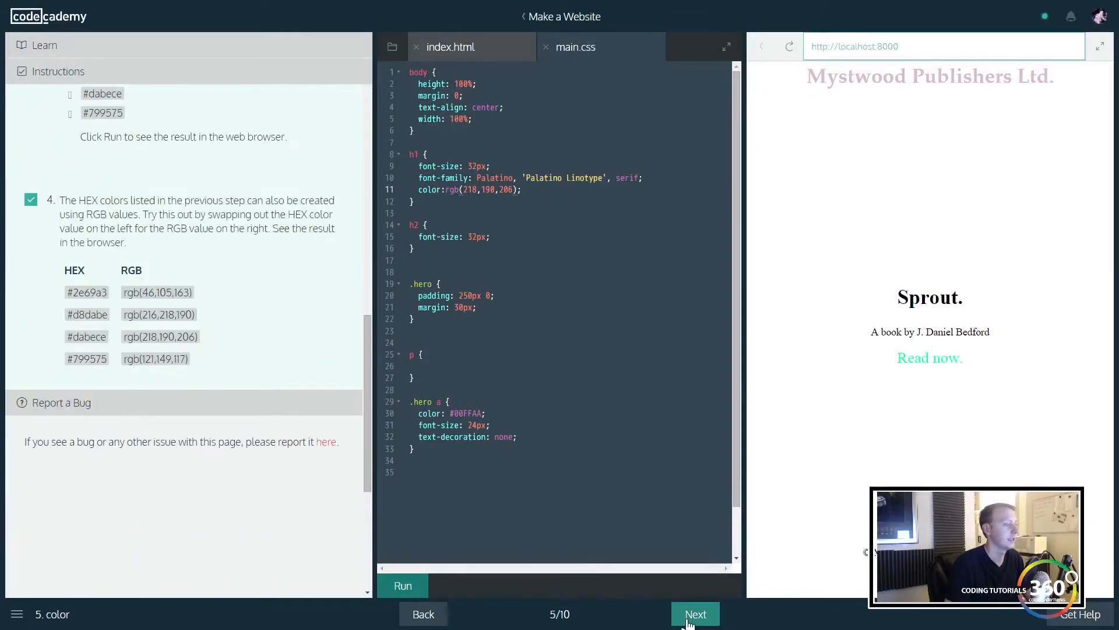
pyautogui.click(694, 614)
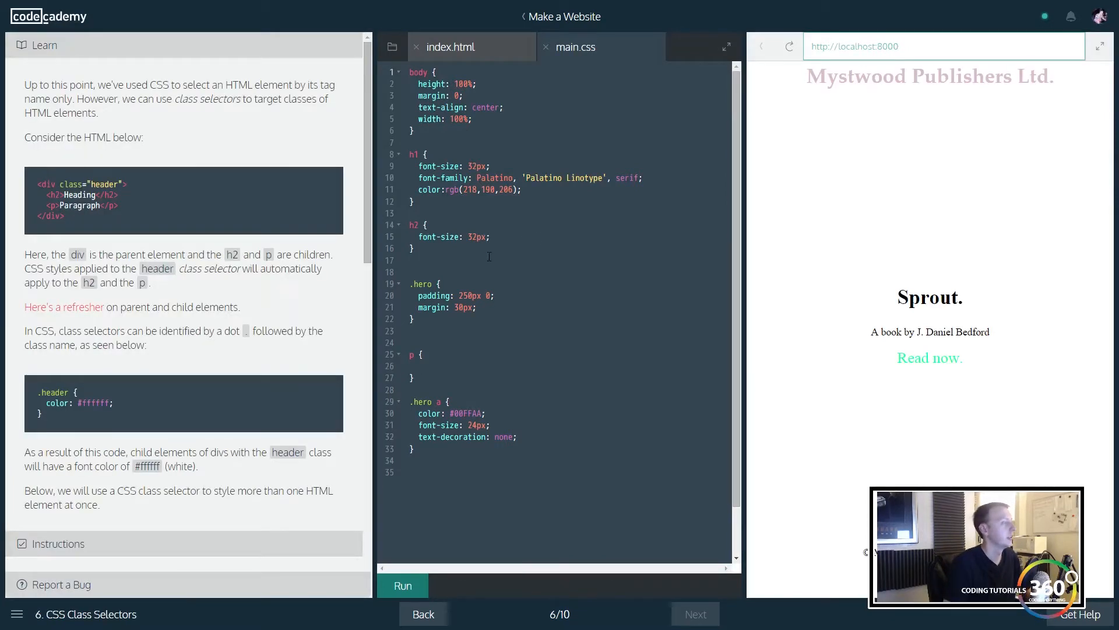
pyautogui.scroll(-3)
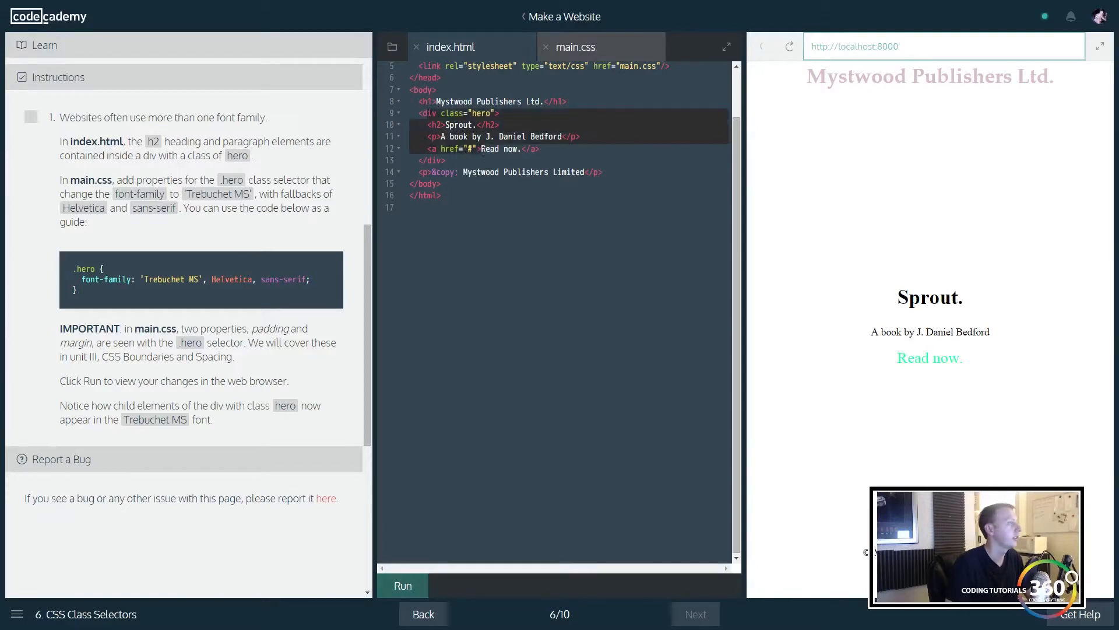
pyautogui.click(575, 47)
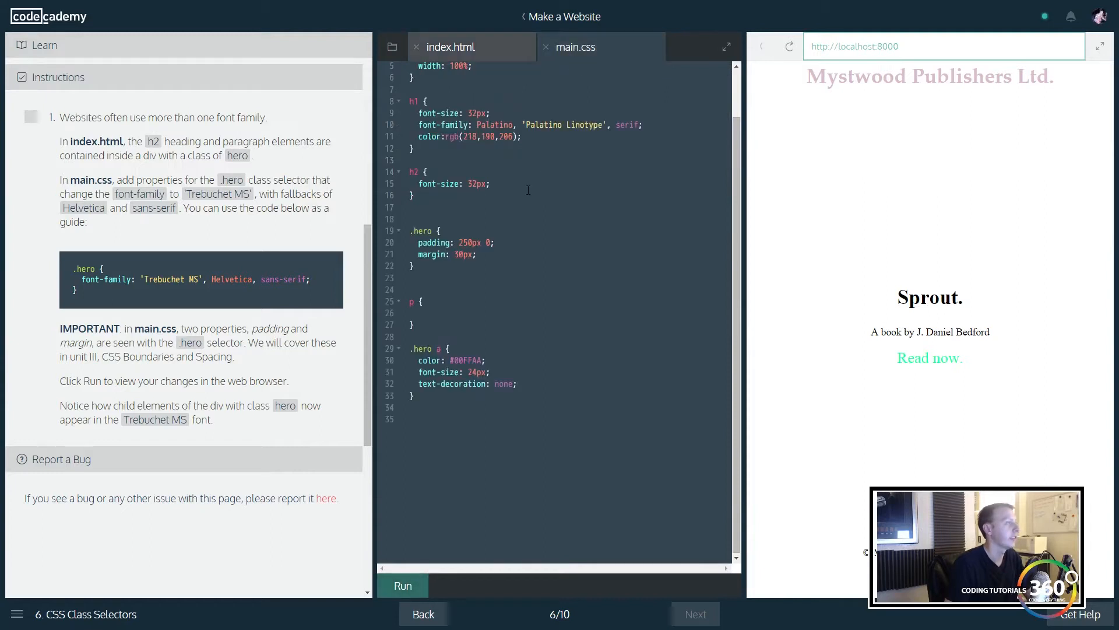
pyautogui.click(414, 219)
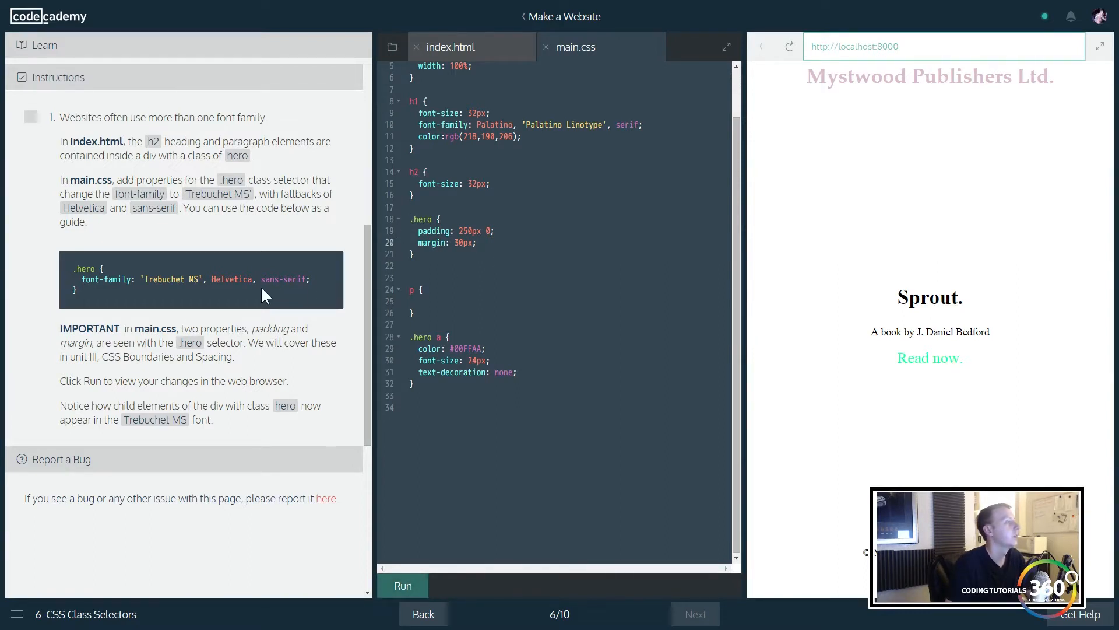
pyautogui.moveTo(316, 246)
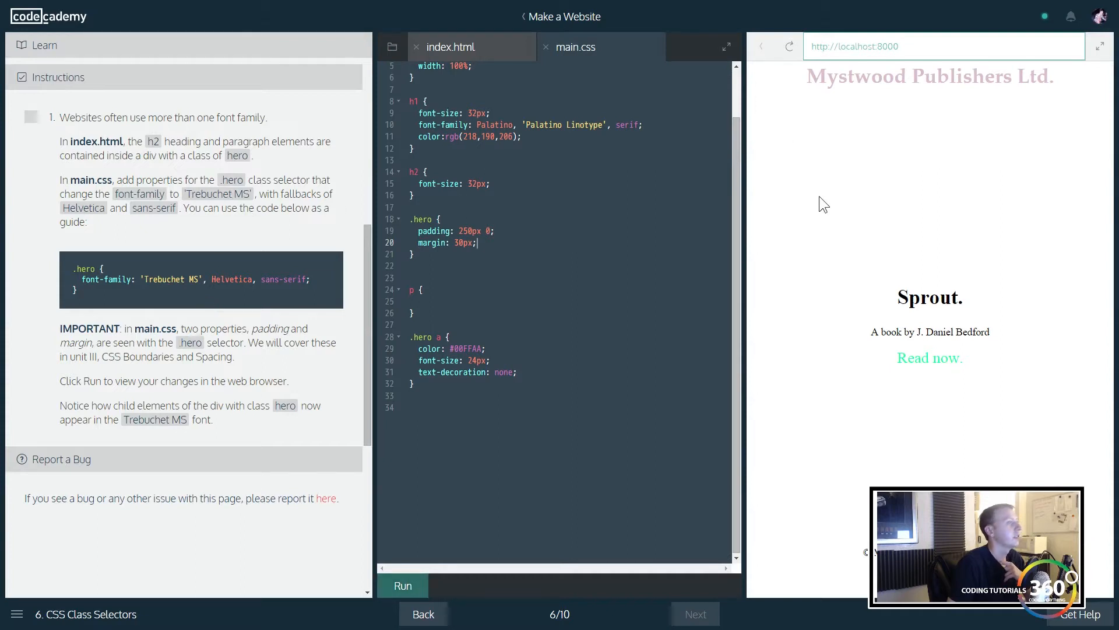
pyautogui.moveTo(1004, 369)
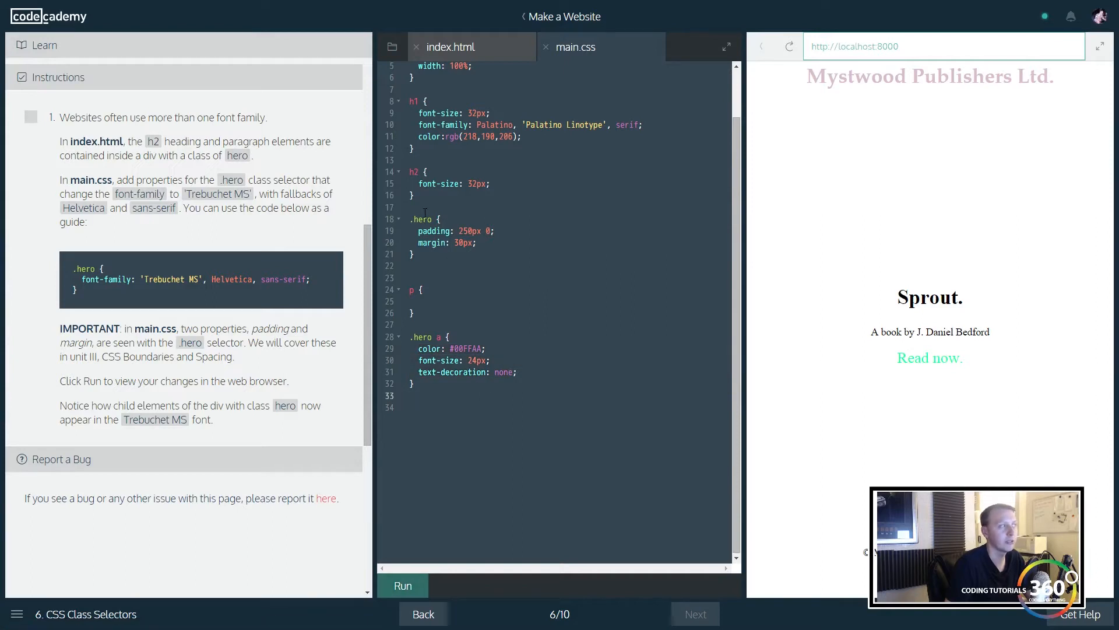
pyautogui.click(433, 219)
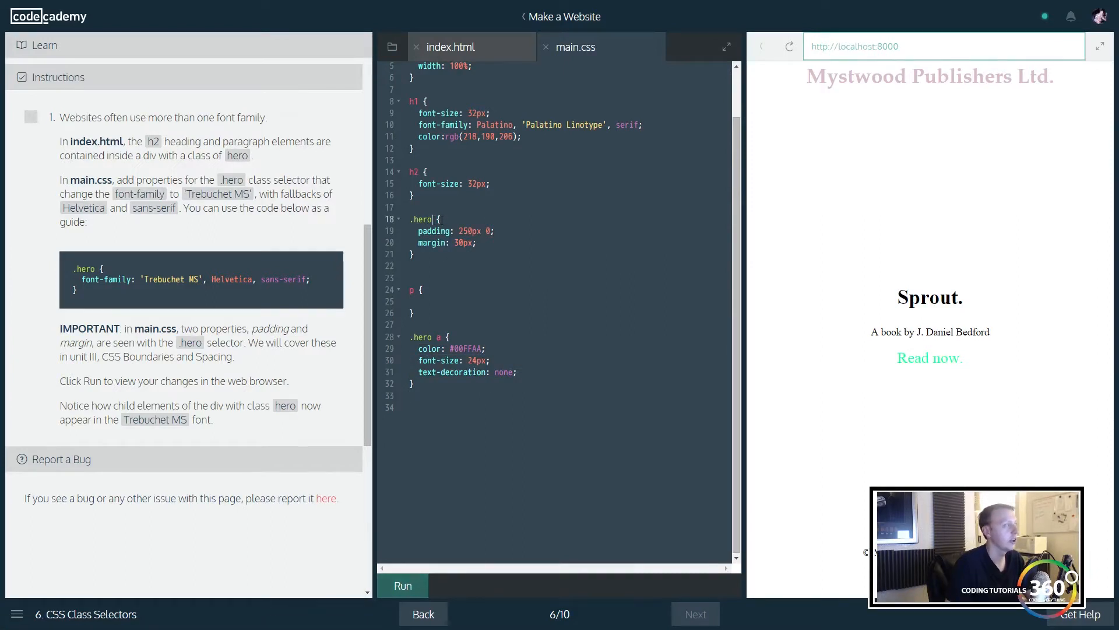
pyautogui.click(477, 242)
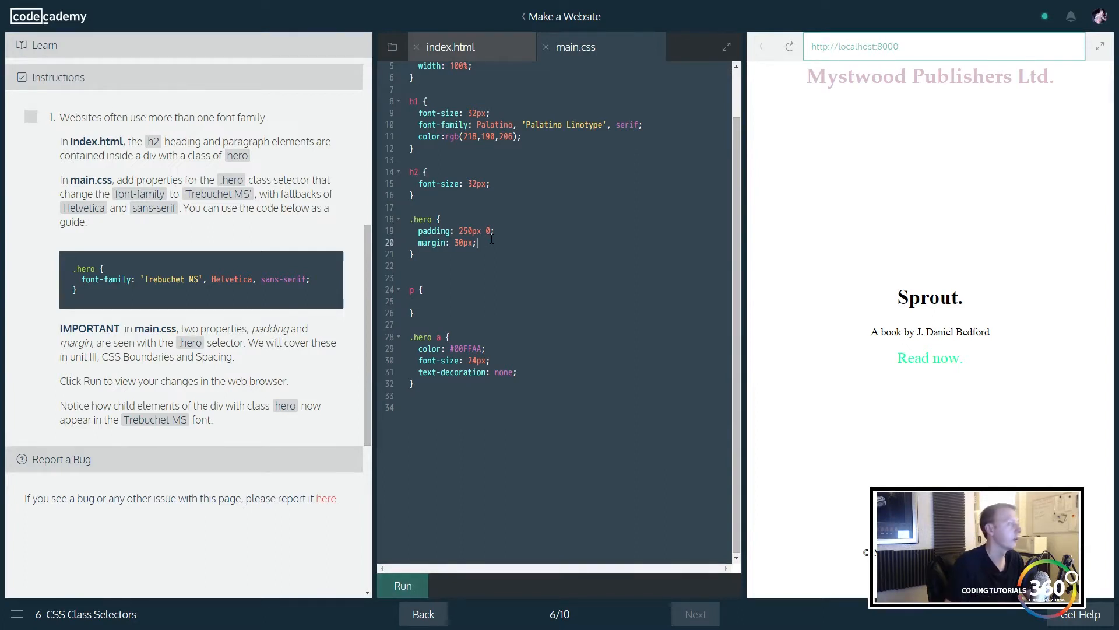
# Step: Add font-family: "Trebuchet MS", Helvetica, sans-serif; to .hero, run it, and advance to font-size
pyautogui.press('Enter')
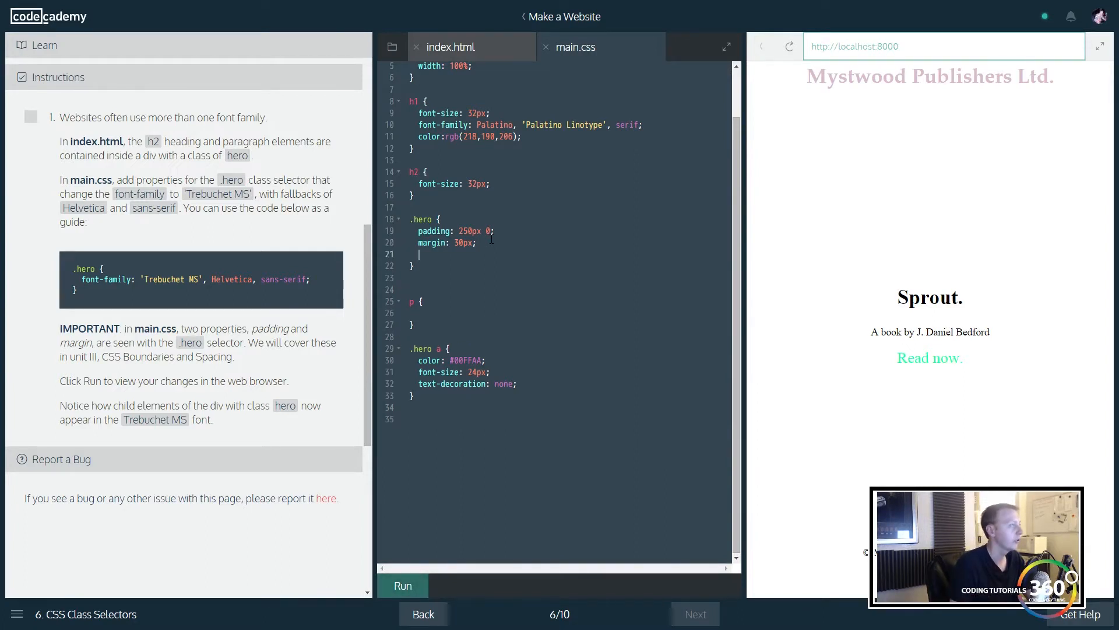
pyautogui.write('font')
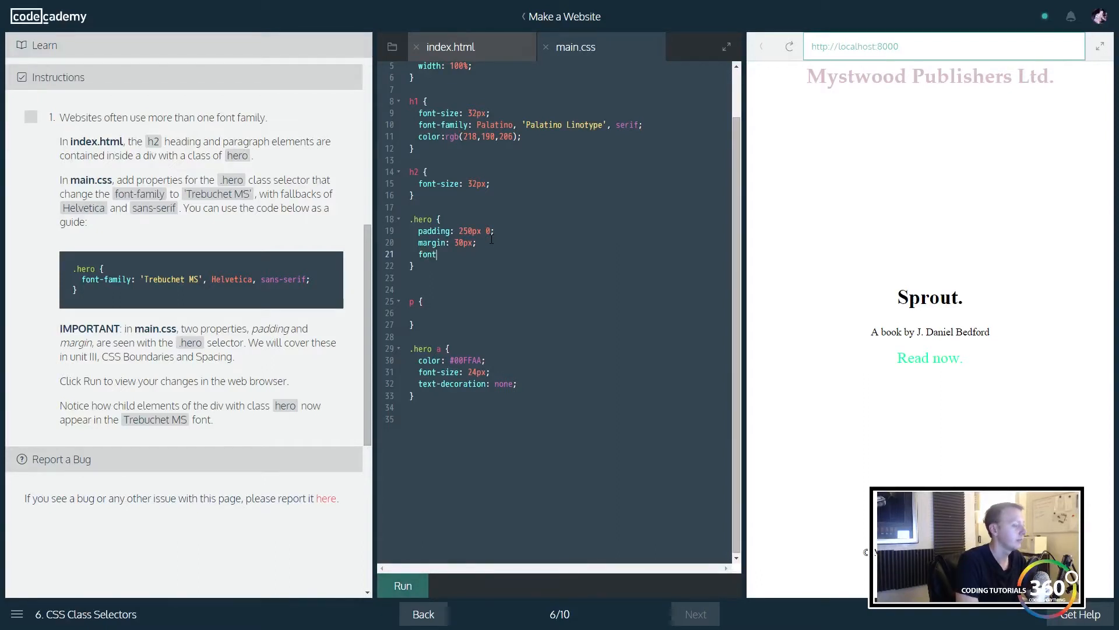
pyautogui.write('-family: "')
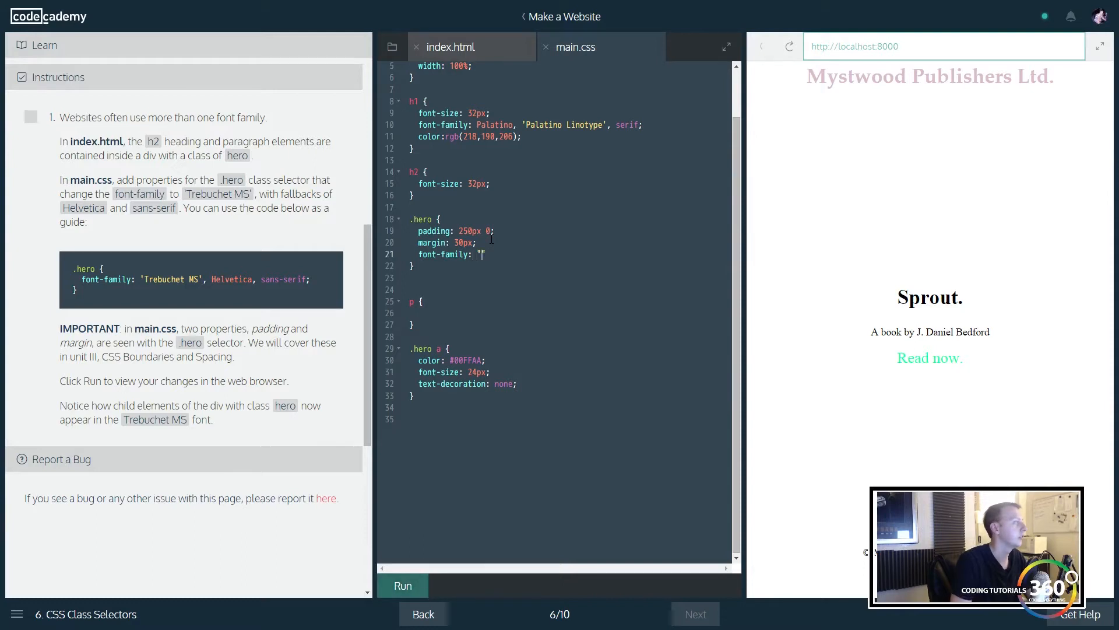
pyautogui.write('Trebu')
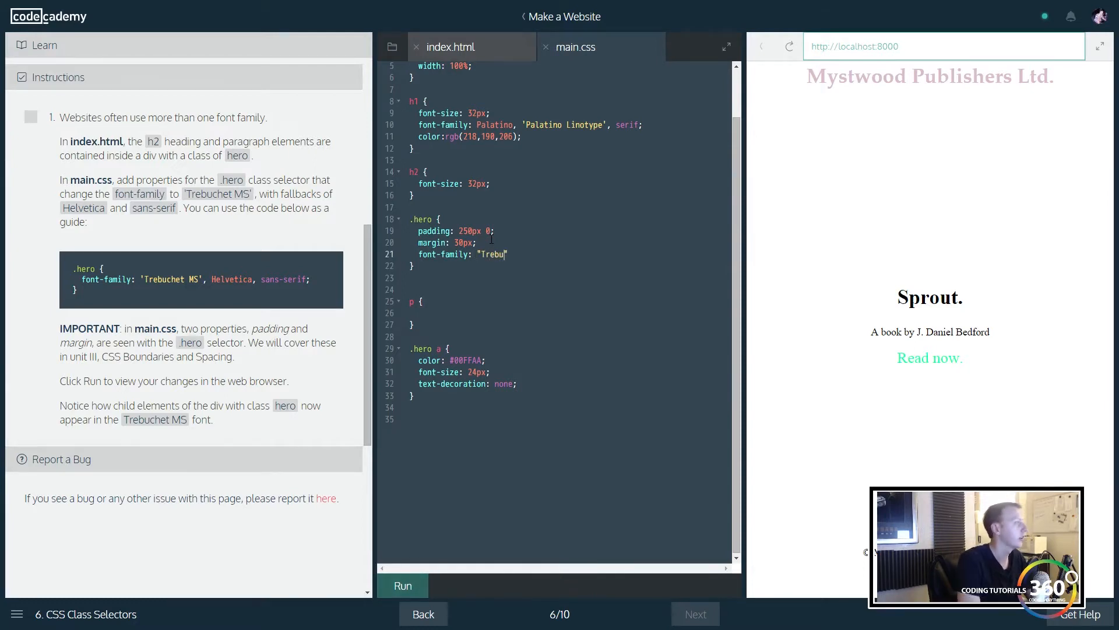
pyautogui.write('chet MS"')
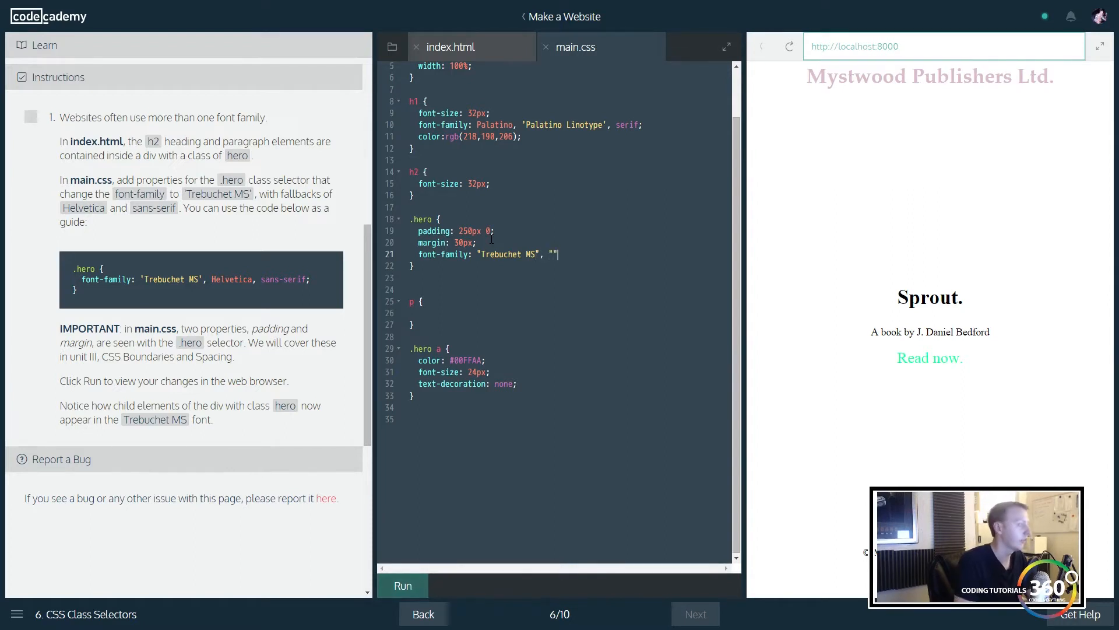
pyautogui.write('H')
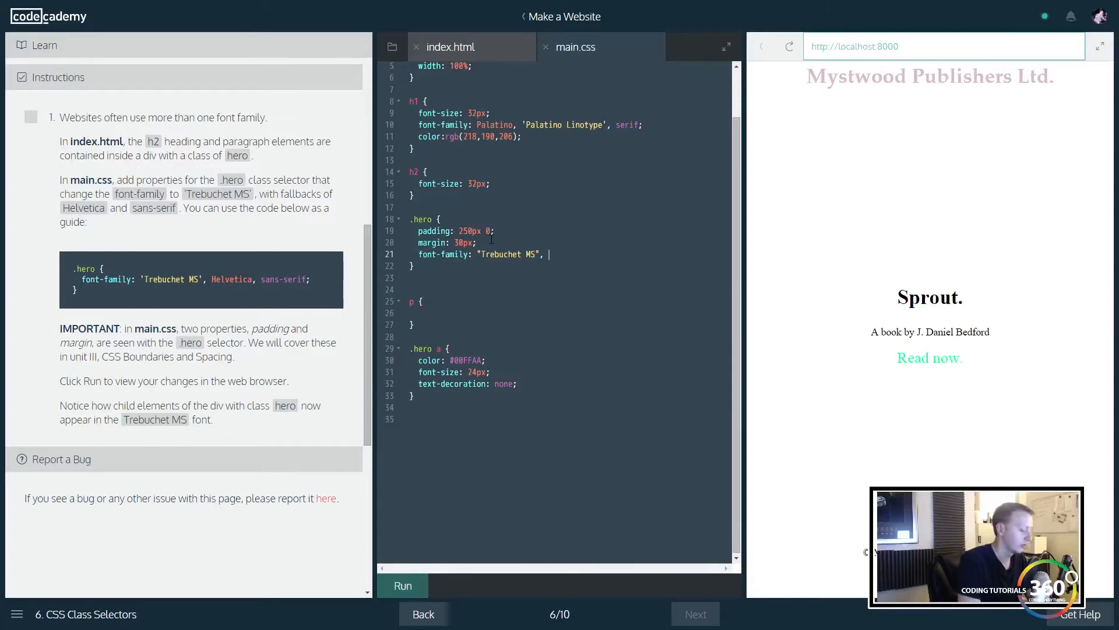
pyautogui.write('Helvetica, s')
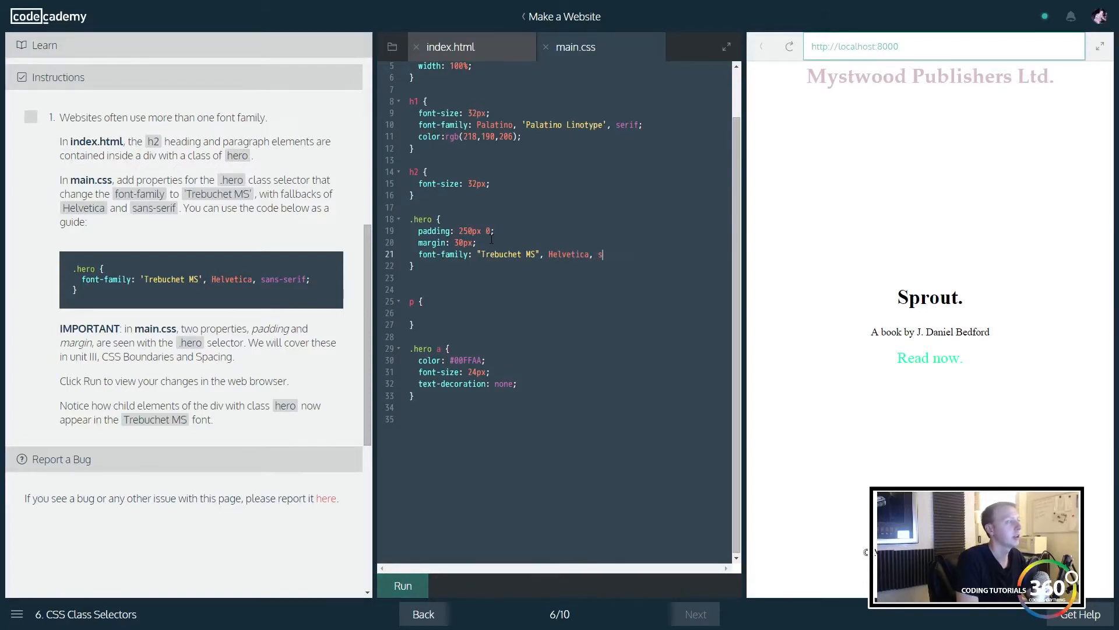
pyautogui.write('ans-seri')
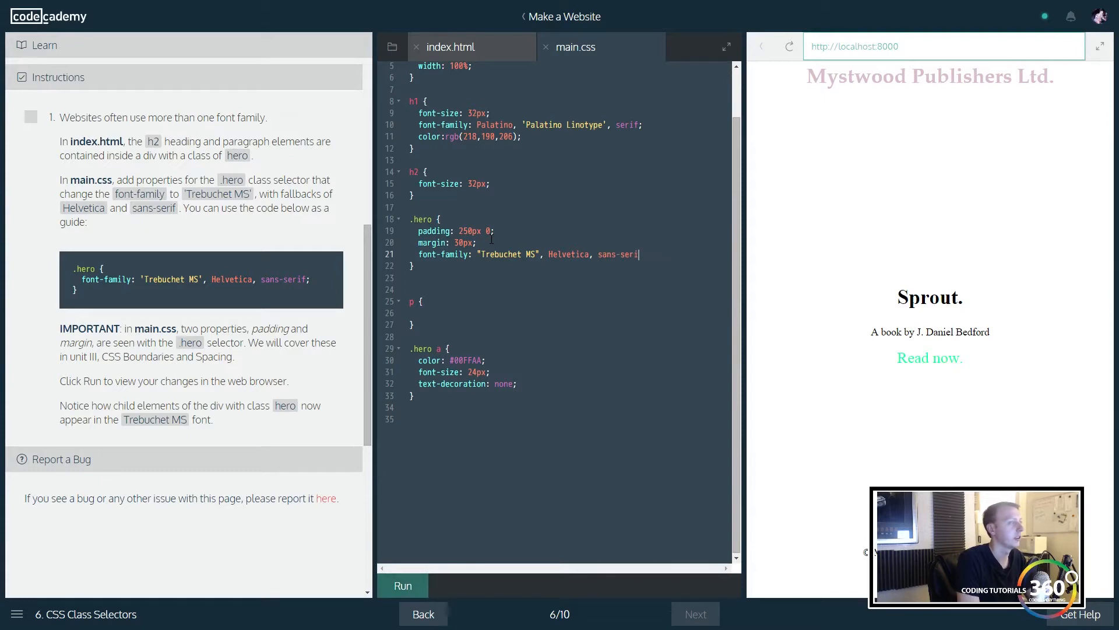
pyautogui.write(';')
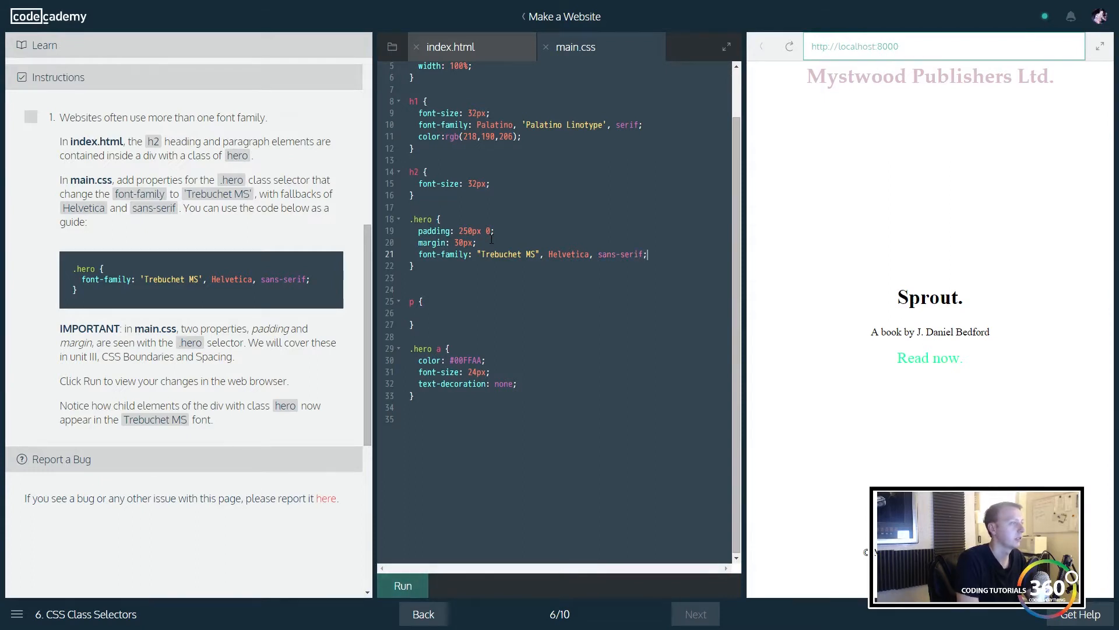
pyautogui.click(401, 585)
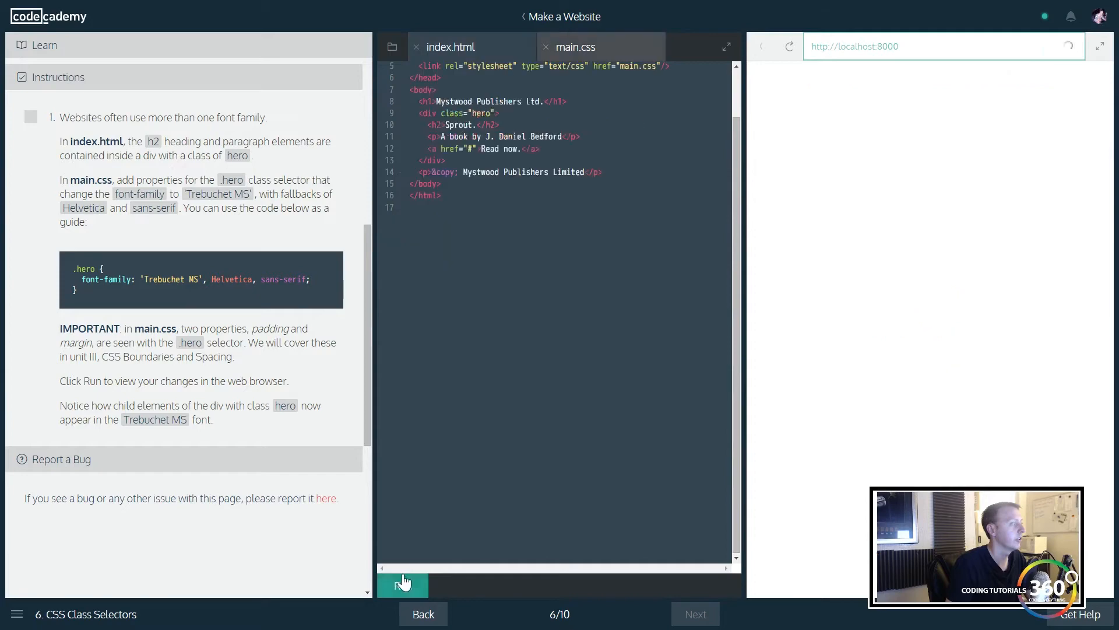
pyautogui.click(402, 585)
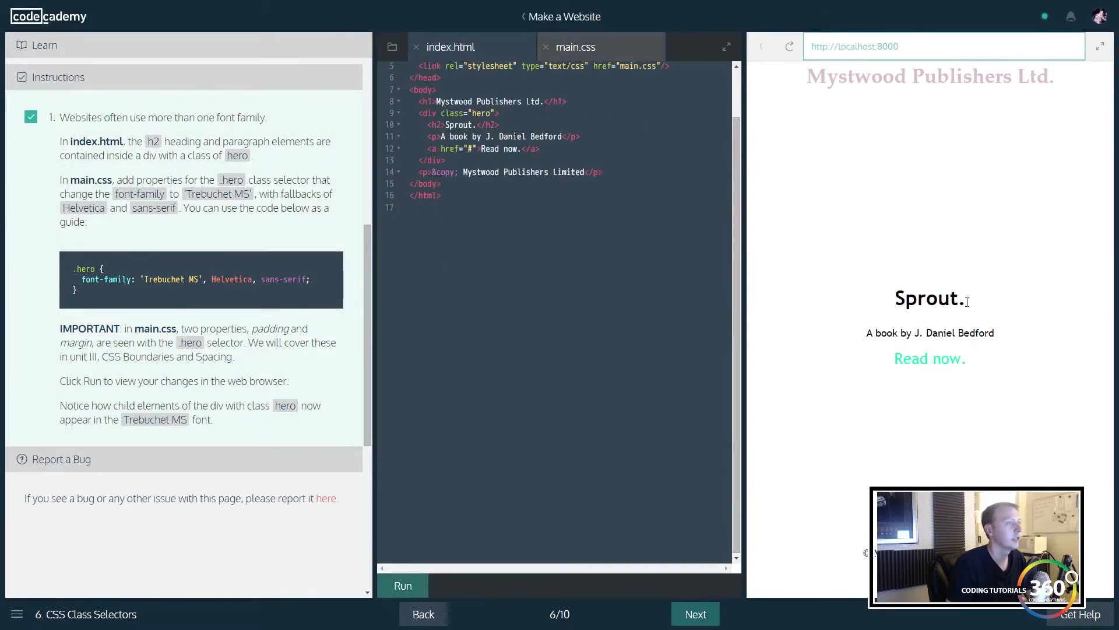
pyautogui.click(694, 614)
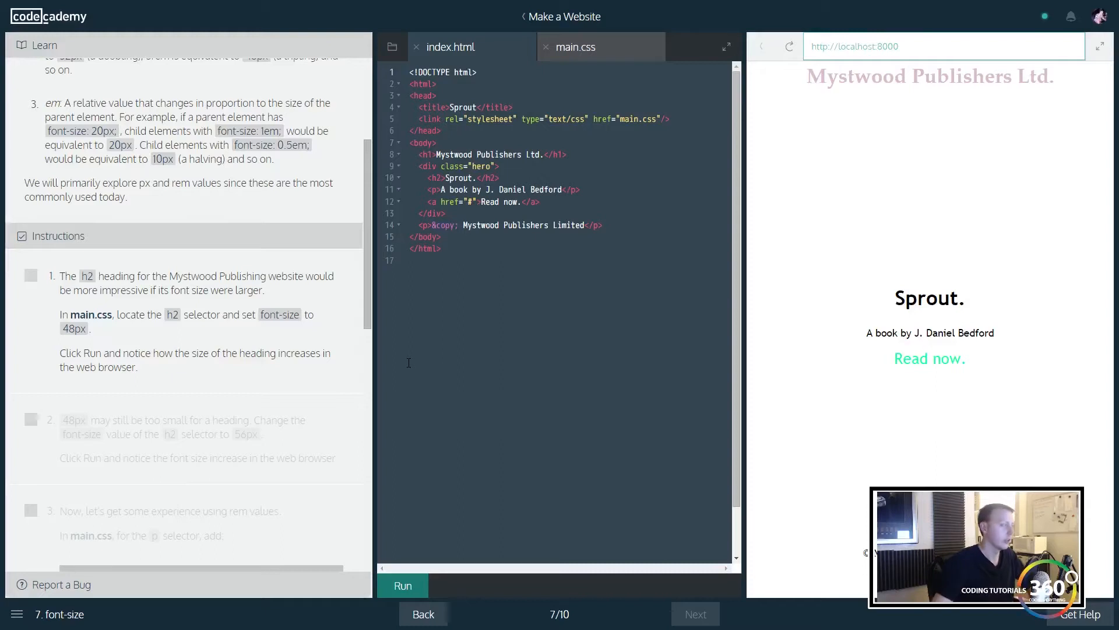
# Step: Set the h2 font-size to 48px and run, then raise it to 56px
pyautogui.click(575, 47)
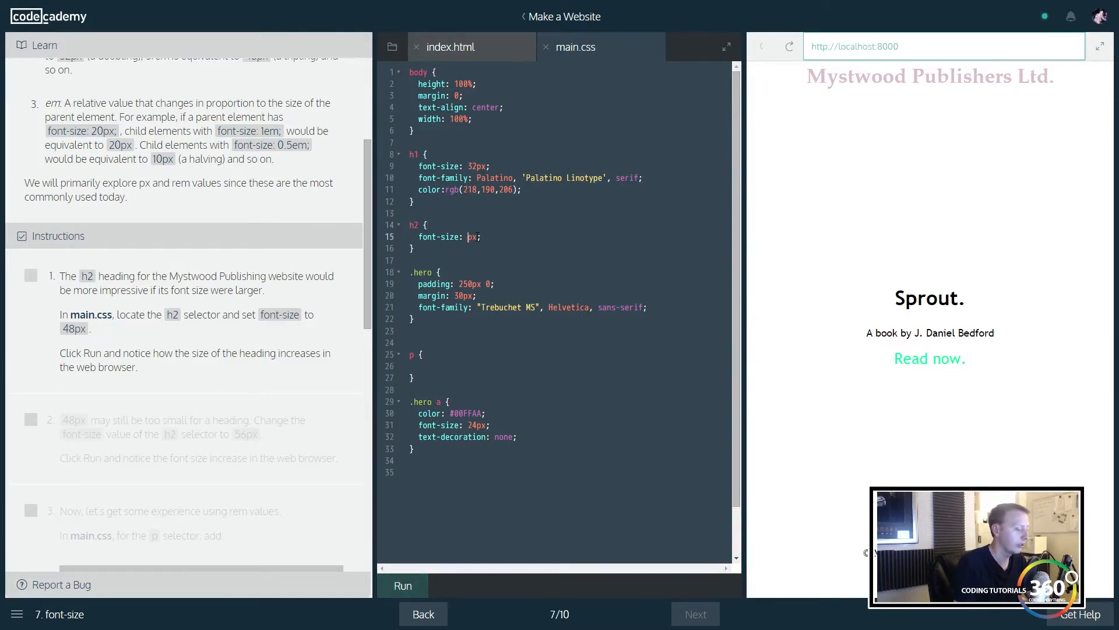
pyautogui.write('48')
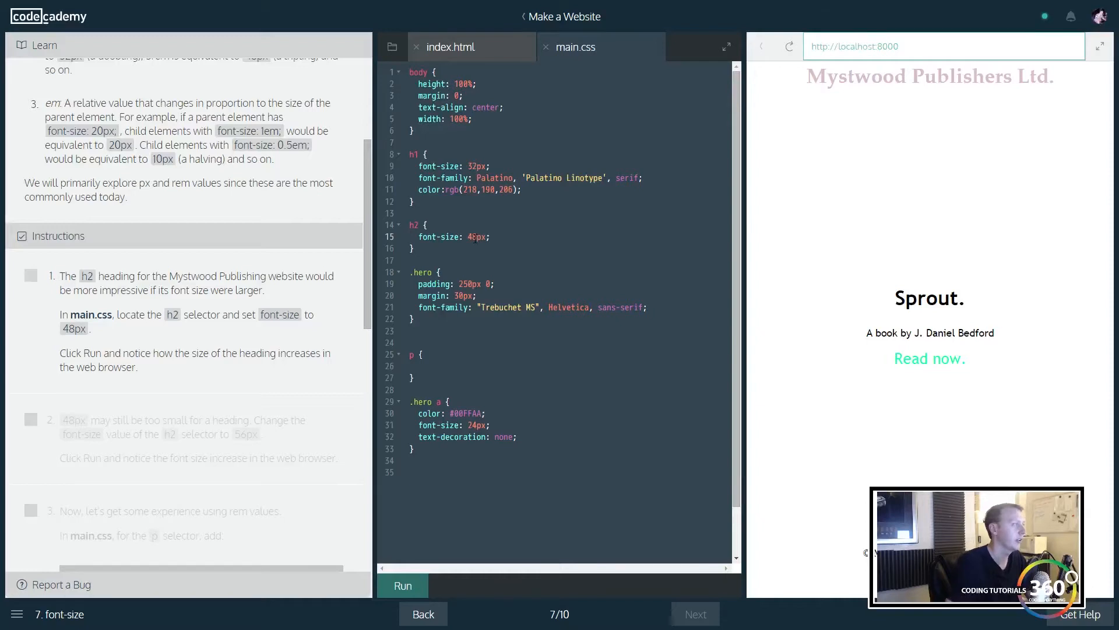
pyautogui.click(449, 46)
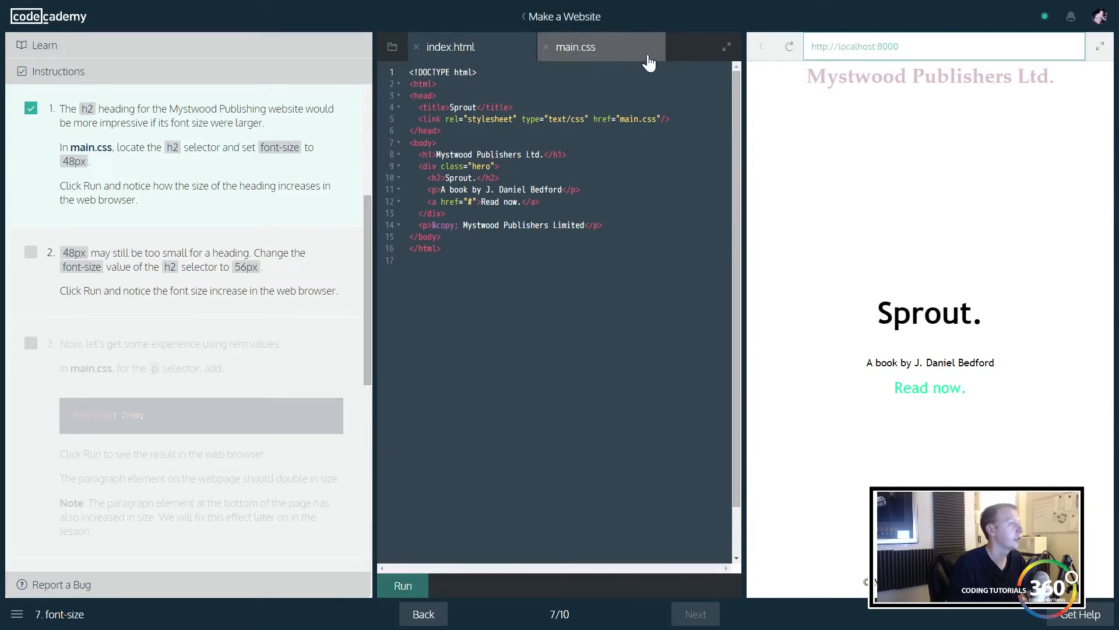
pyautogui.click(575, 46)
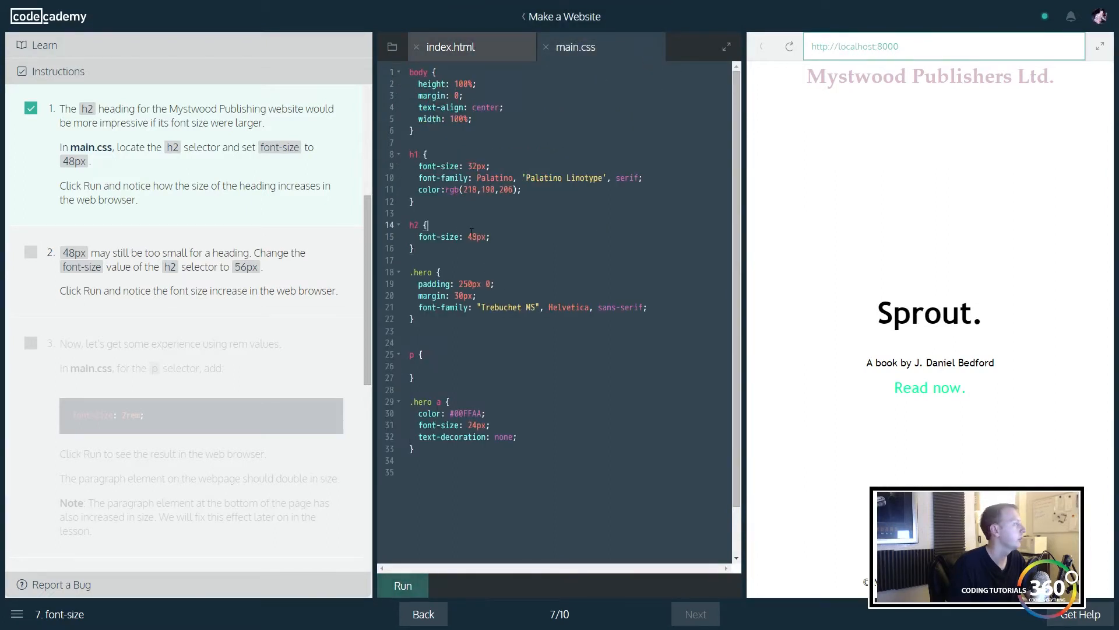
pyautogui.write('8')
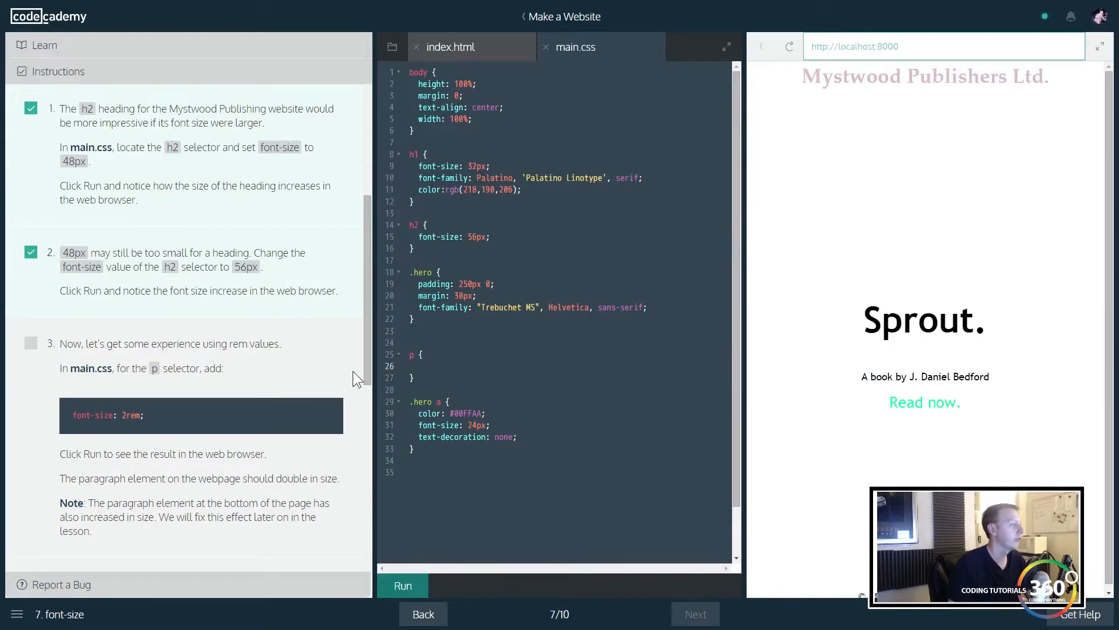
# Step: Add font-size: 2rem; to the p rule and run to double the byline text
pyautogui.write('fon')
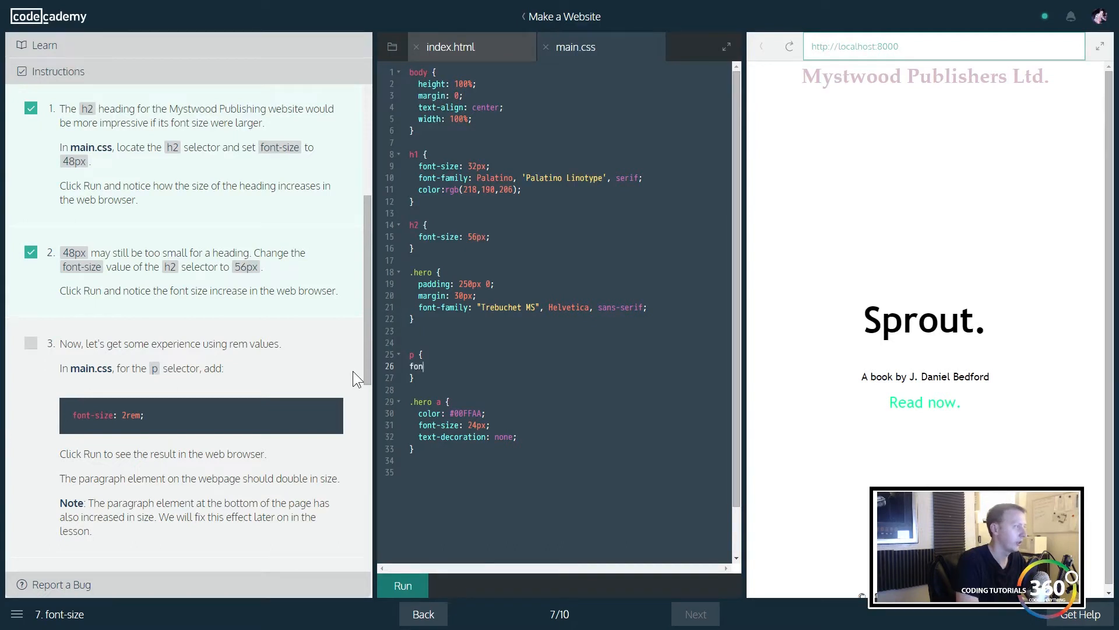
pyautogui.write('t-siz')
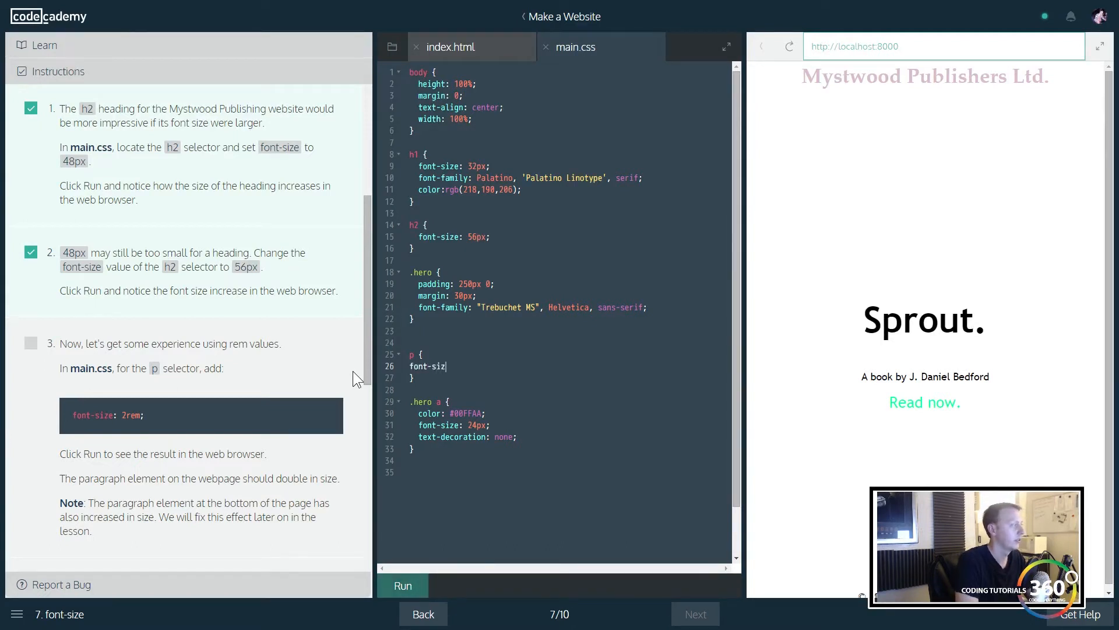
pyautogui.write('e:')
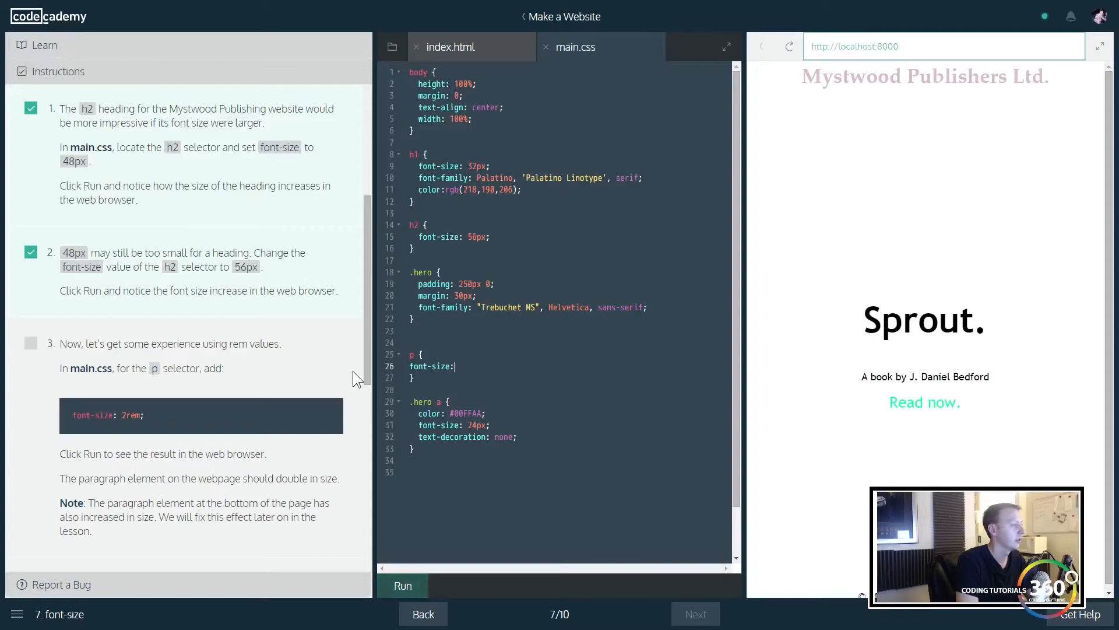
pyautogui.write('2rem;')
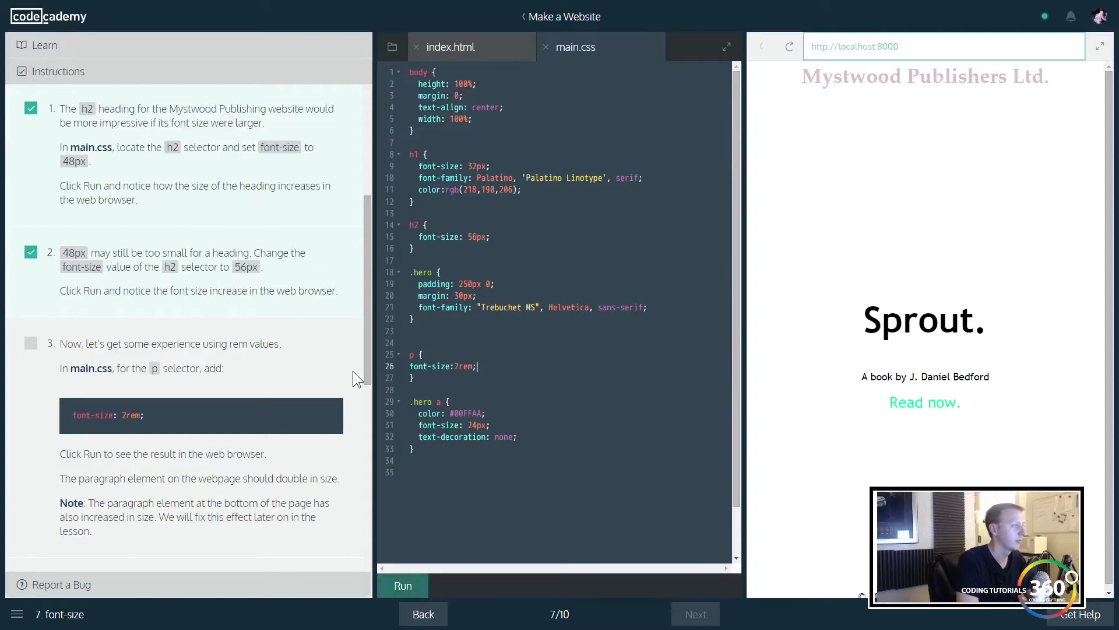
pyautogui.click(401, 585)
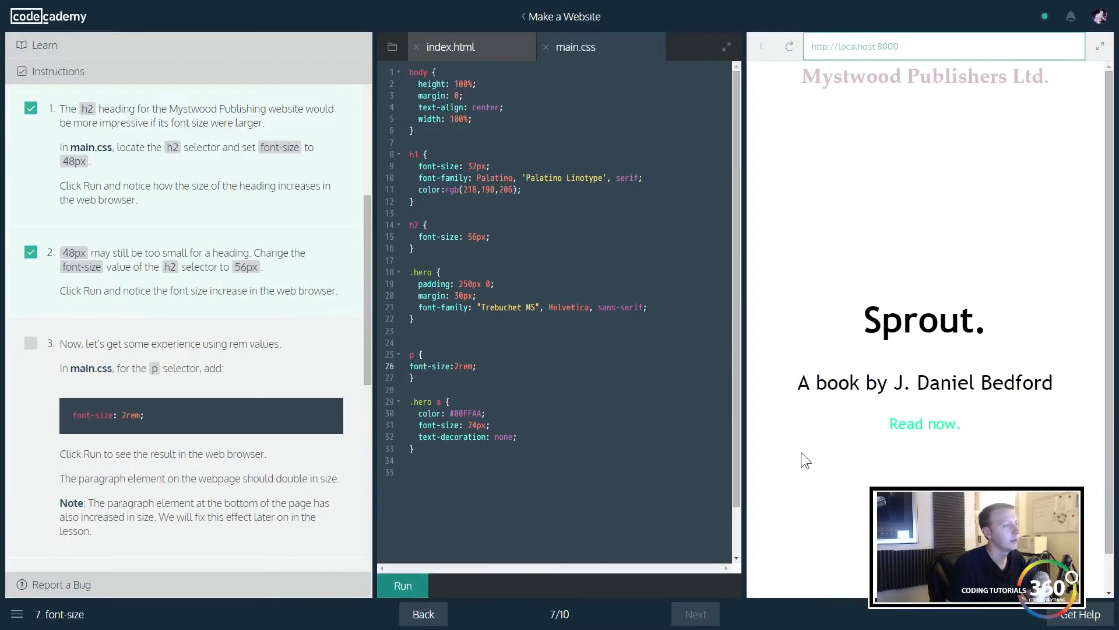
pyautogui.scroll(-3)
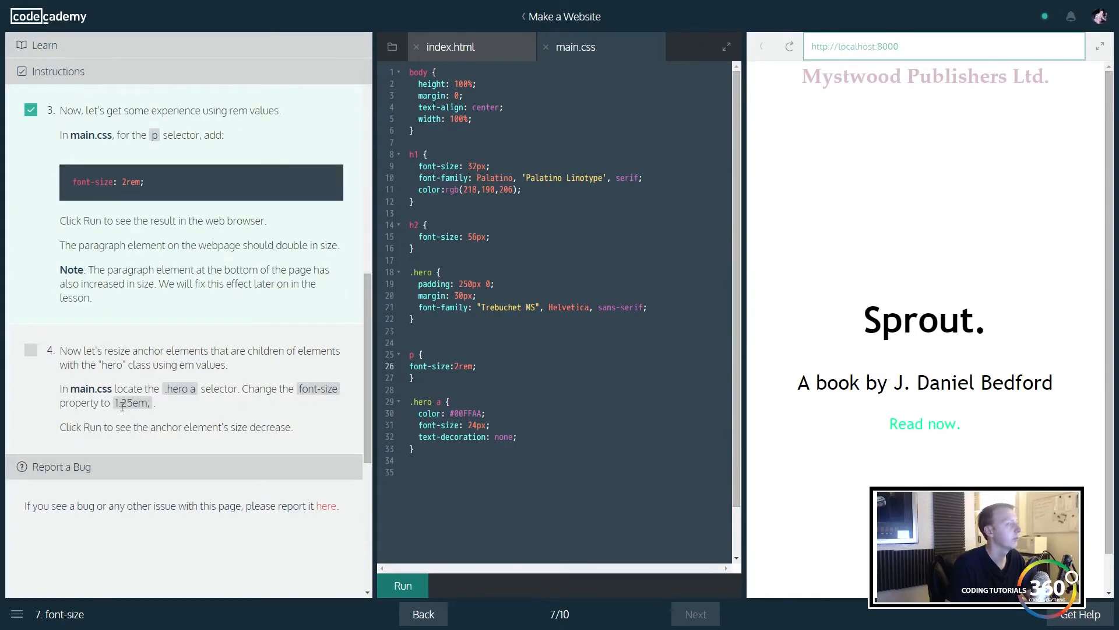
pyautogui.moveTo(145, 306)
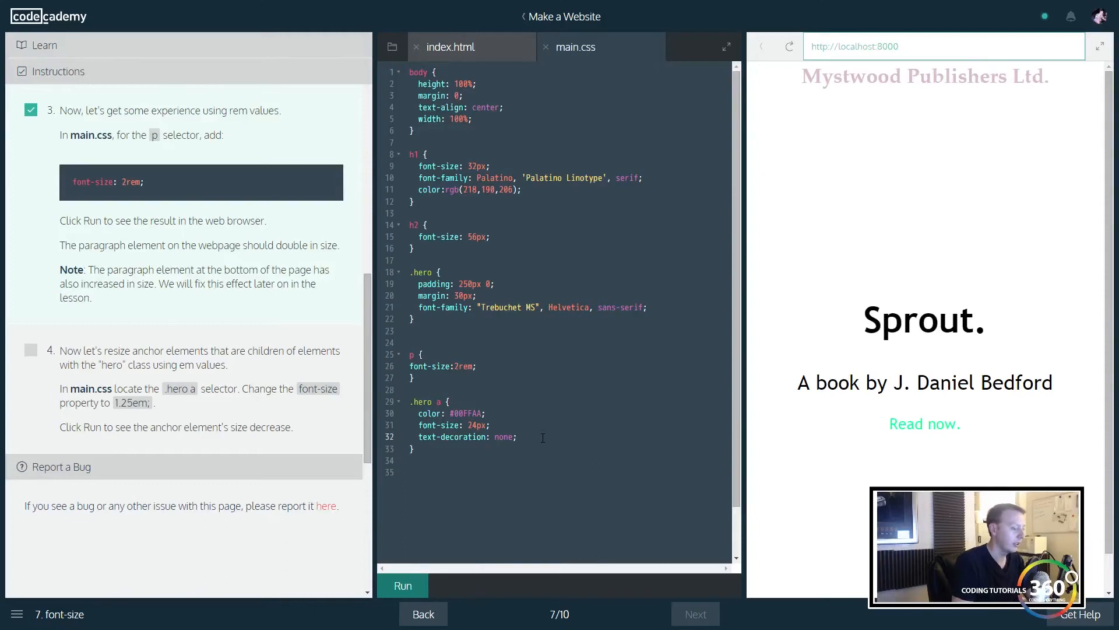
# Step: Change .hero a font-size to 1.25em and advance to lesson 8, A Background Image
pyautogui.press('enter')
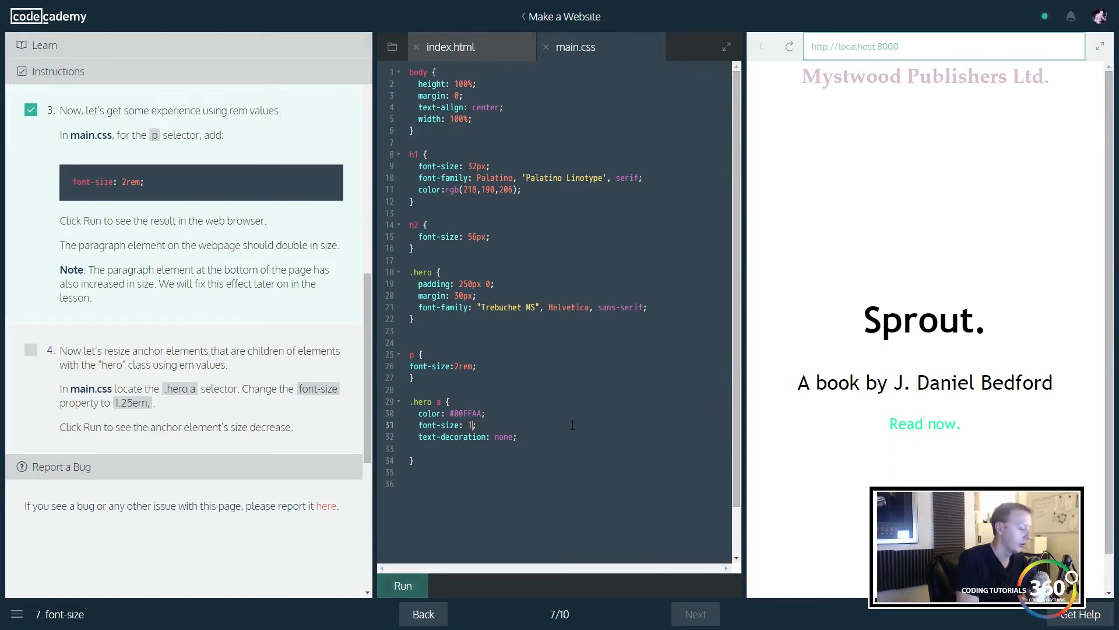
pyautogui.write('.25em')
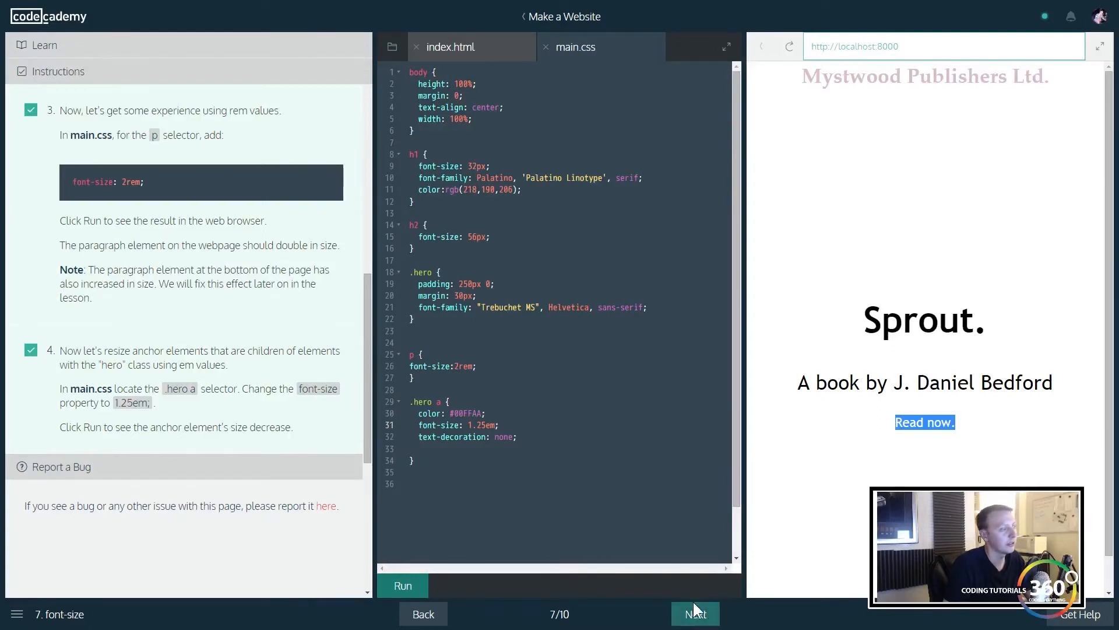
pyautogui.click(694, 614)
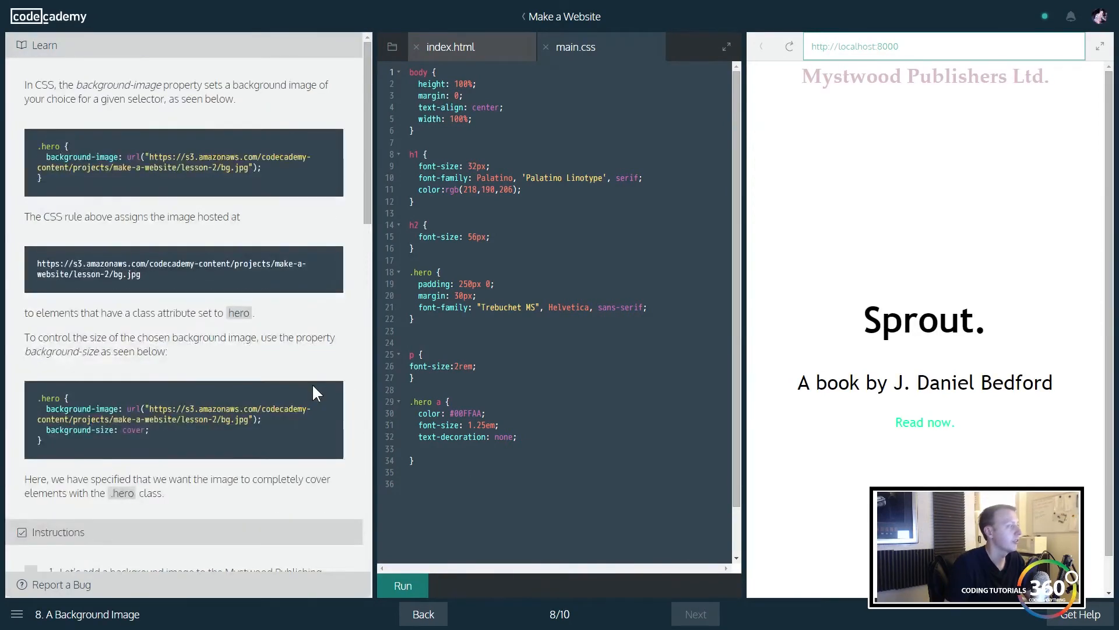
# Step: Review index.html and return to main.css to edit the .hero rule
pyautogui.scroll(-3)
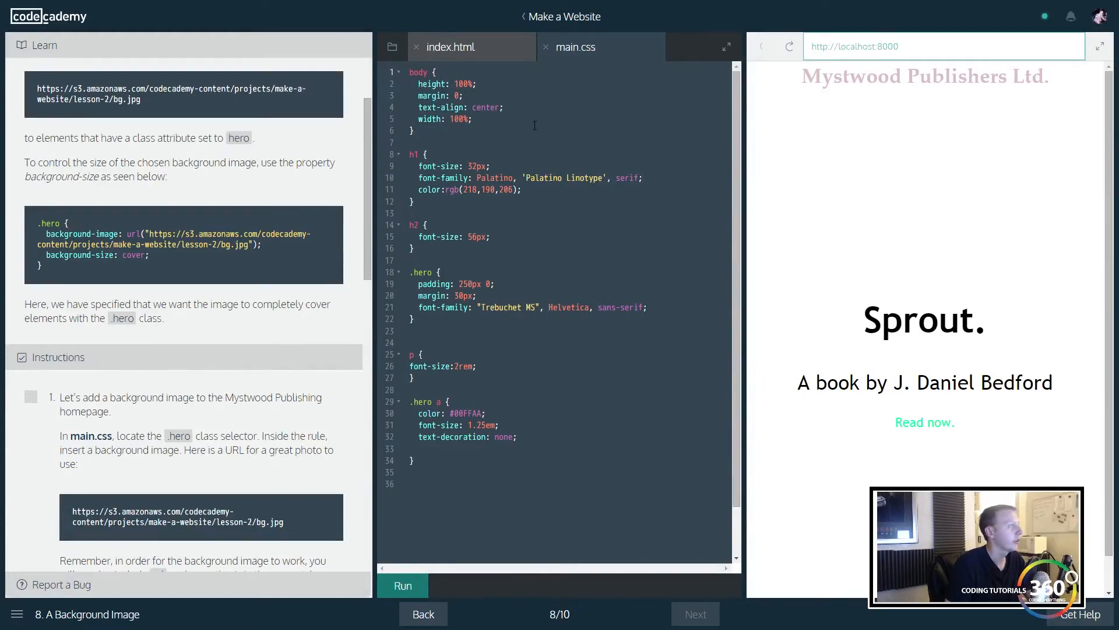
pyautogui.click(450, 47)
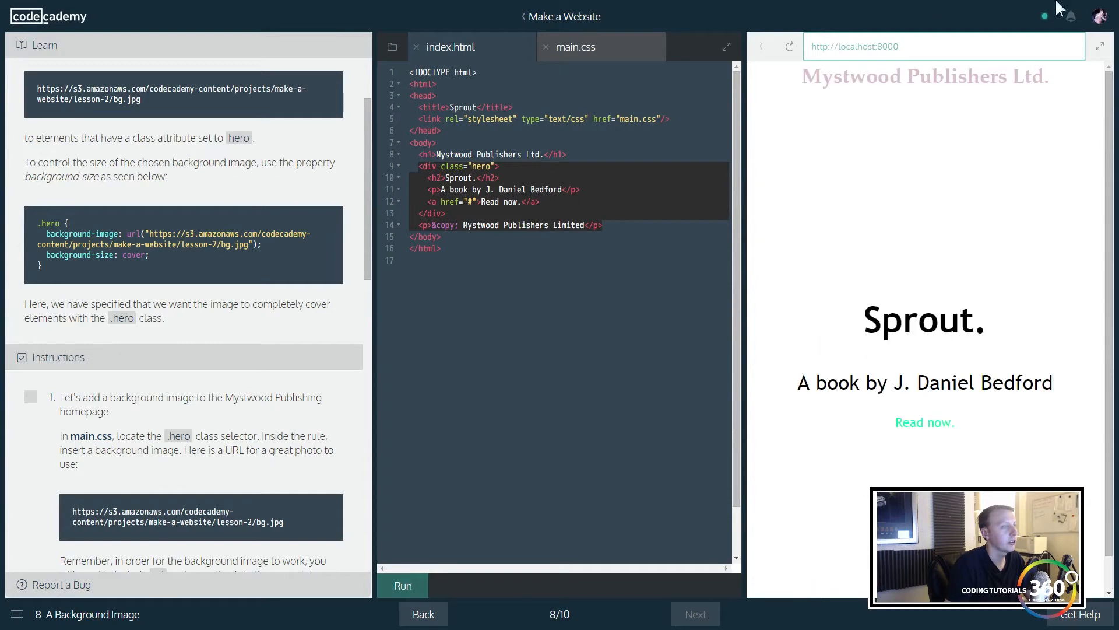
pyautogui.click(575, 47)
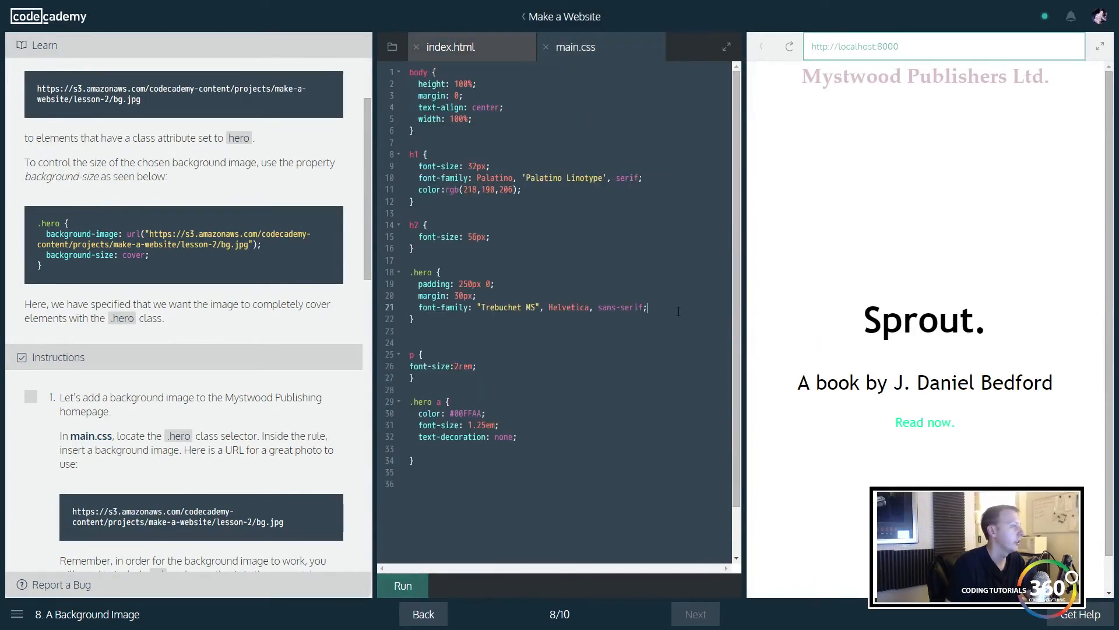
pyautogui.write('background-u')
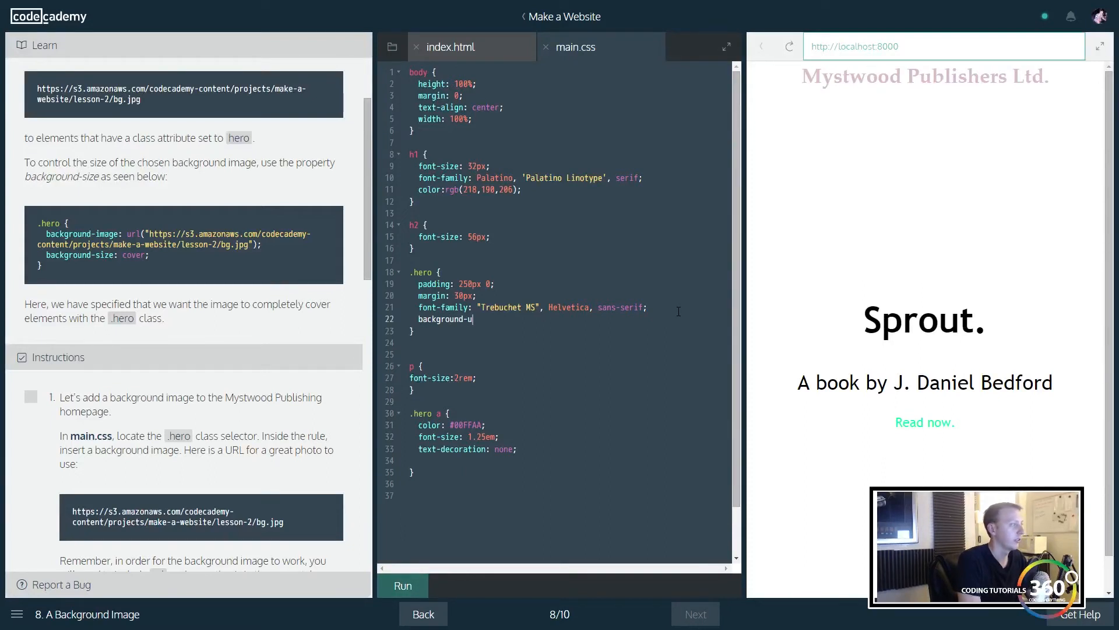
pyautogui.press('Backspace')
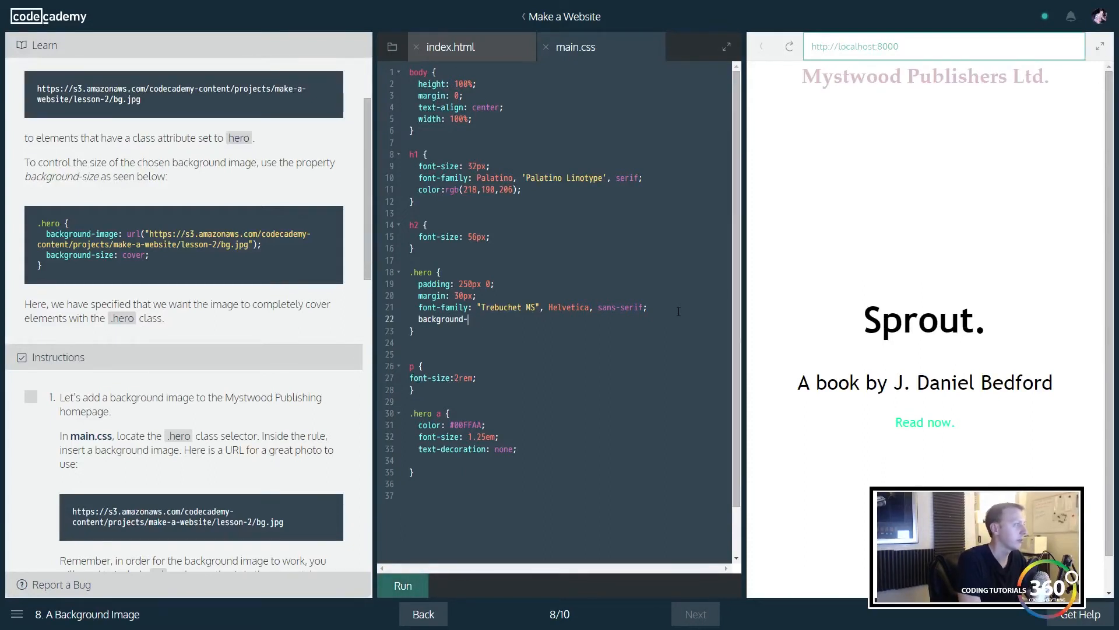
pyautogui.write('image:')
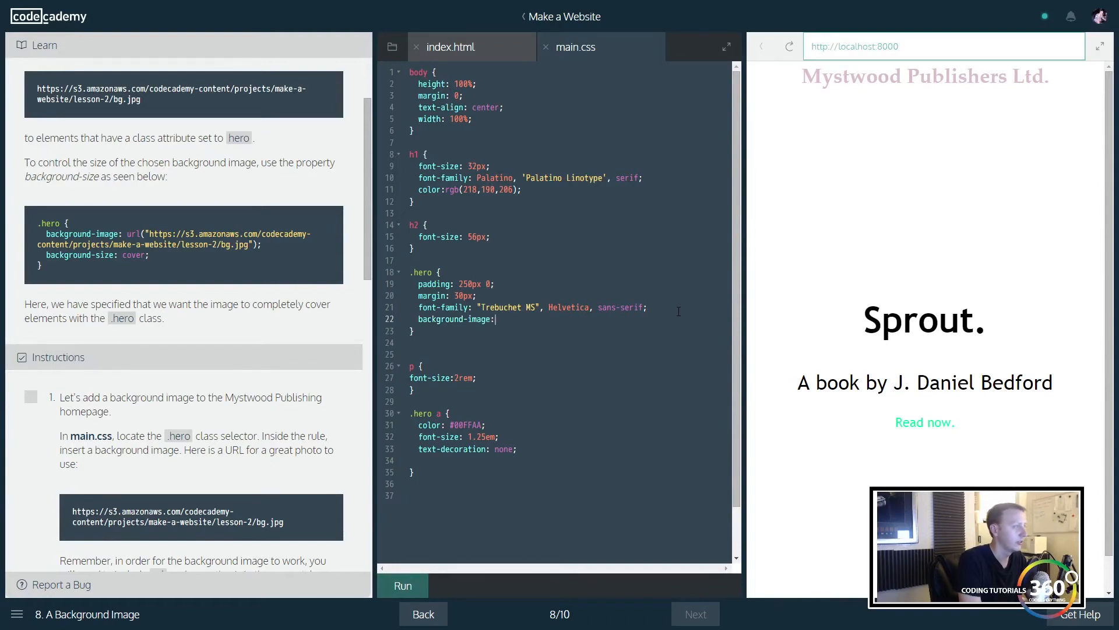
pyautogui.write('url();')
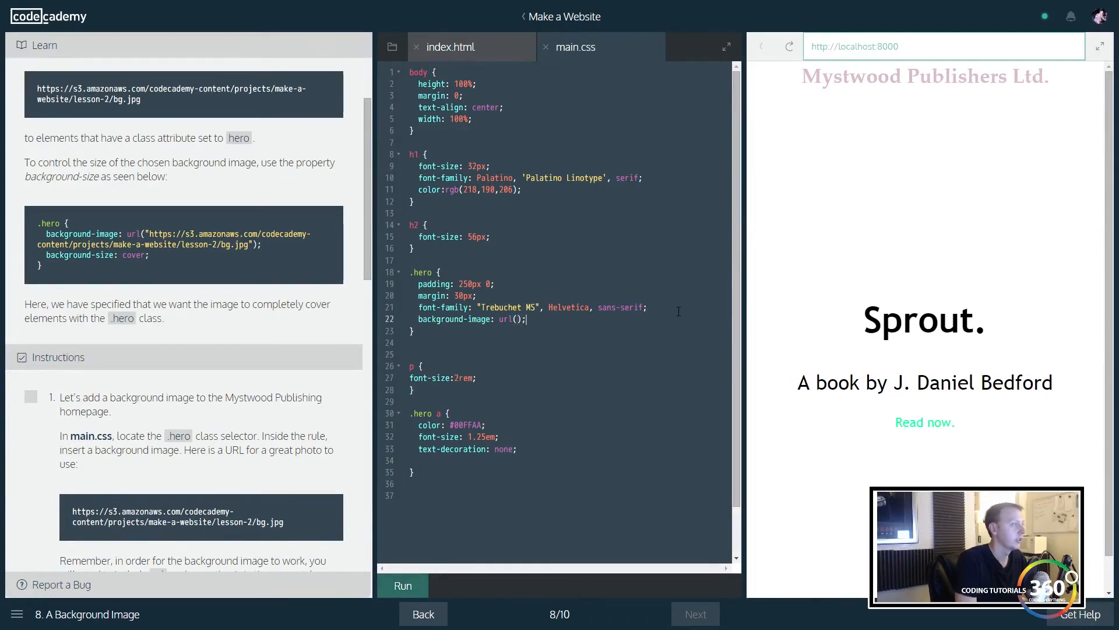
pyautogui.write('""')
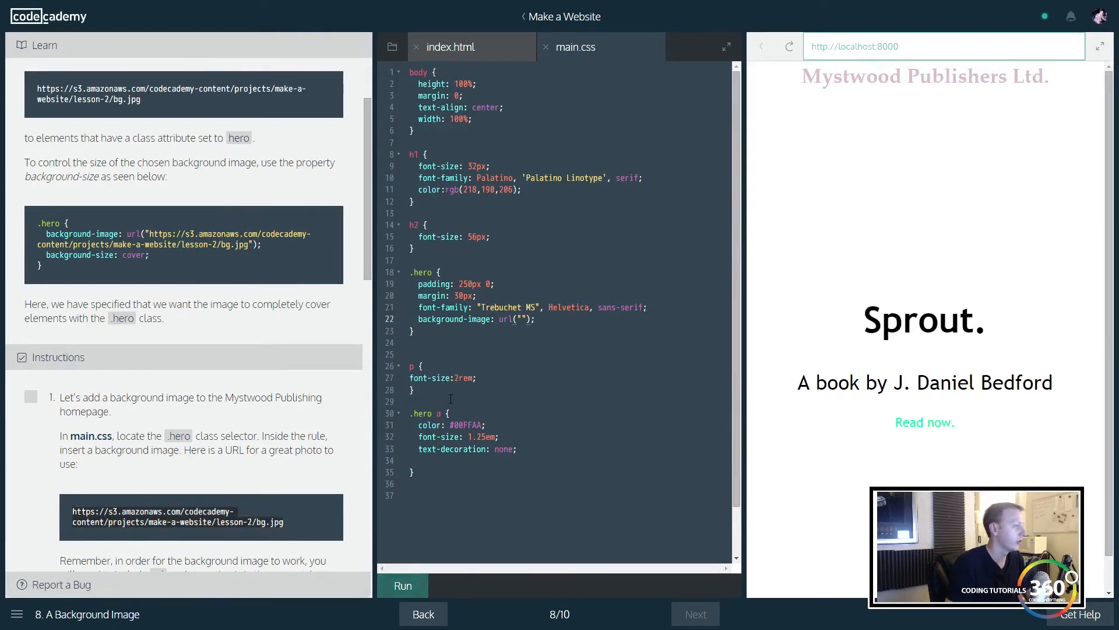
pyautogui.write('https://s3.amazonaws.com/codecademy-content/projects/make-a-website/lesson-2/bg.jpg')
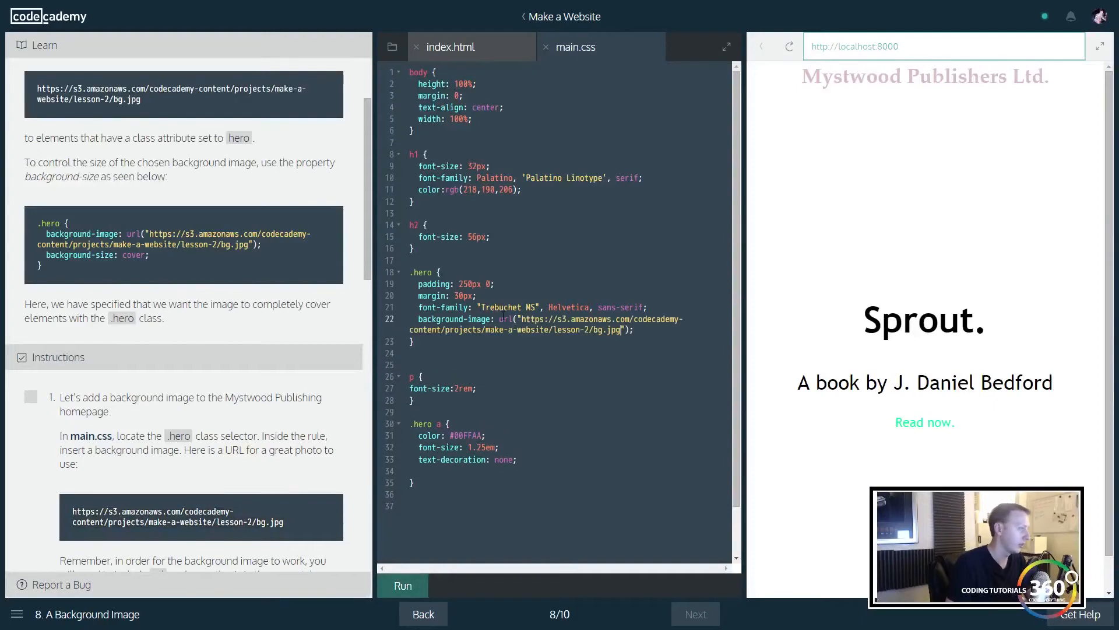
pyautogui.click(402, 585)
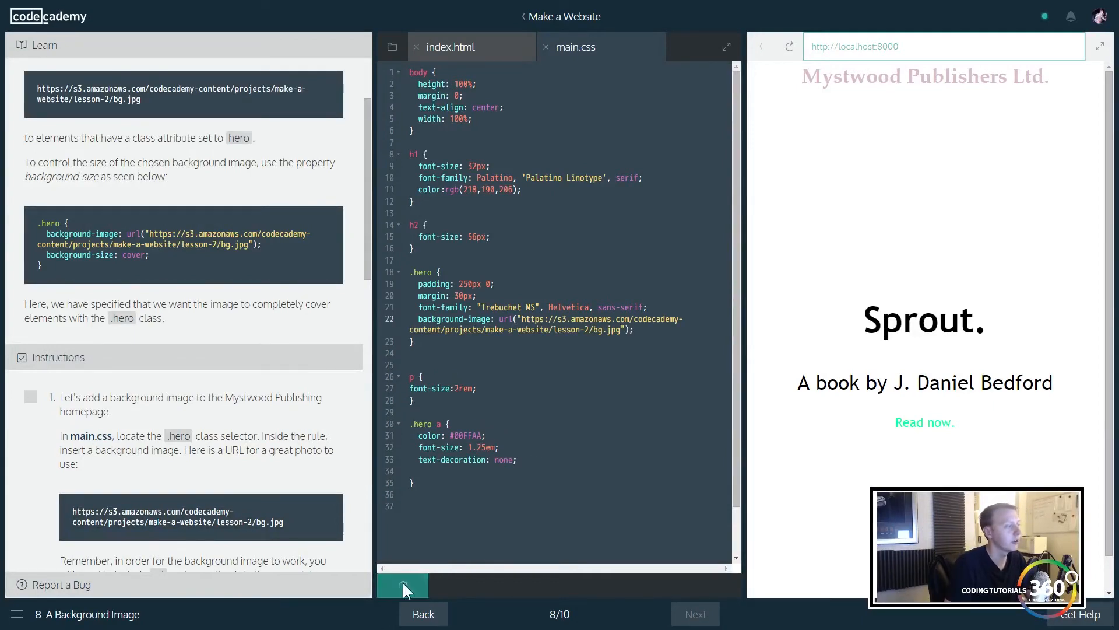
# Step: View the rendered preview with the succulent hero photo, then return to main.css
pyautogui.click(402, 586)
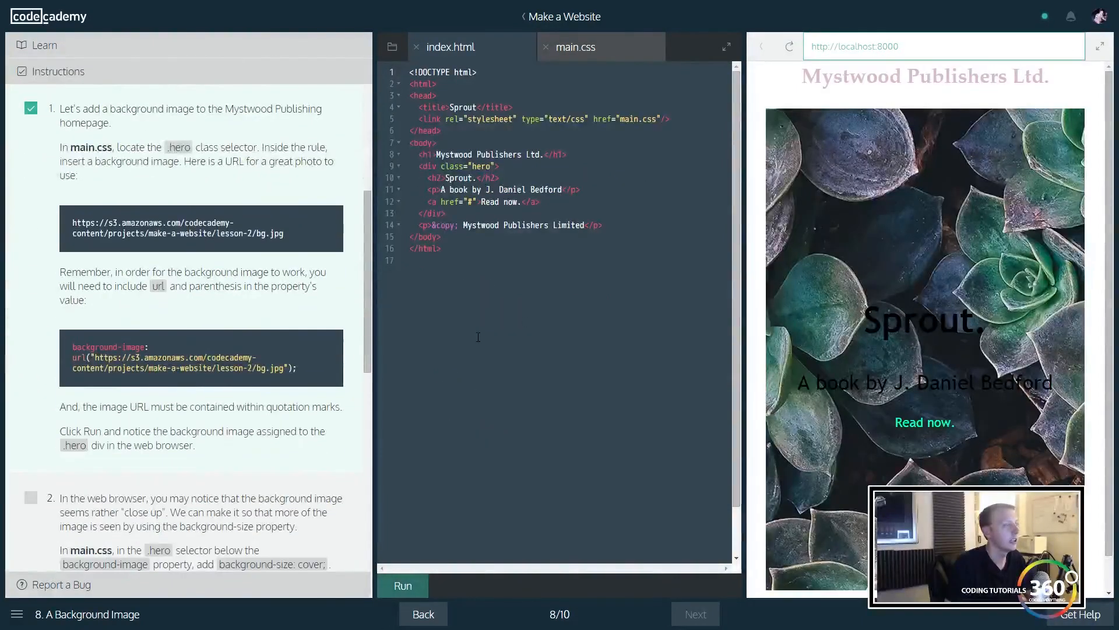
pyautogui.scroll(-3)
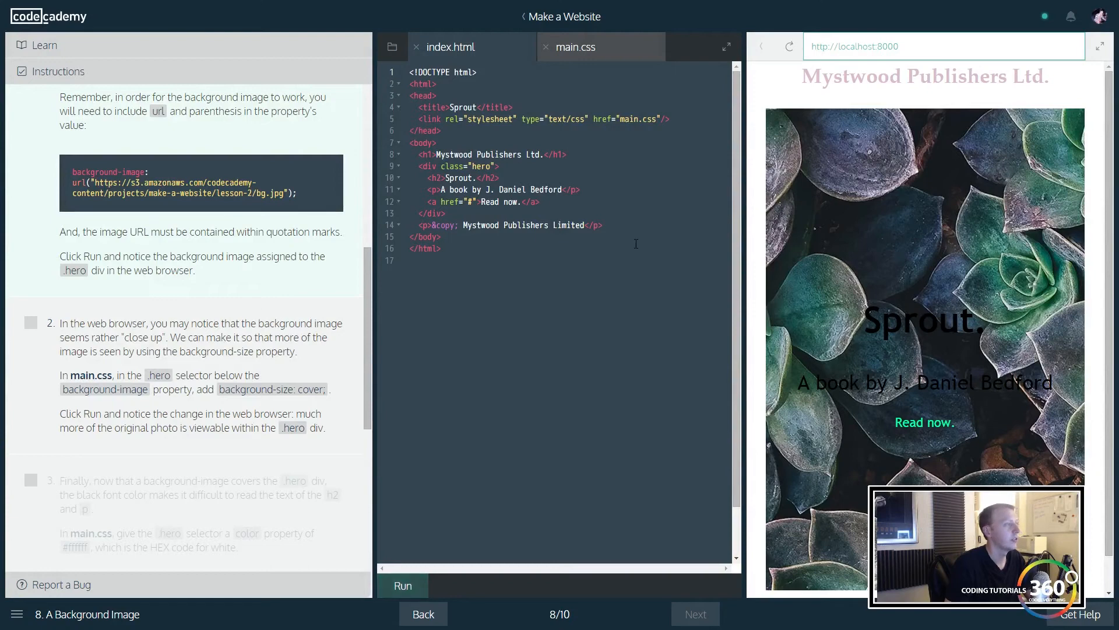
pyautogui.click(573, 46)
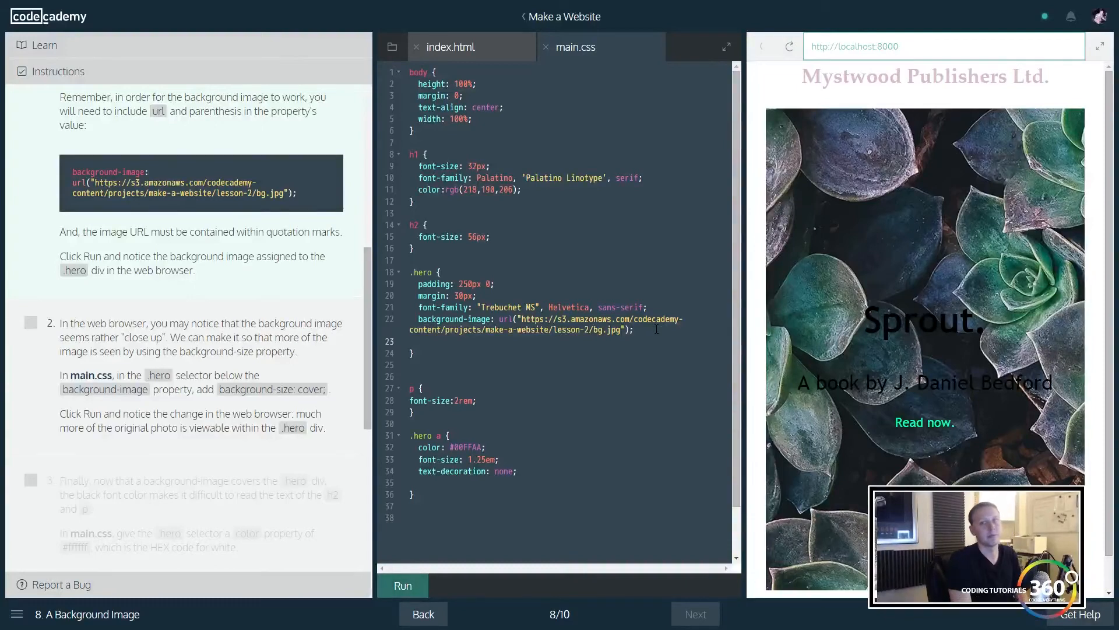
# Step: Add background-size: cover; to .hero, run it, and check the preview full screen
pyautogui.write('background-size')
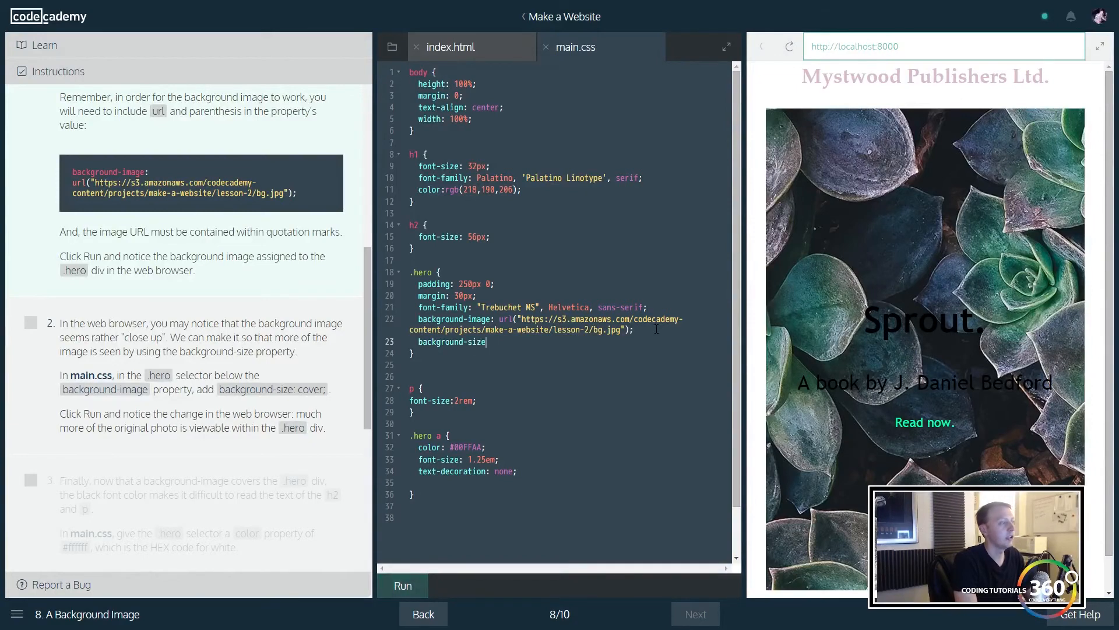
pyautogui.write('cover;')
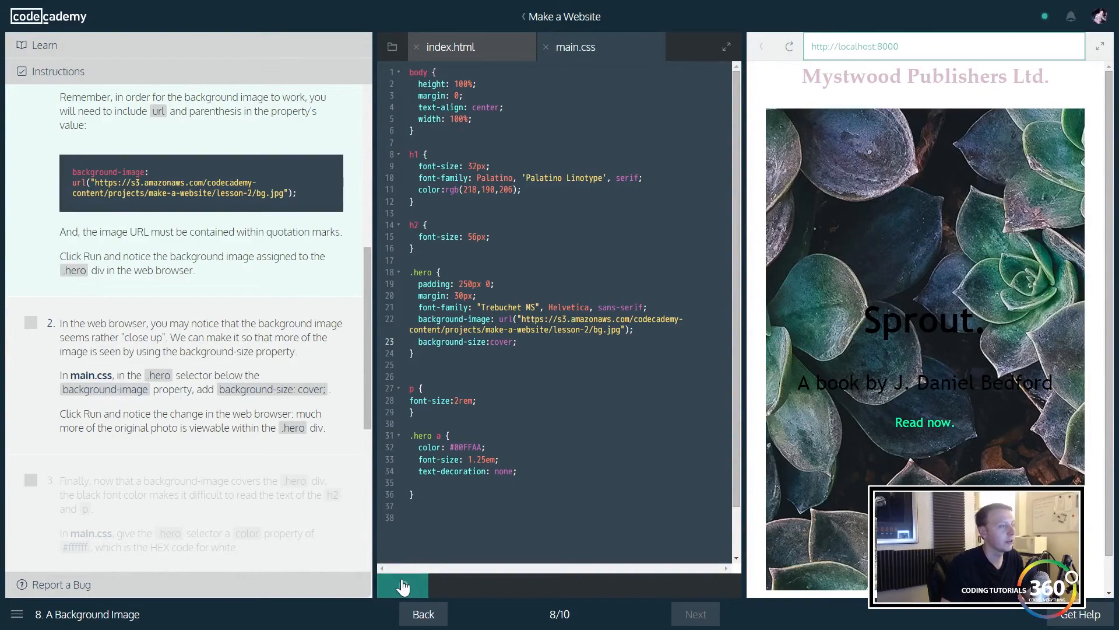
pyautogui.click(402, 585)
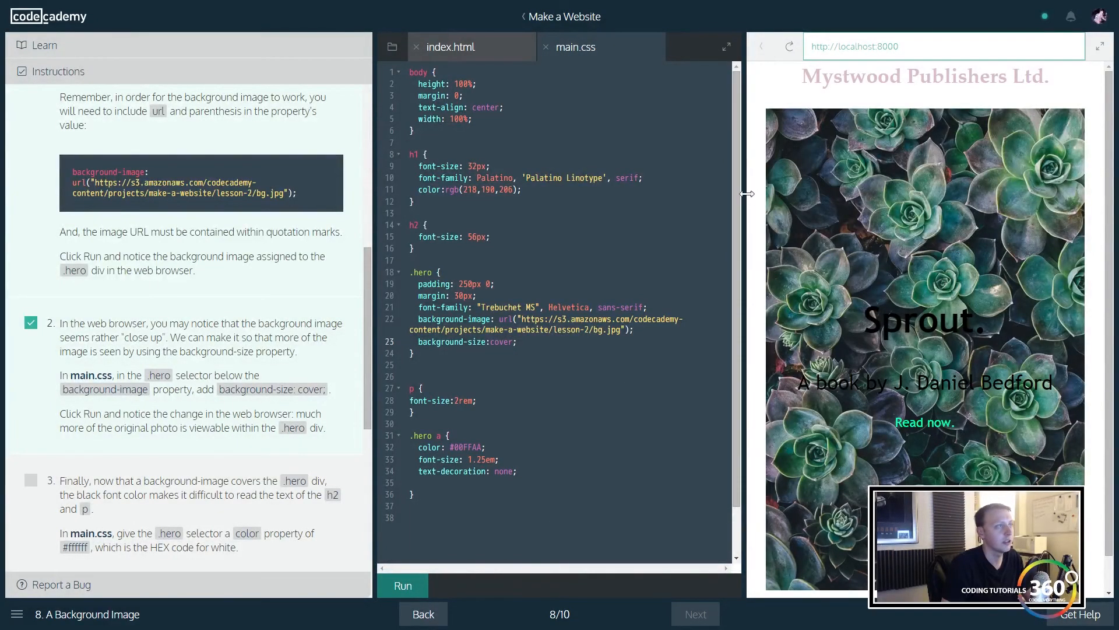
pyautogui.click(1097, 46)
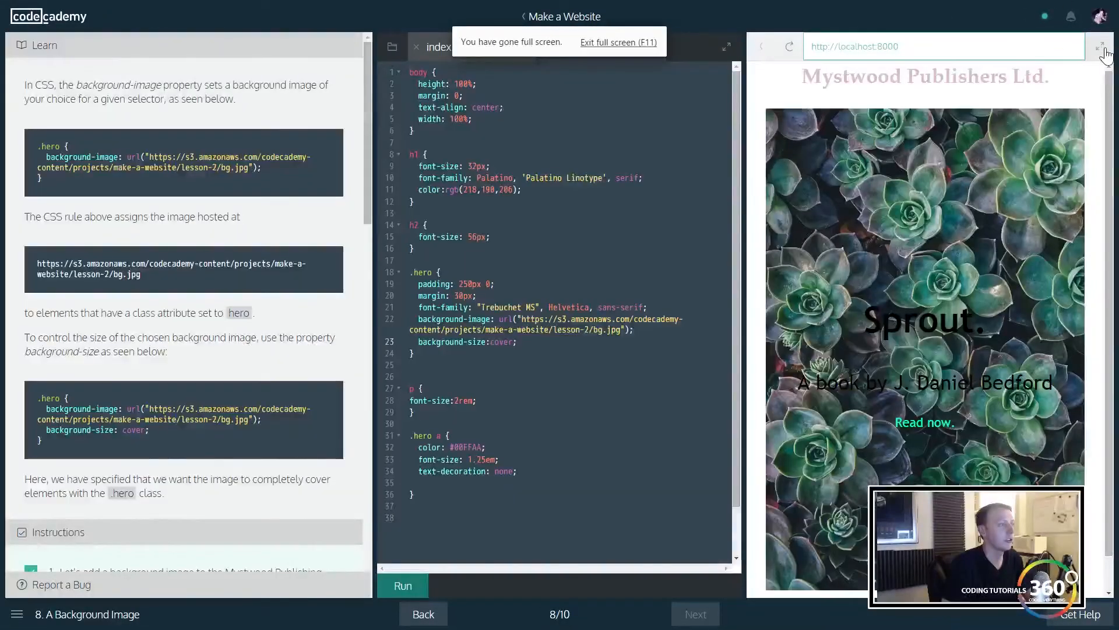
pyautogui.click(1102, 46)
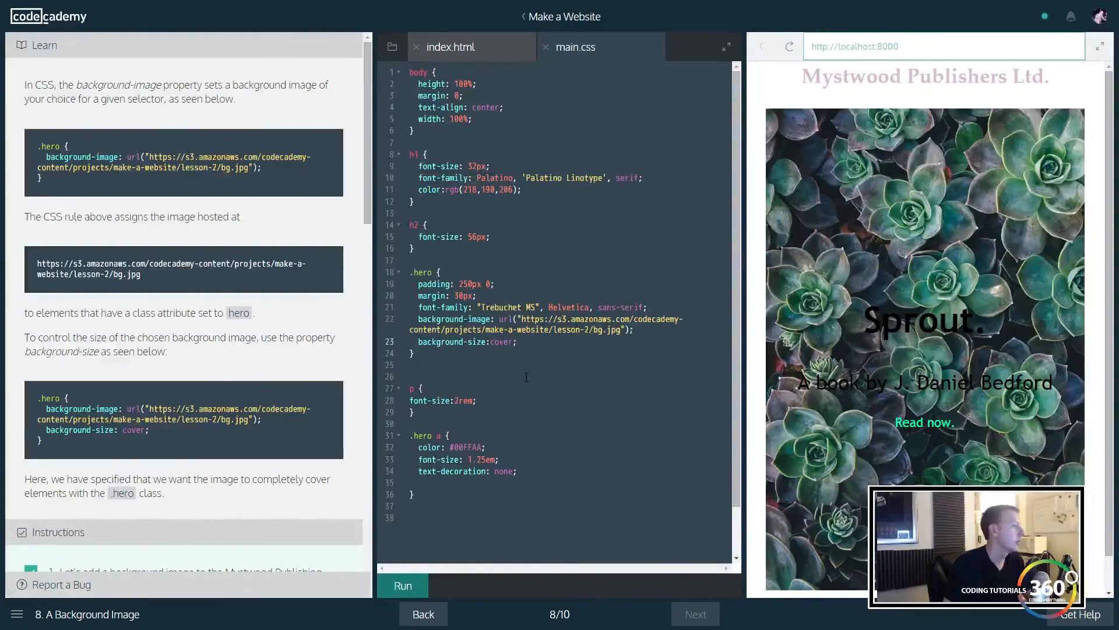
pyautogui.scroll(-3)
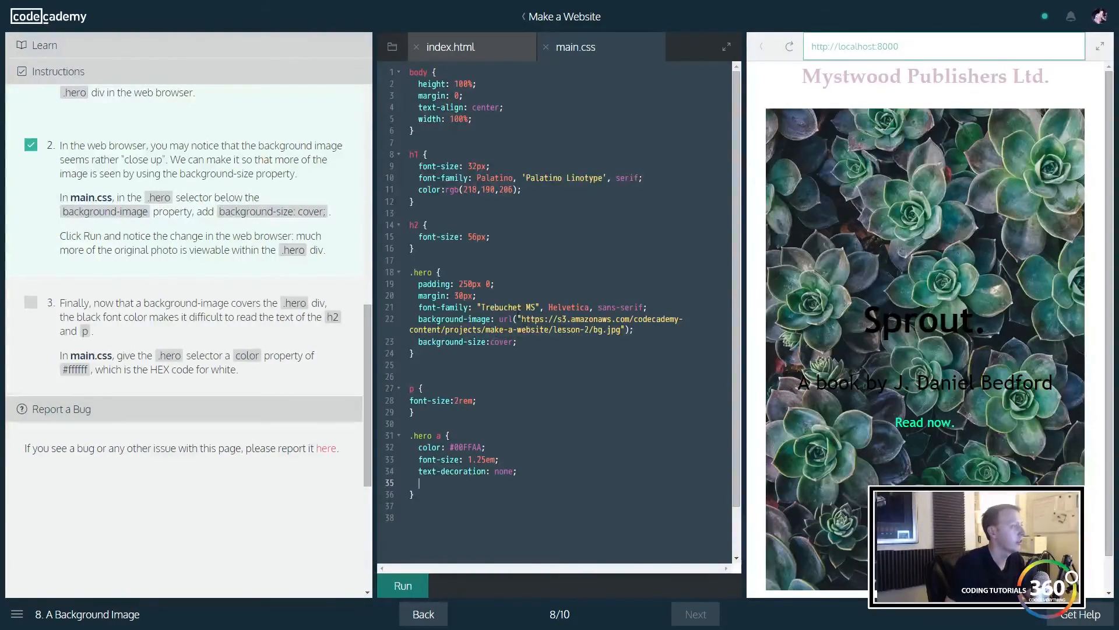
# Step: Add color: #ffffff to .hero and run so the hero text turns white
pyautogui.write('color:')
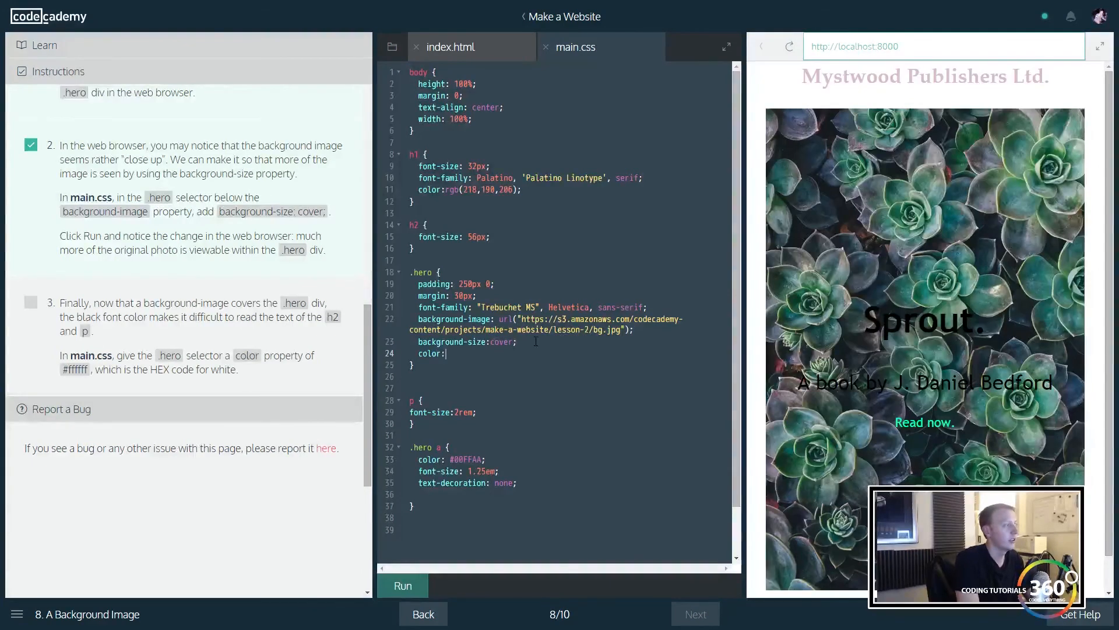
pyautogui.write('#')
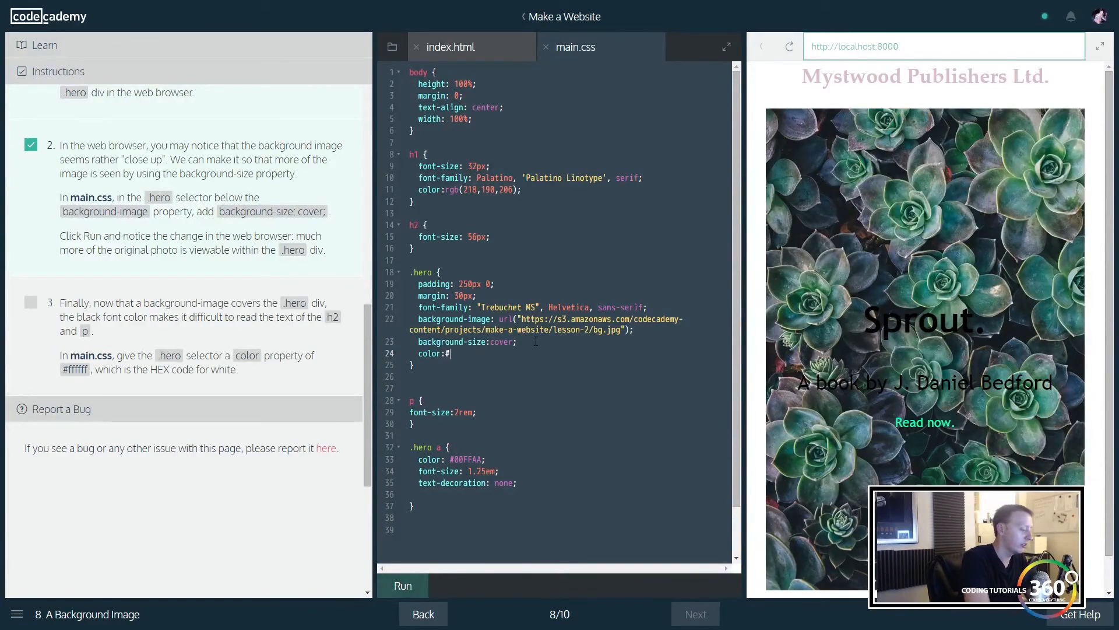
pyautogui.write('ffff')
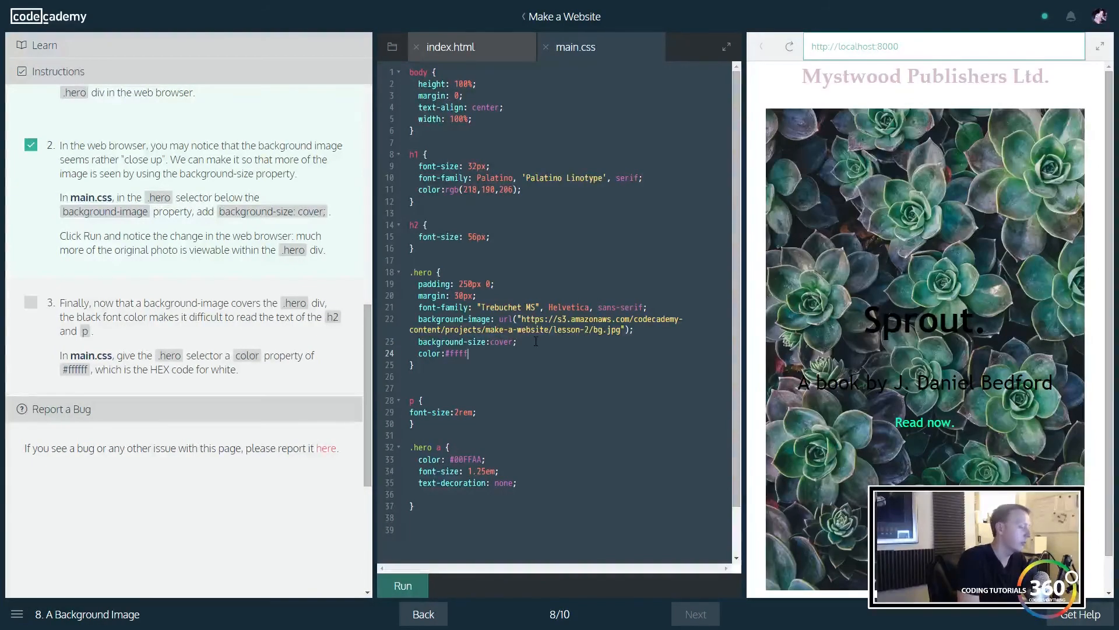
pyautogui.write('ff;')
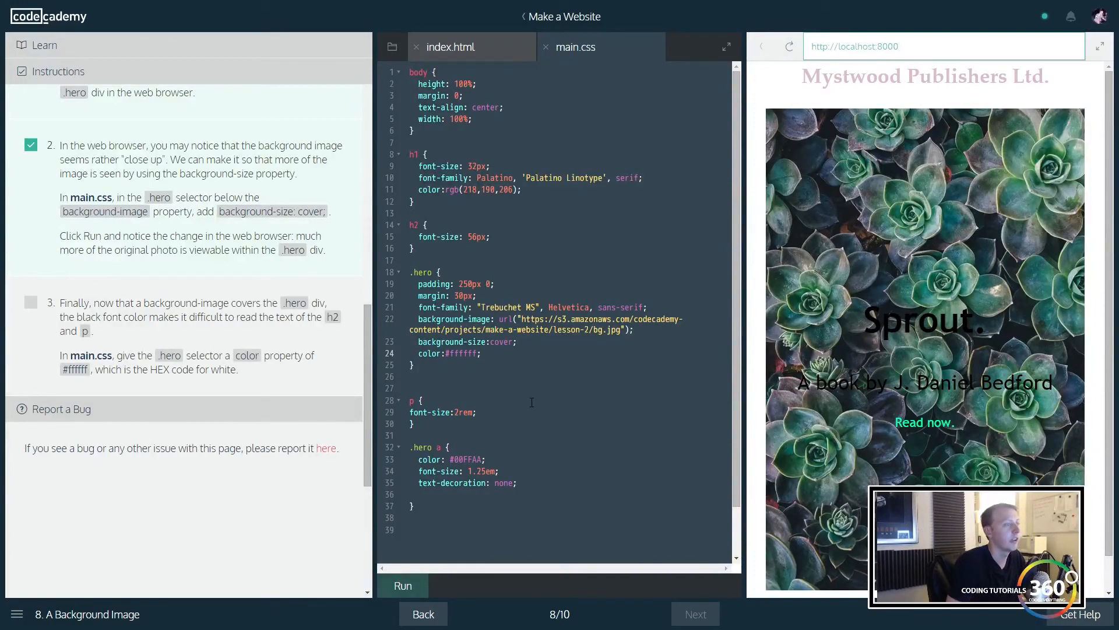
pyautogui.click(401, 585)
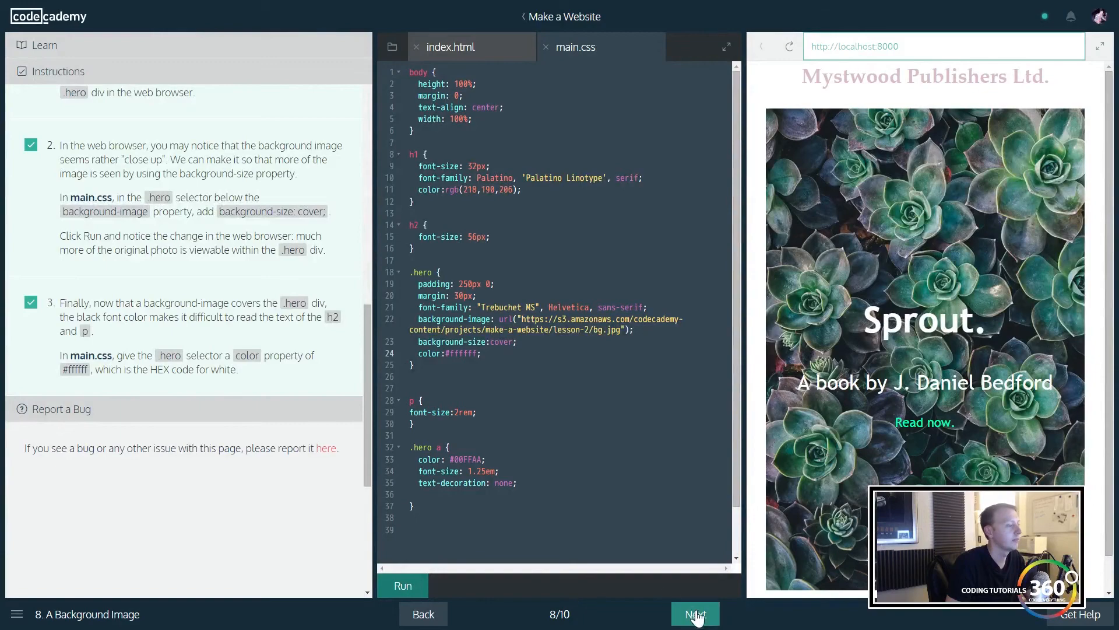
# Step: Advance to step 9, CSS id Selectors, and read its instructions
pyautogui.click(693, 614)
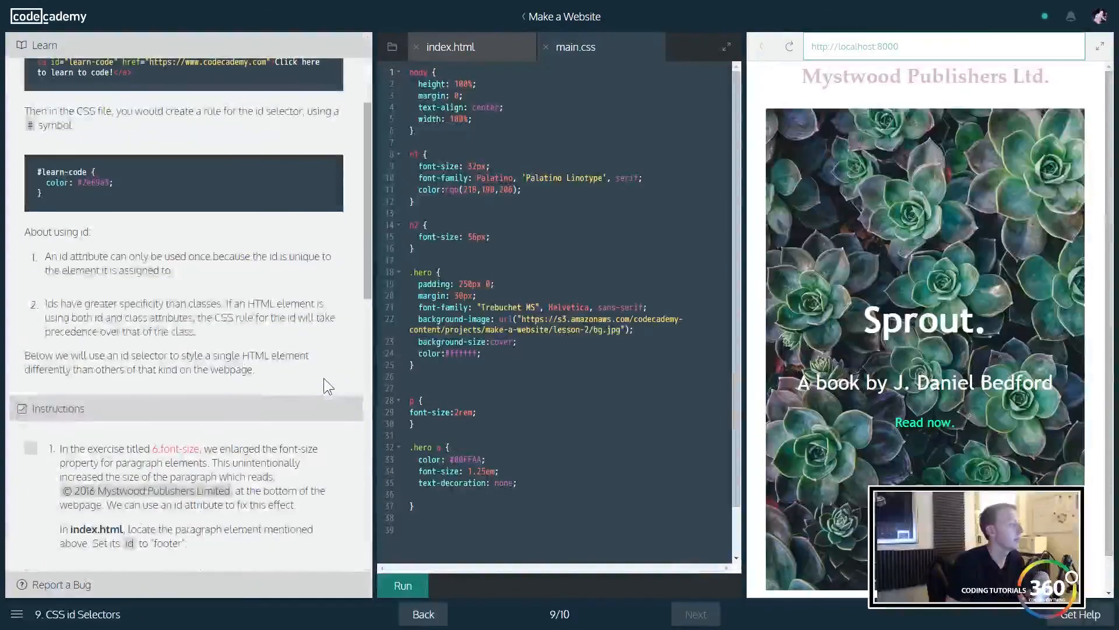
pyautogui.scroll(-3)
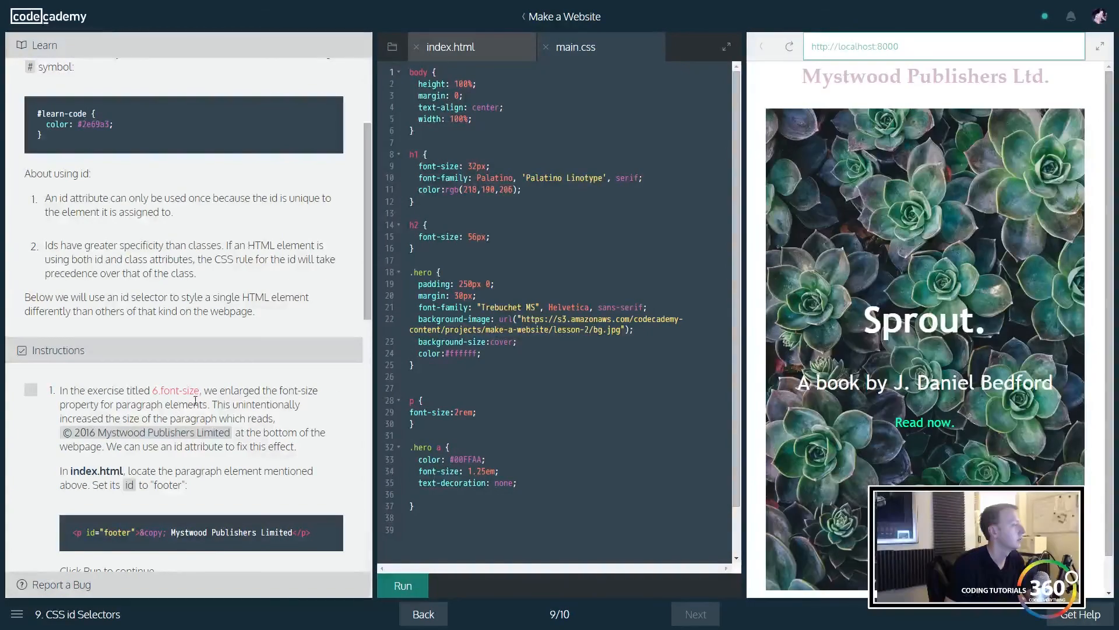
pyautogui.moveTo(285, 423)
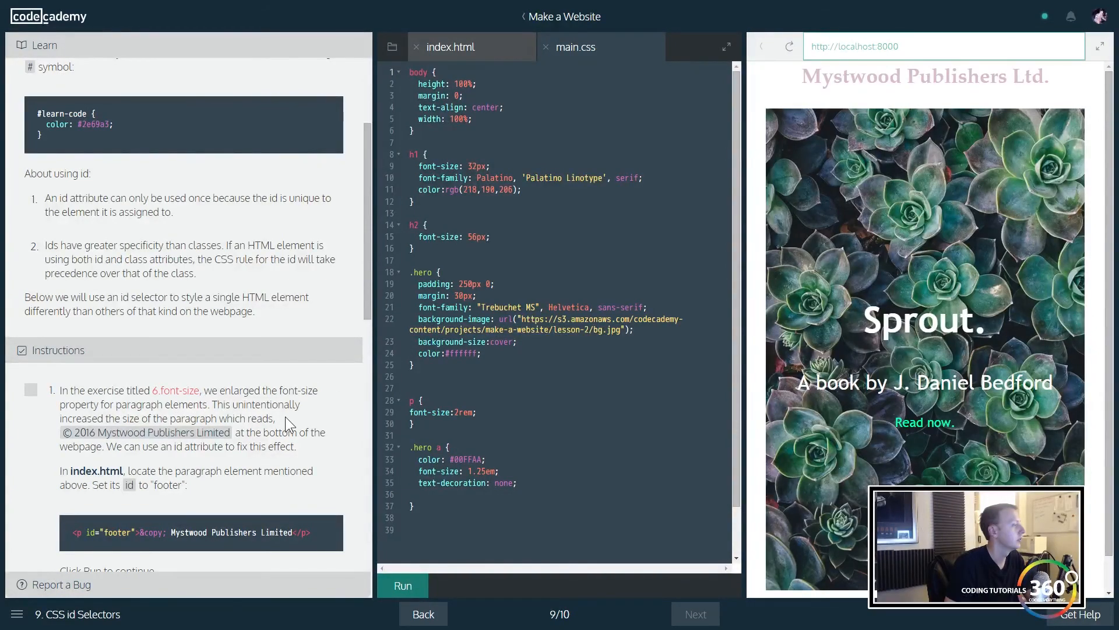
pyautogui.scroll(-3)
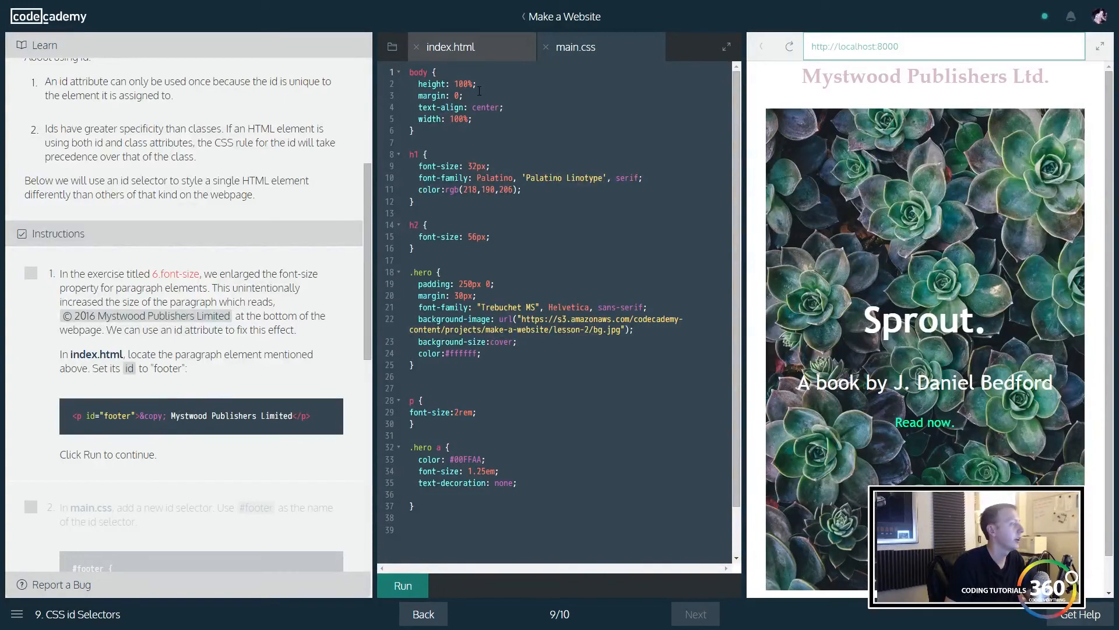
# Step: Give the copyright paragraph in index.html id="footer" and run
pyautogui.click(449, 47)
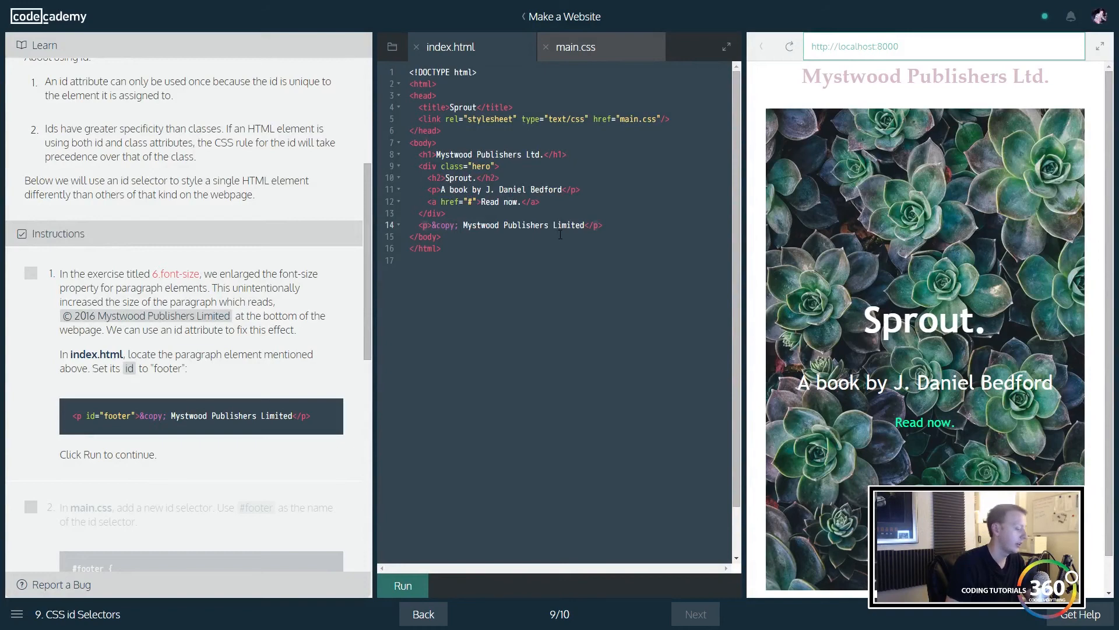
pyautogui.click(439, 225)
pyautogui.write(' id="footer"')
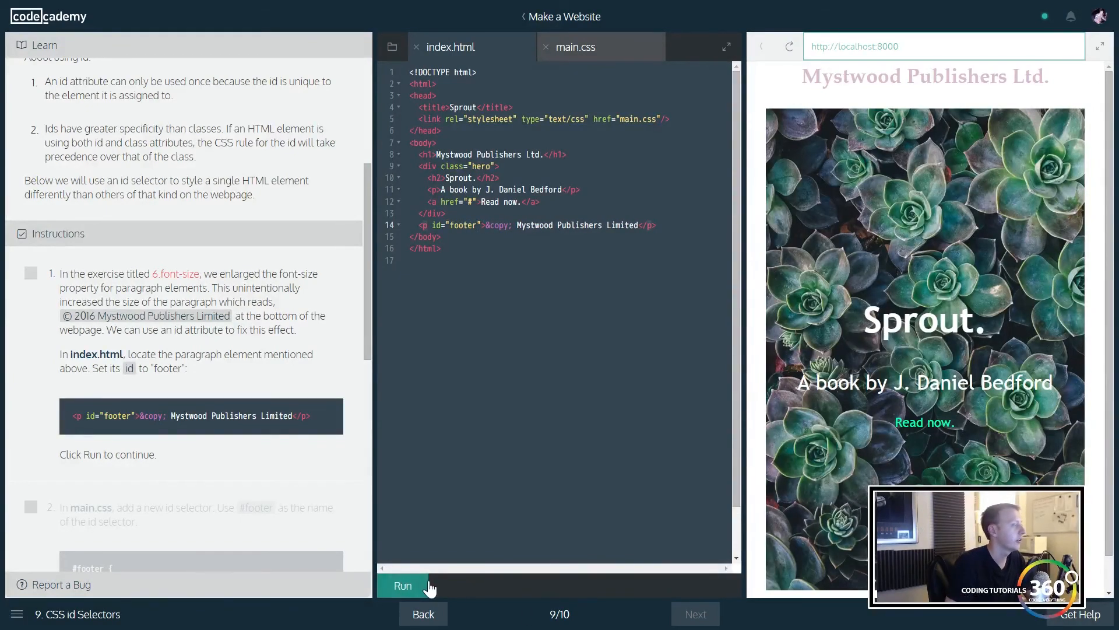
pyautogui.click(401, 586)
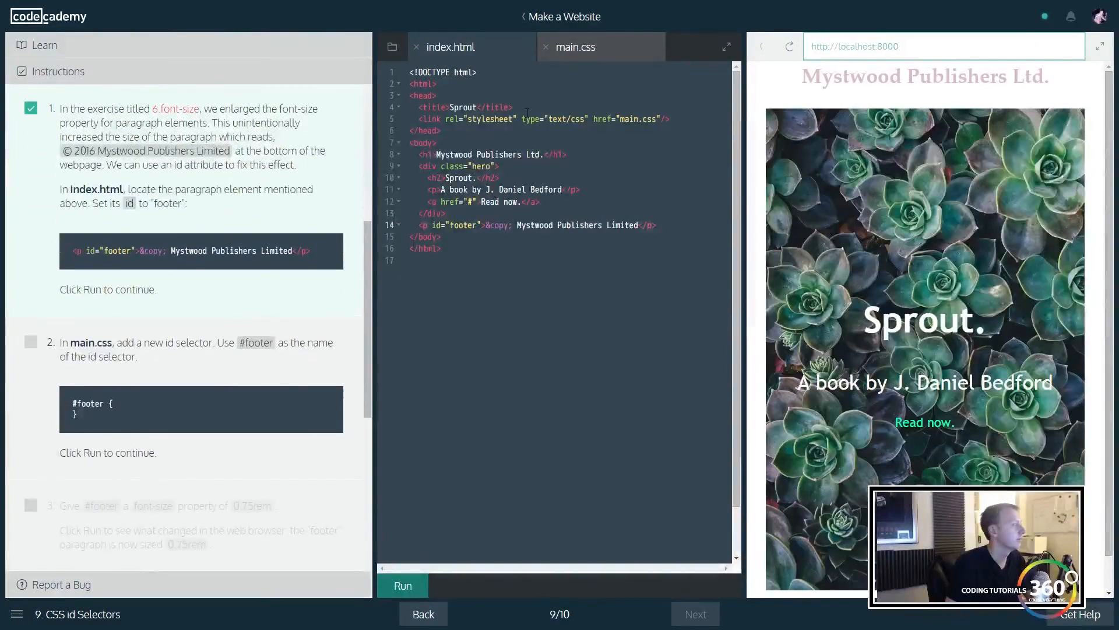
# Step: Add an empty #footer rule to main.css and run to pass the selector task
pyautogui.click(575, 46)
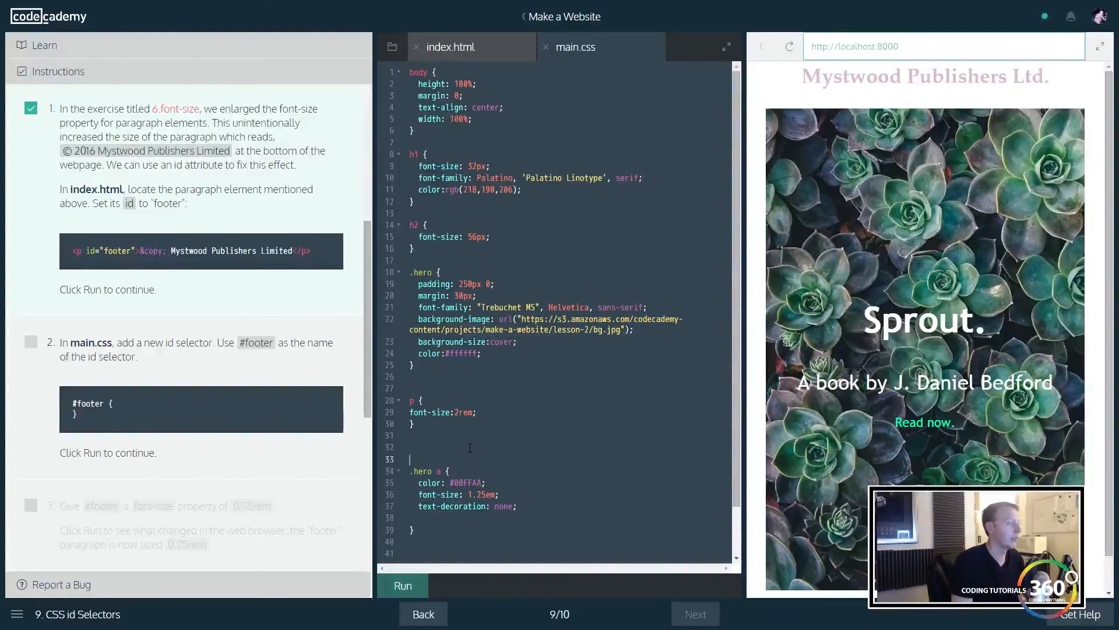
pyautogui.write('#')
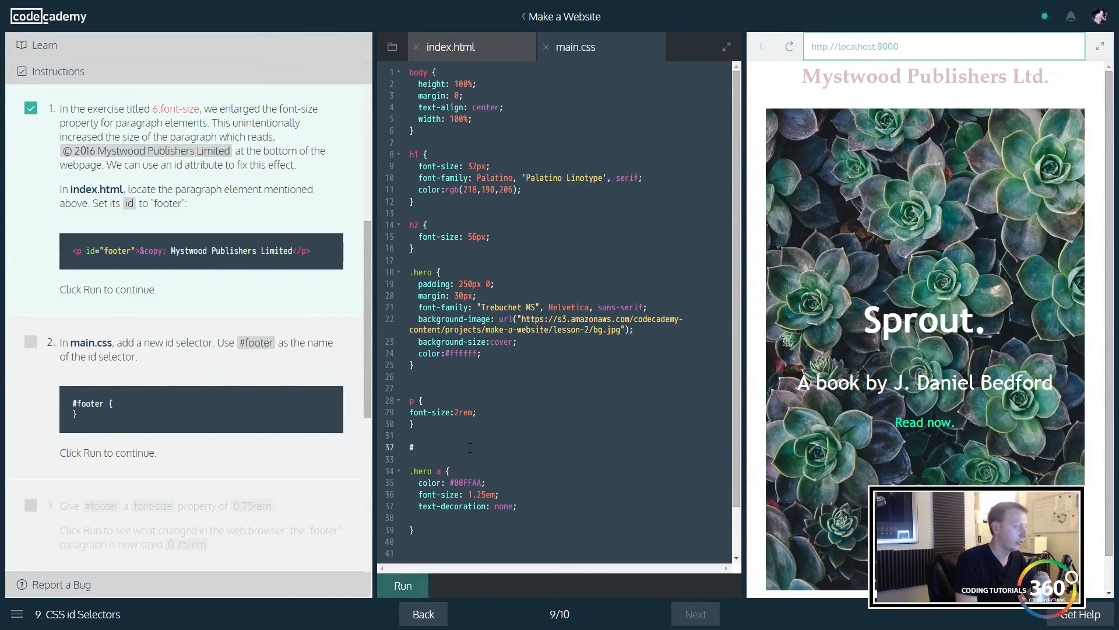
pyautogui.write('footer{')
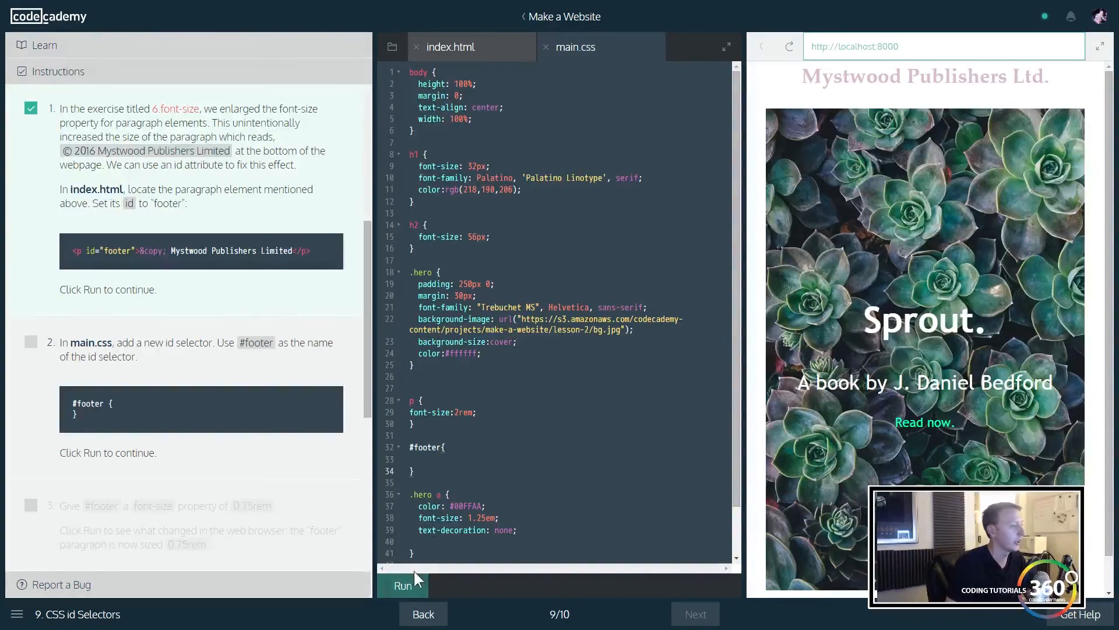
pyautogui.click(403, 585)
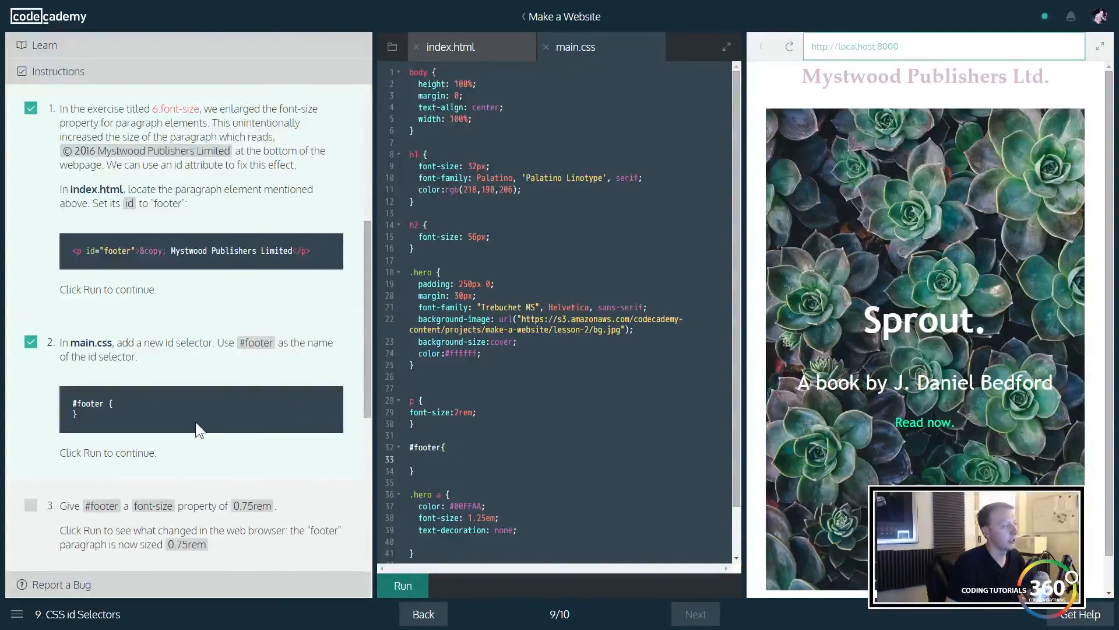
pyautogui.scroll(-3)
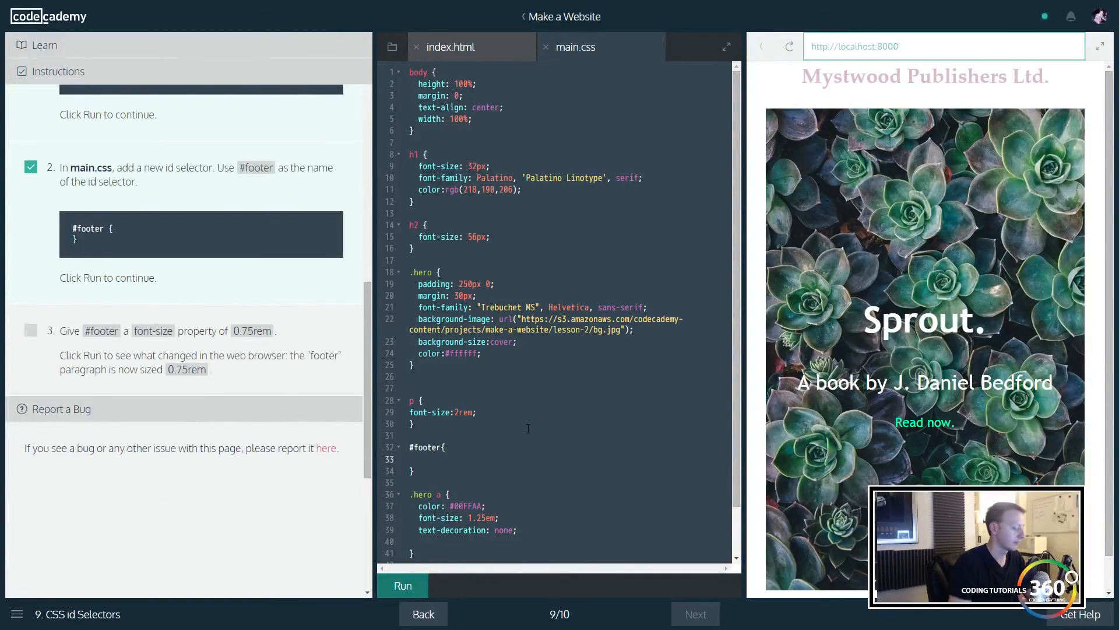
# Step: Set #footer font-size to 0.75rem, correcting em to rem after the failed run
pyautogui.write('font-si')
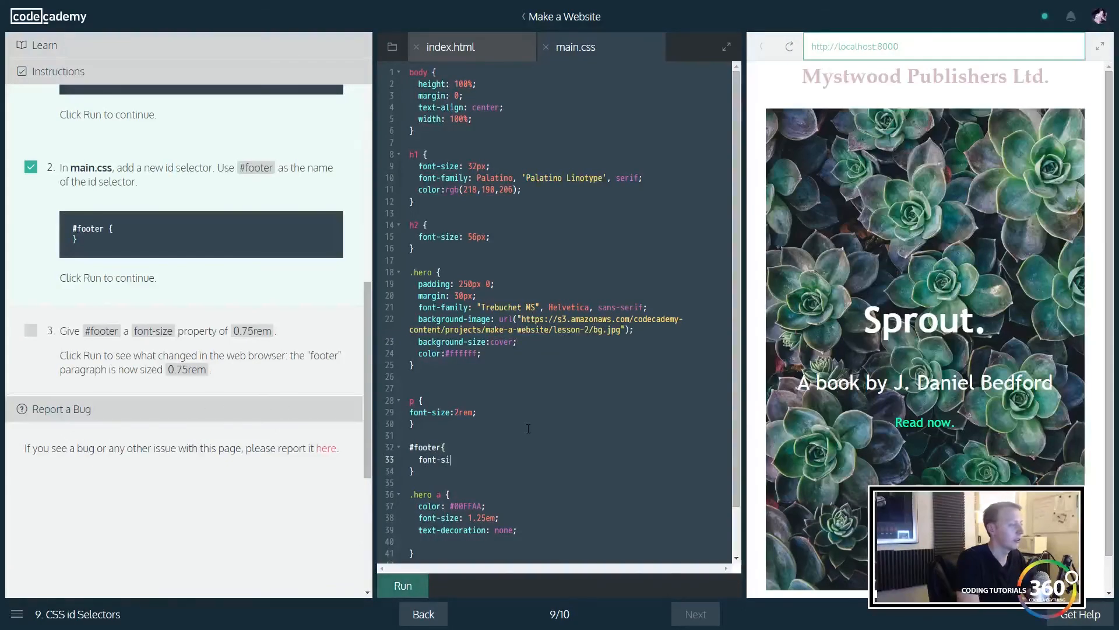
pyautogui.write('ze:')
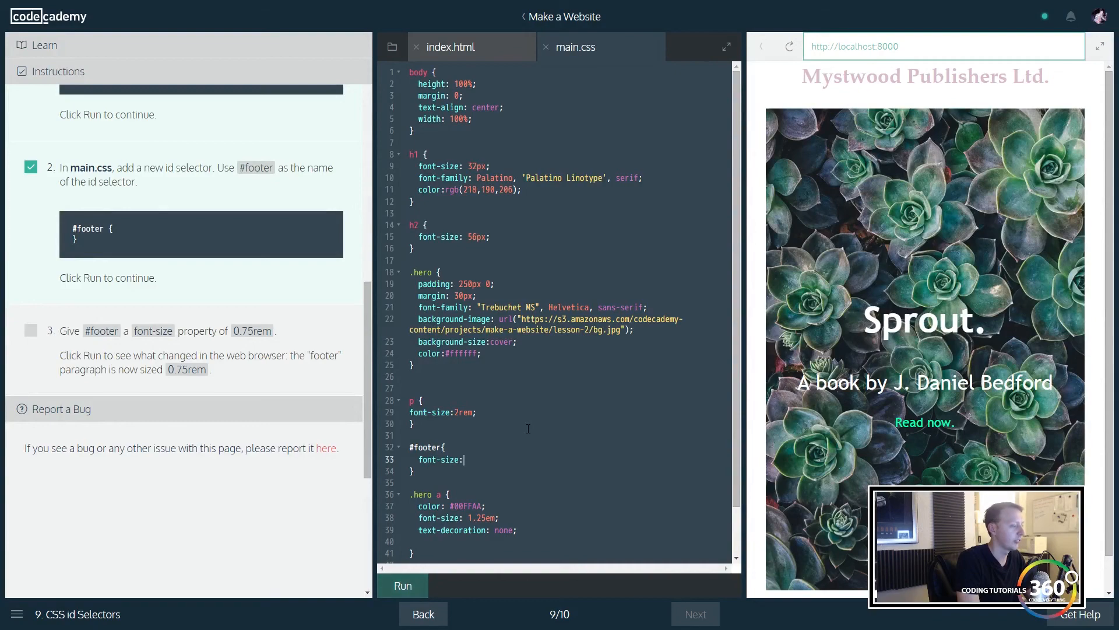
pyautogui.write('0.75')
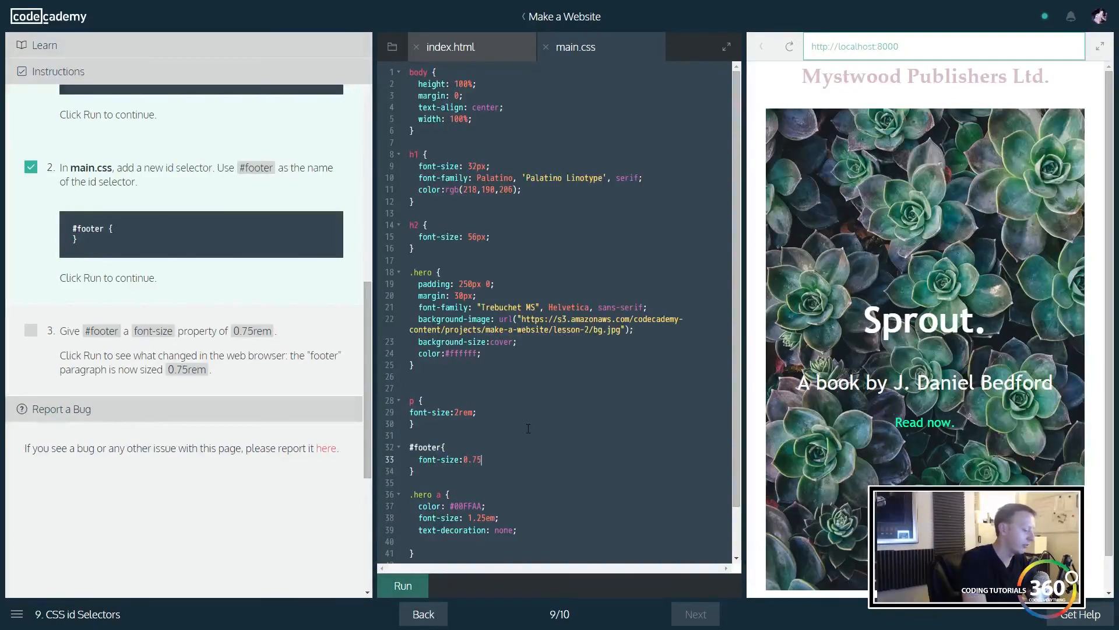
pyautogui.write('em;')
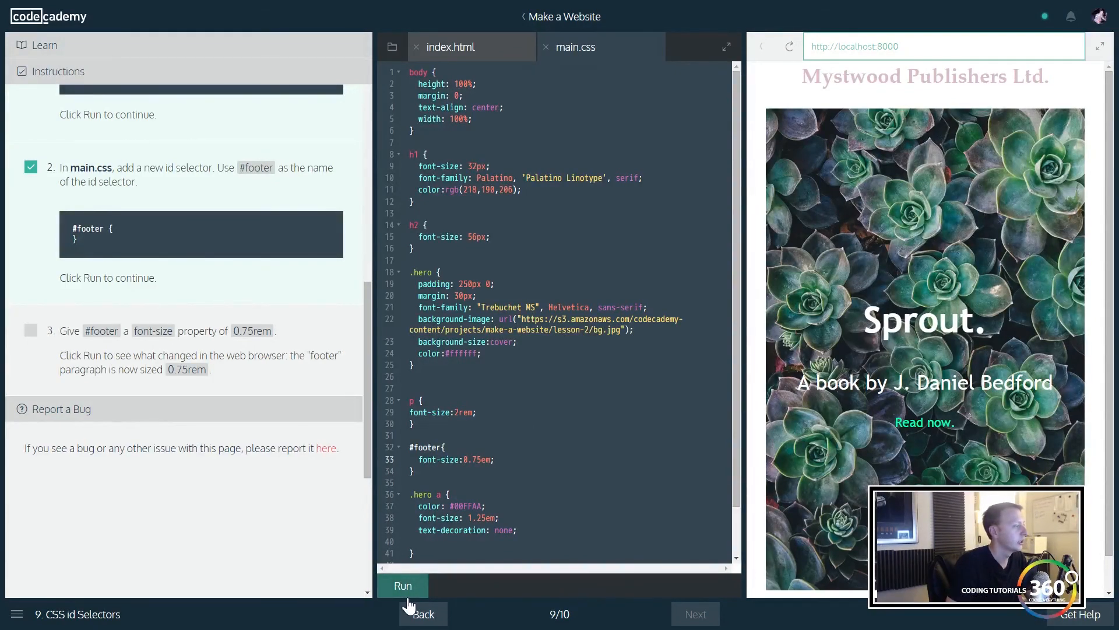
pyautogui.click(402, 586)
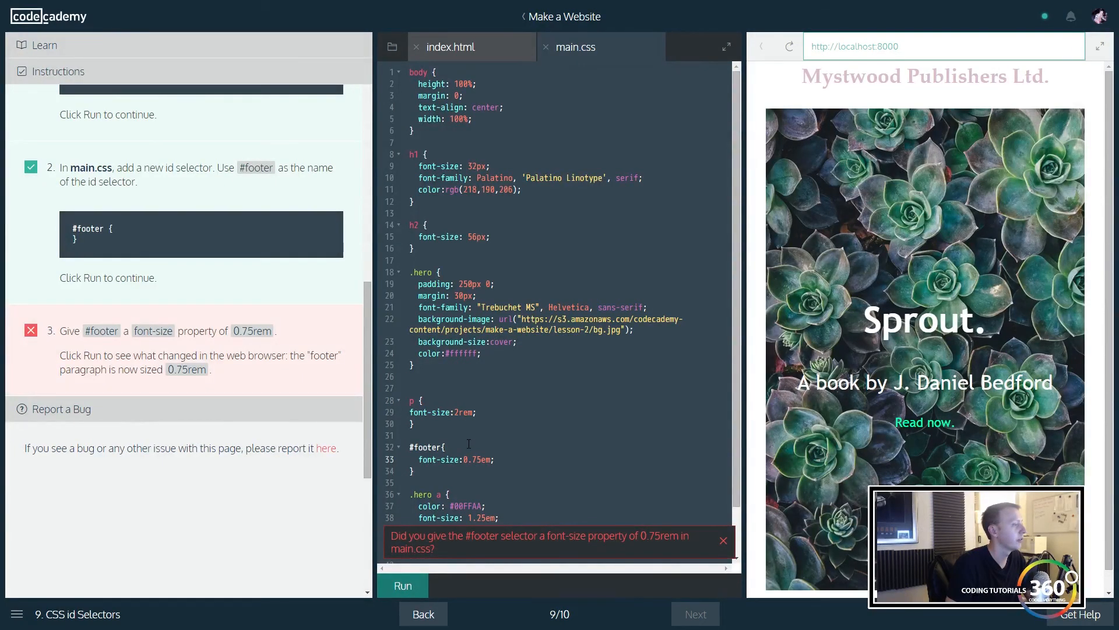
pyautogui.click(402, 586)
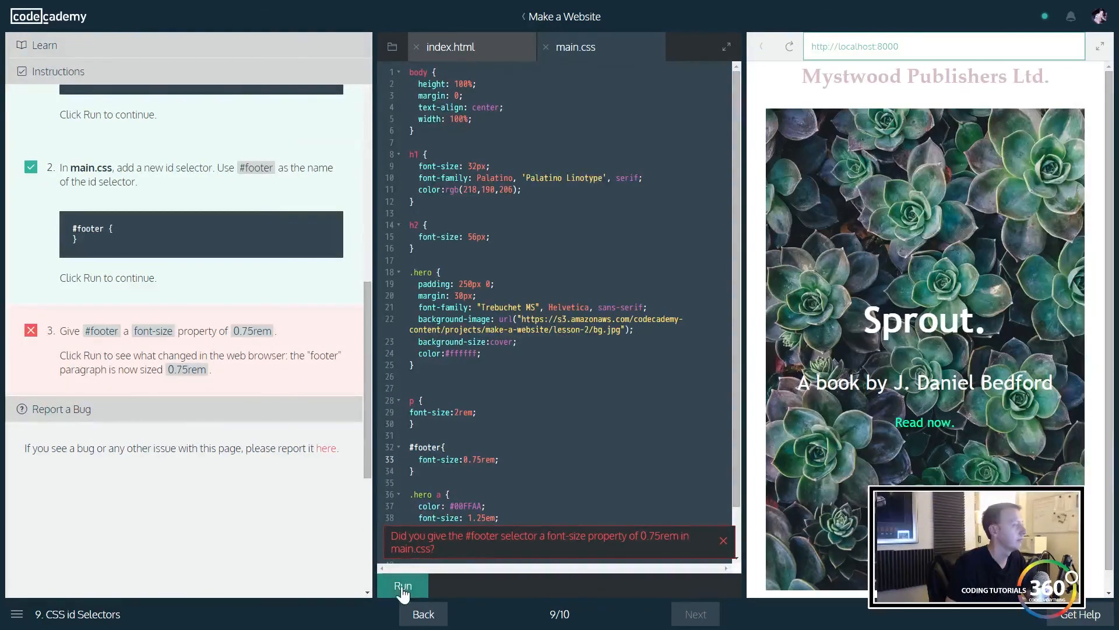
pyautogui.click(401, 585)
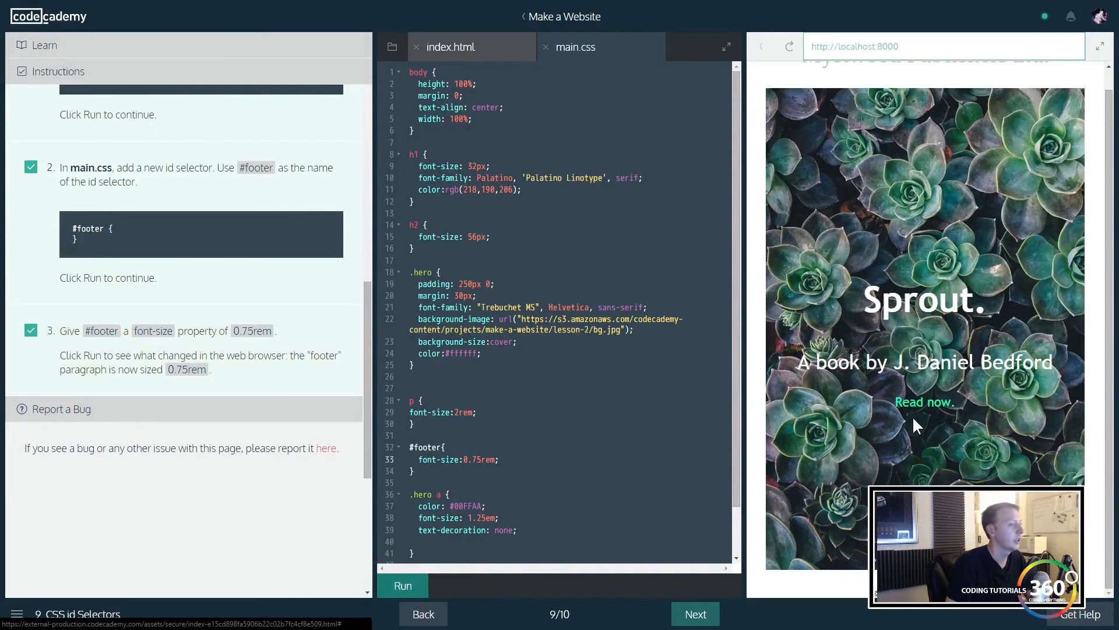
pyautogui.moveTo(832, 605)
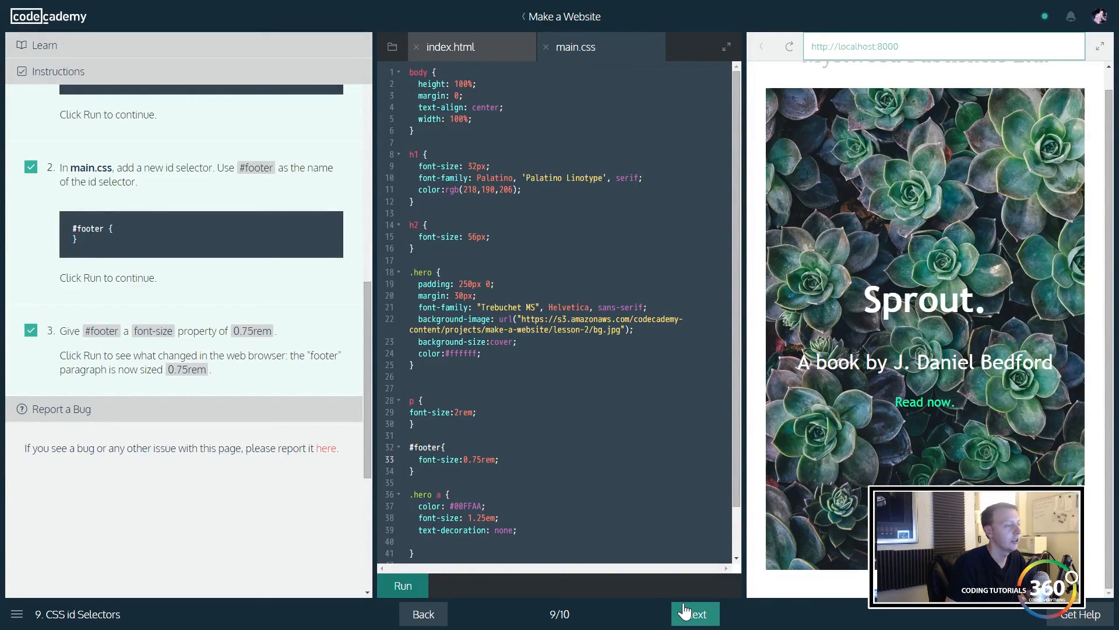
# Step: Advance to step 10, the css-review lesson
pyautogui.click(693, 614)
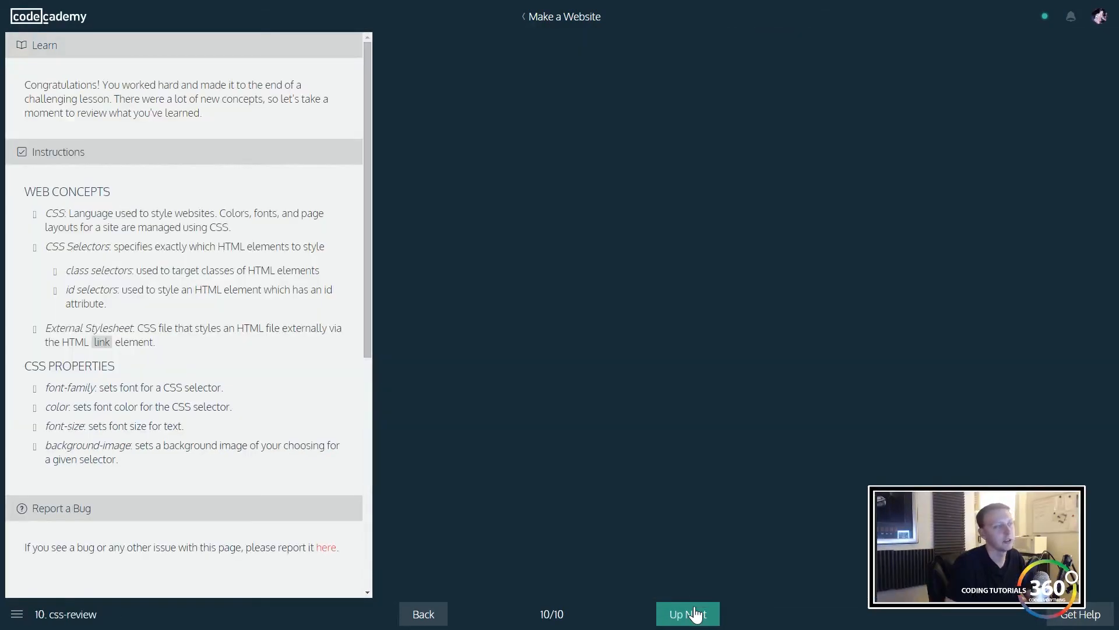
pyautogui.moveTo(620, 439)
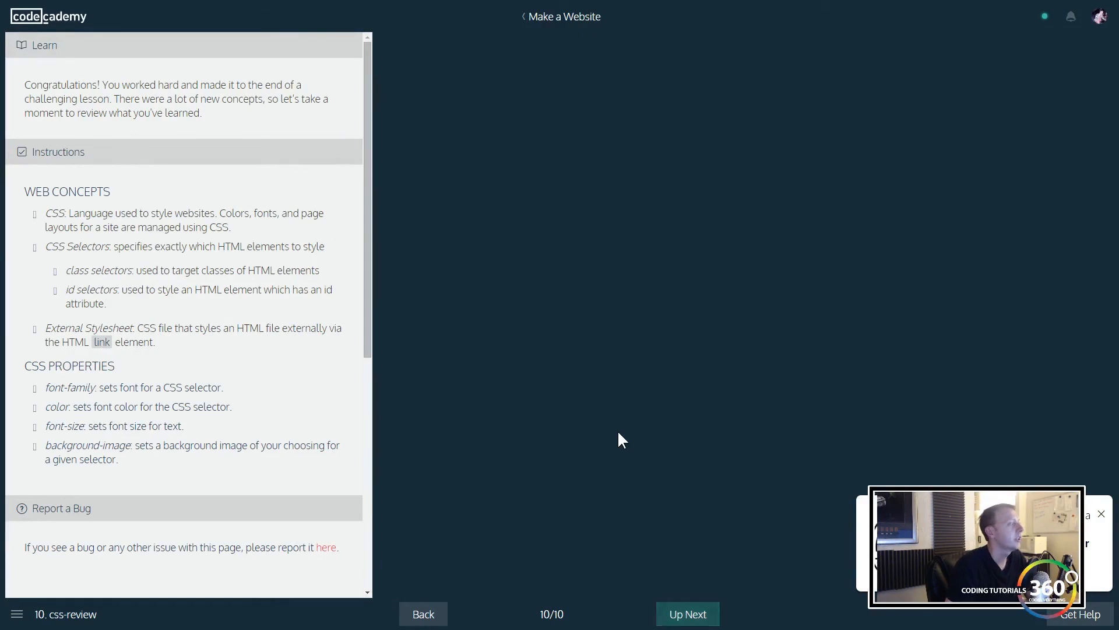
pyautogui.moveTo(710, 465)
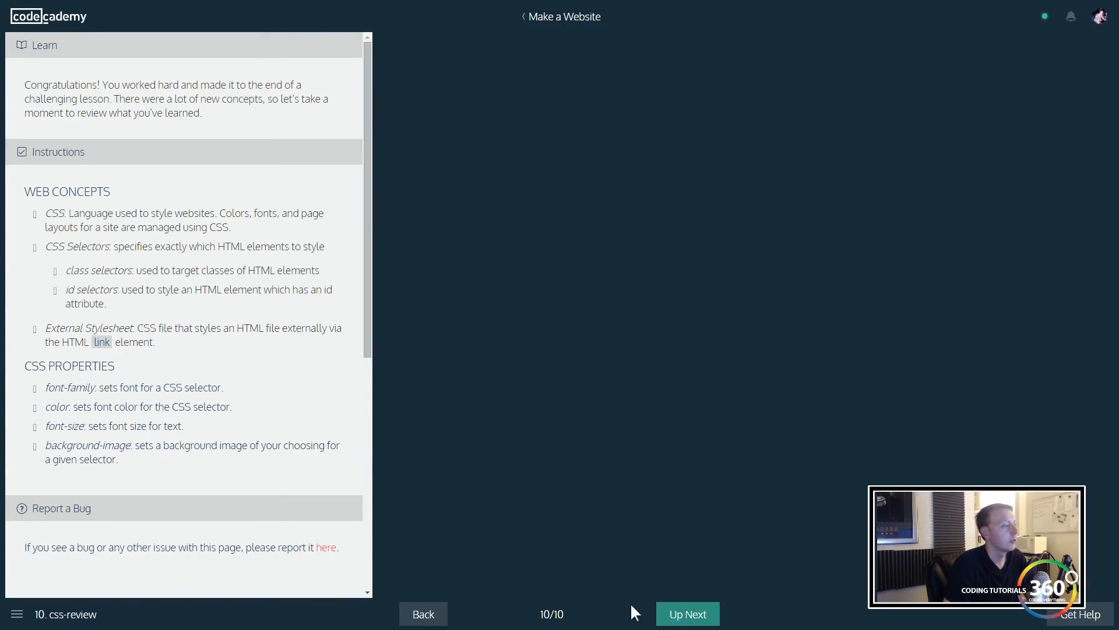
pyautogui.moveTo(664, 388)
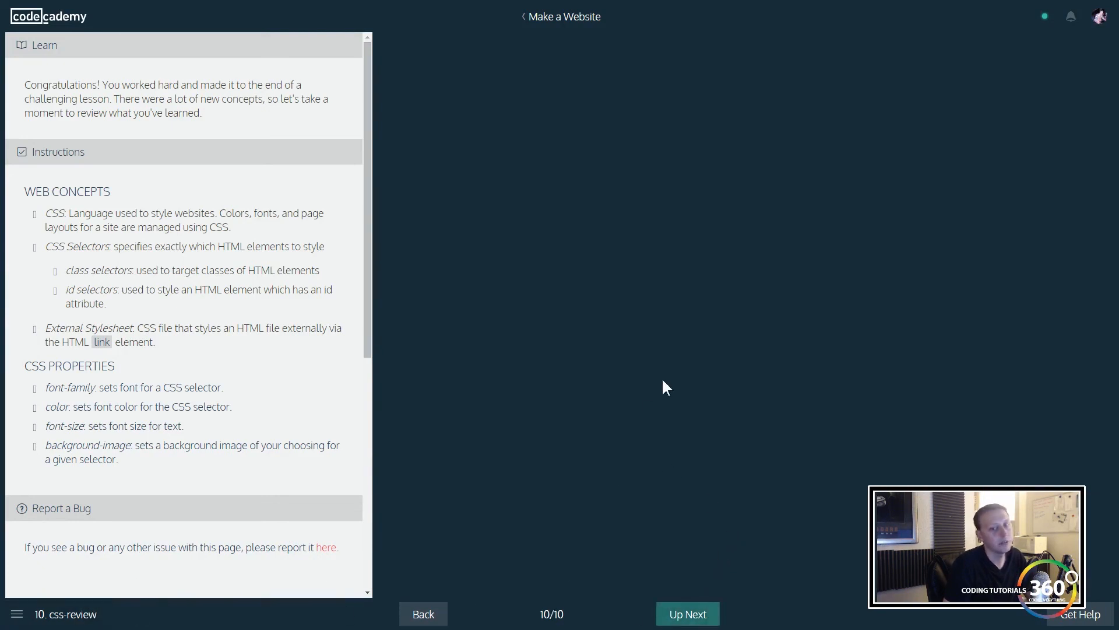